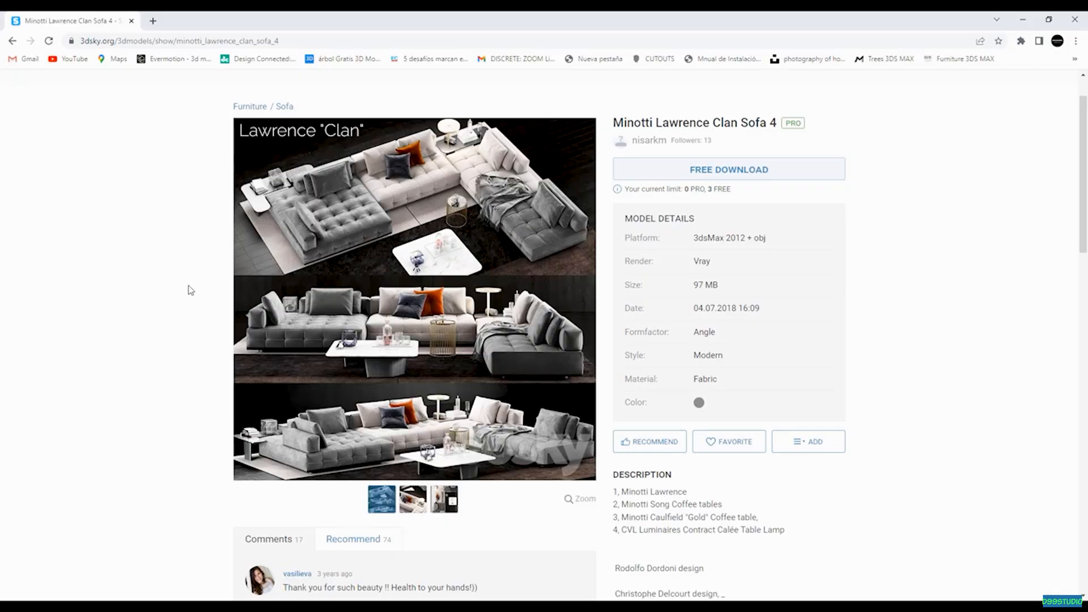
mouse_move(521, 194)
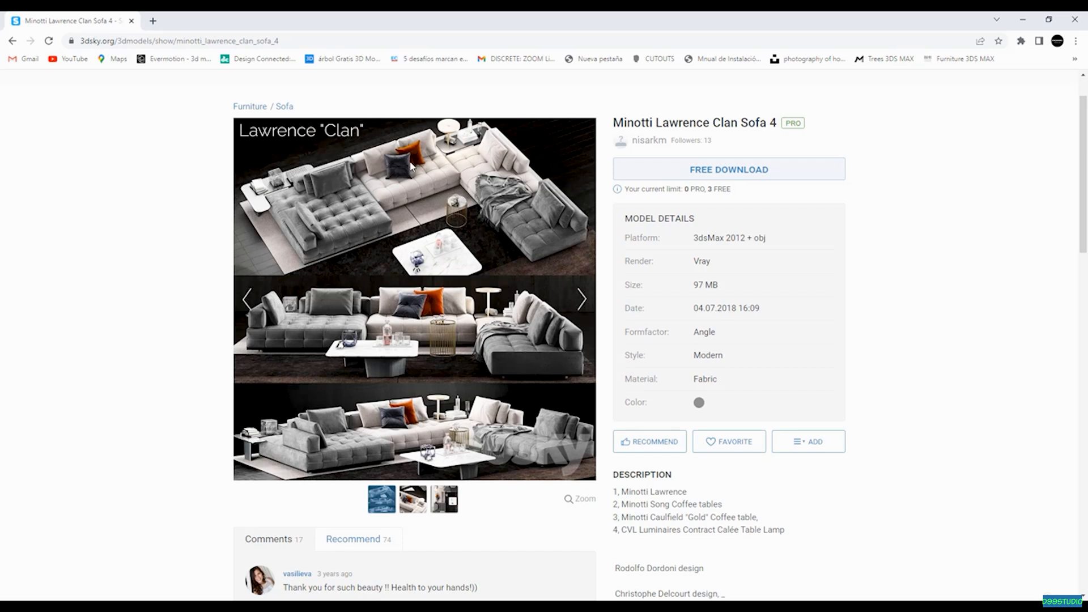
mouse_move(434, 281)
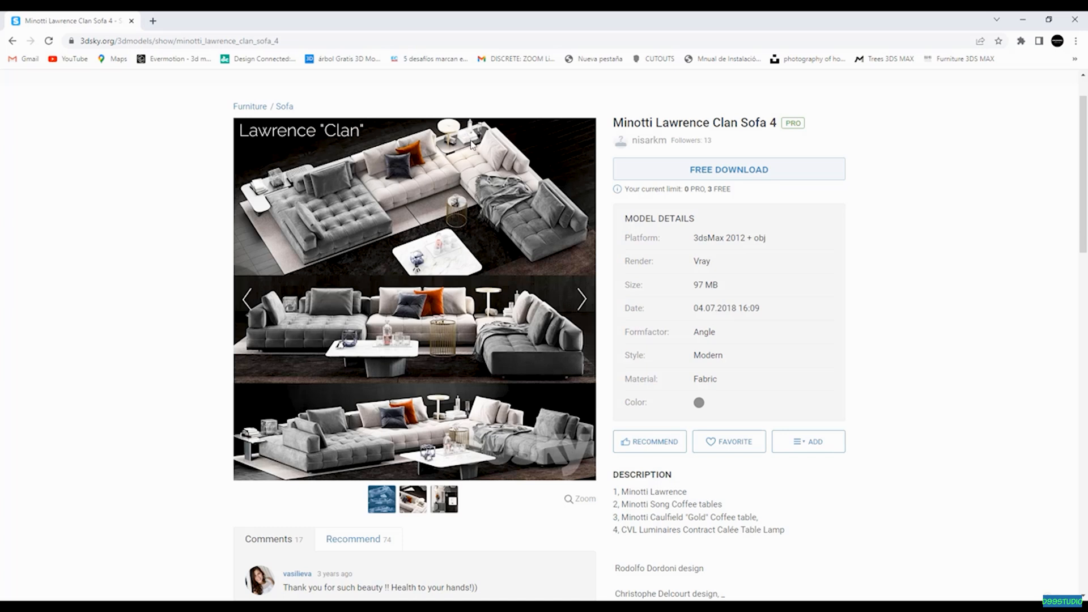
mouse_move(486, 243)
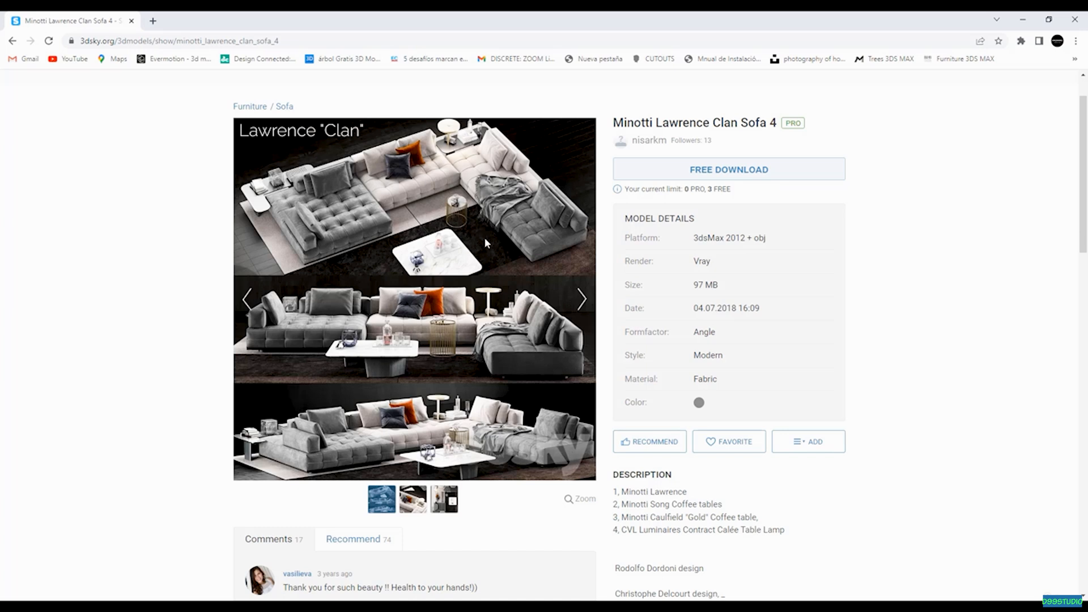
mouse_move(679, 271)
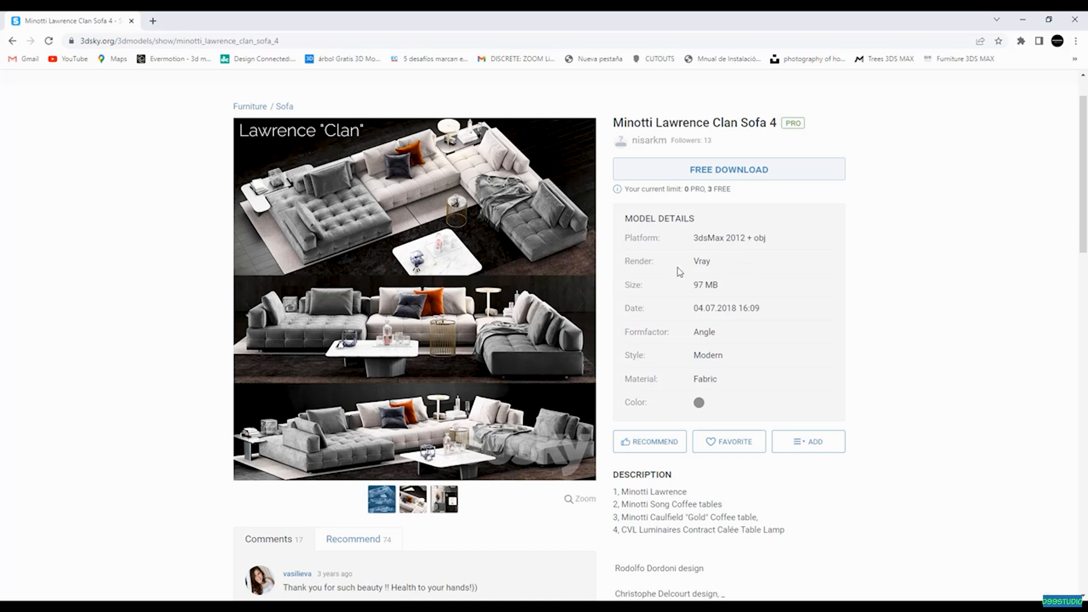
mouse_move(720, 269)
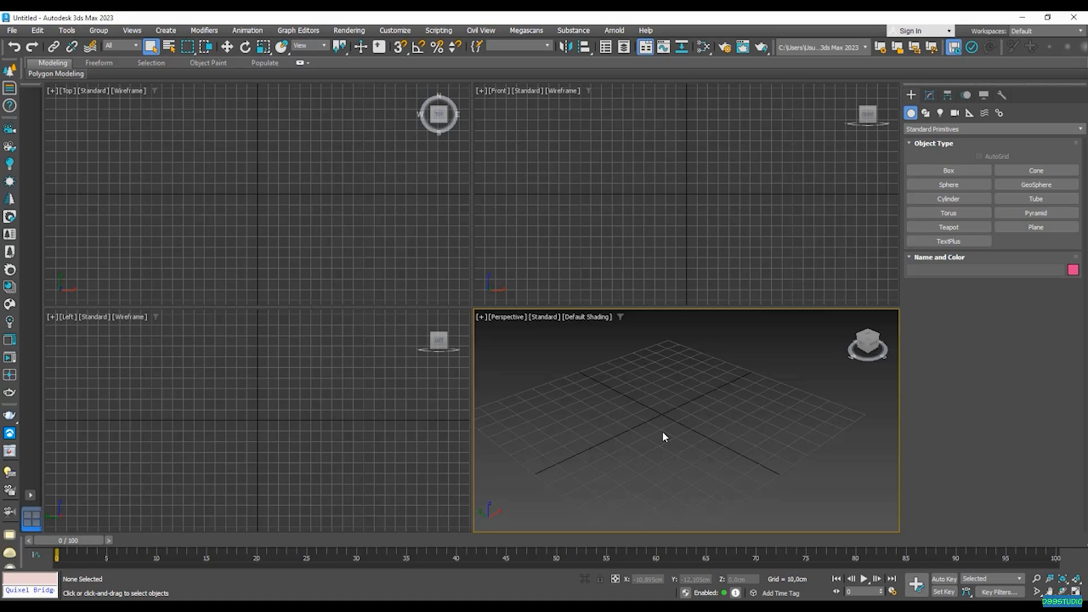
mouse_move(660, 413)
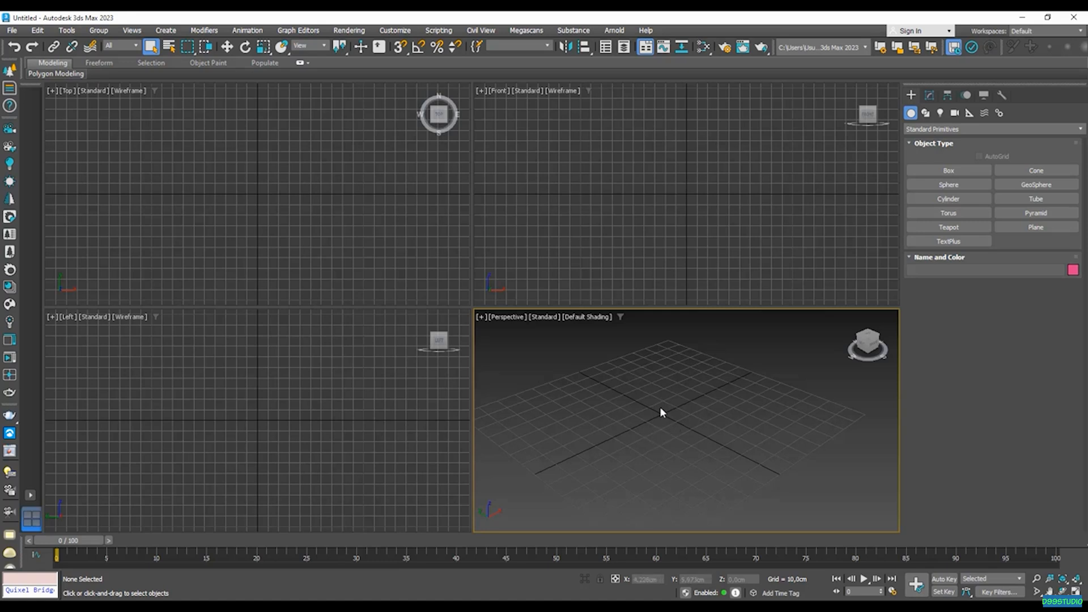
mouse_move(637, 383)
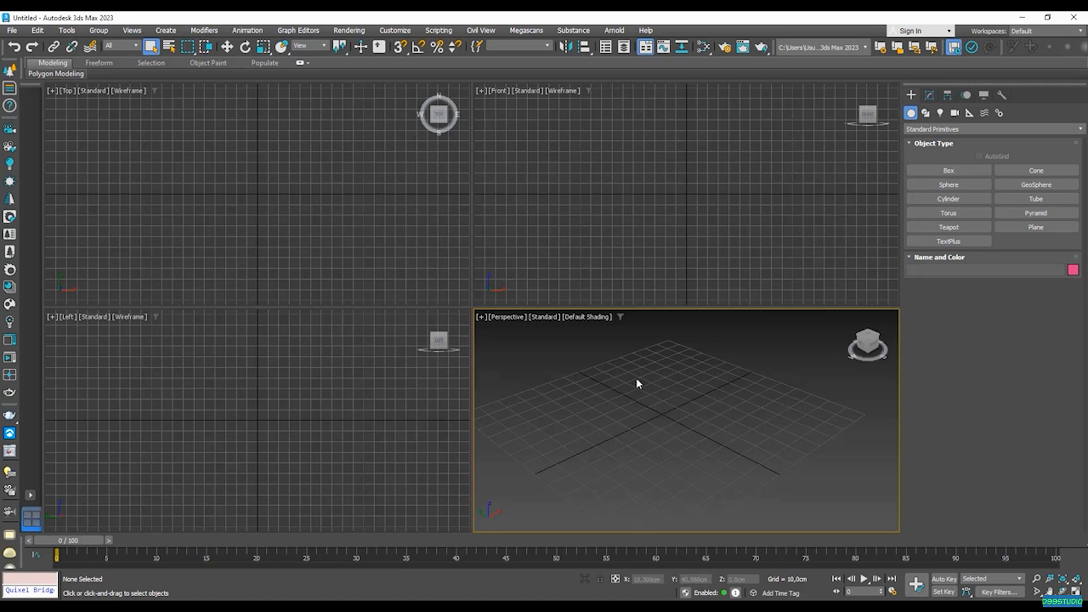
mouse_move(637, 386)
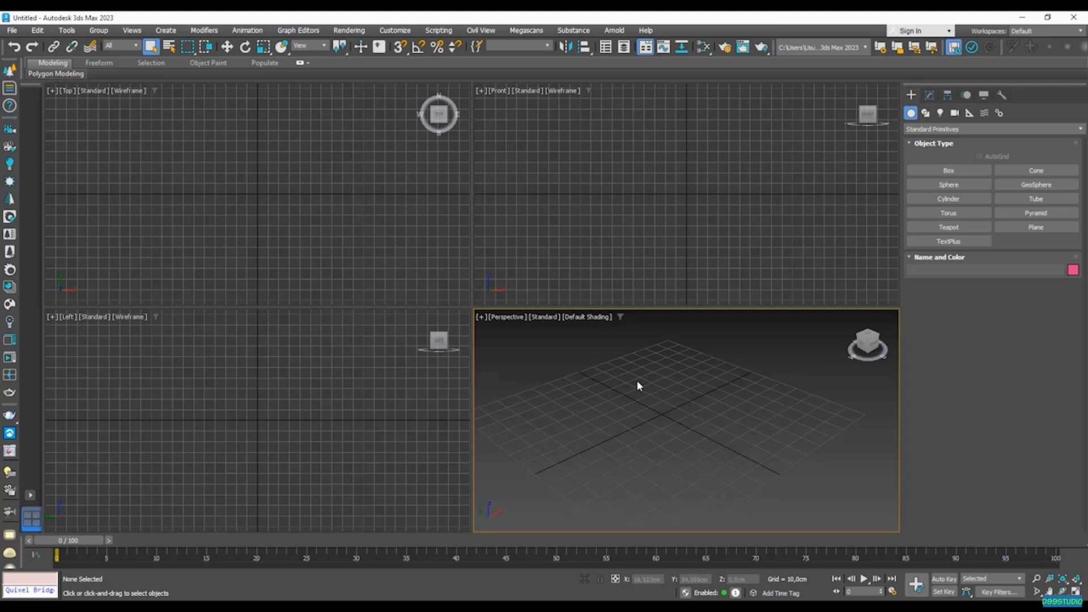
Start a File > Import > Merge to bring objects in from another scene
left_click(11, 29)
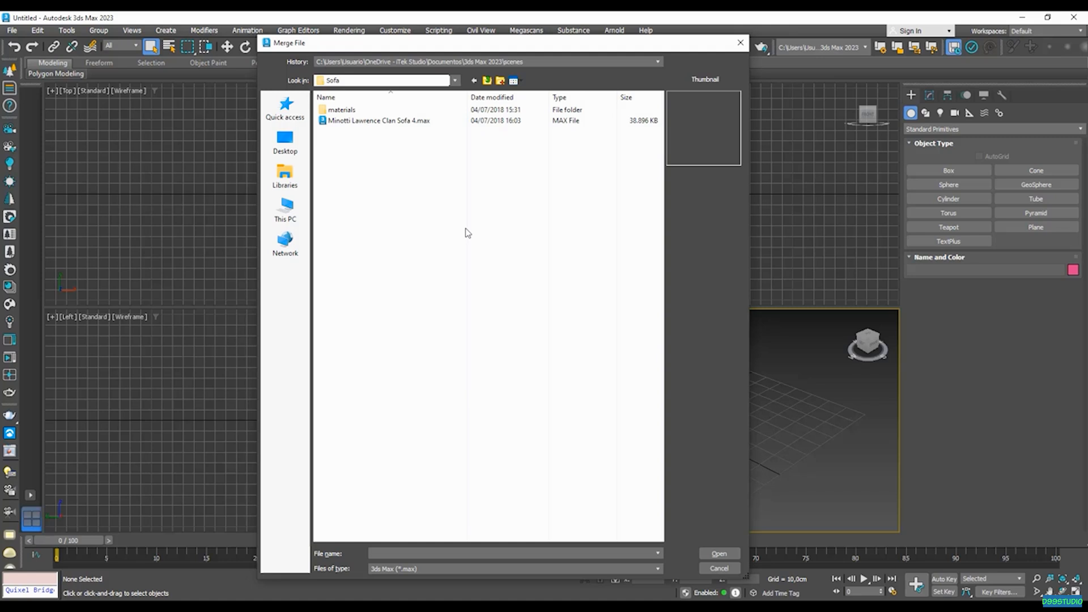
Choose Minotti Lawrence Clan Sofa 4.max in the Sofa folder for merging
left_click(379, 120)
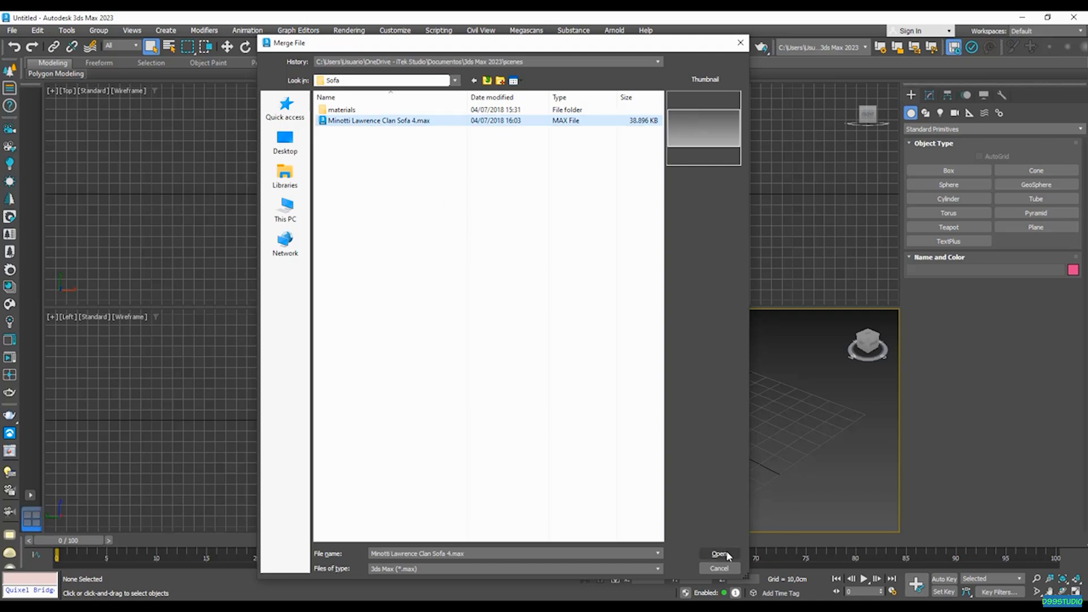
left_click(719, 555)
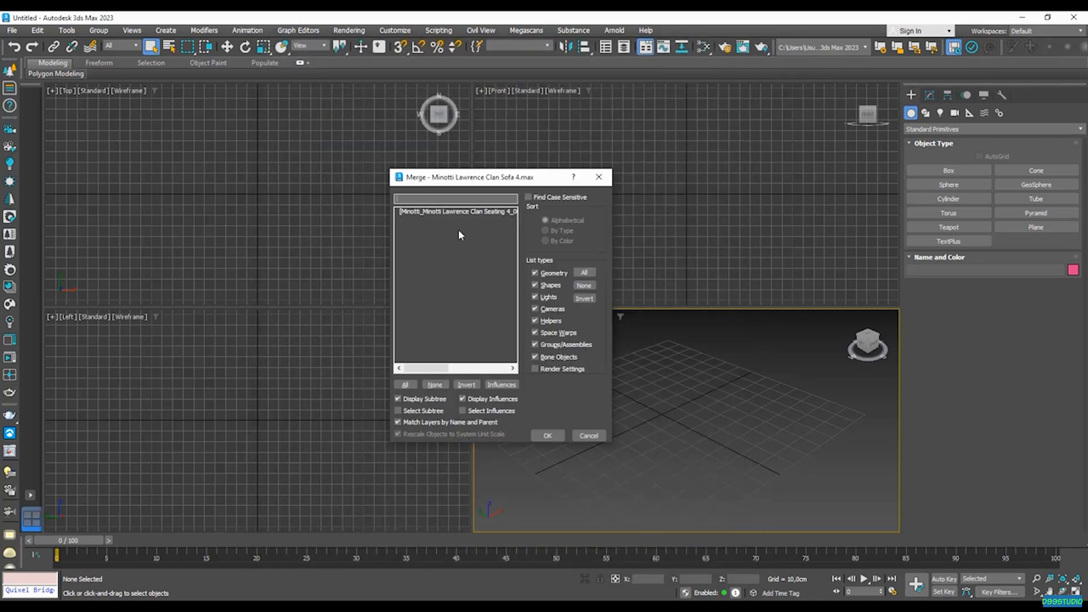
Merge the sofa group with all objects from the file into the scene
left_click(454, 211)
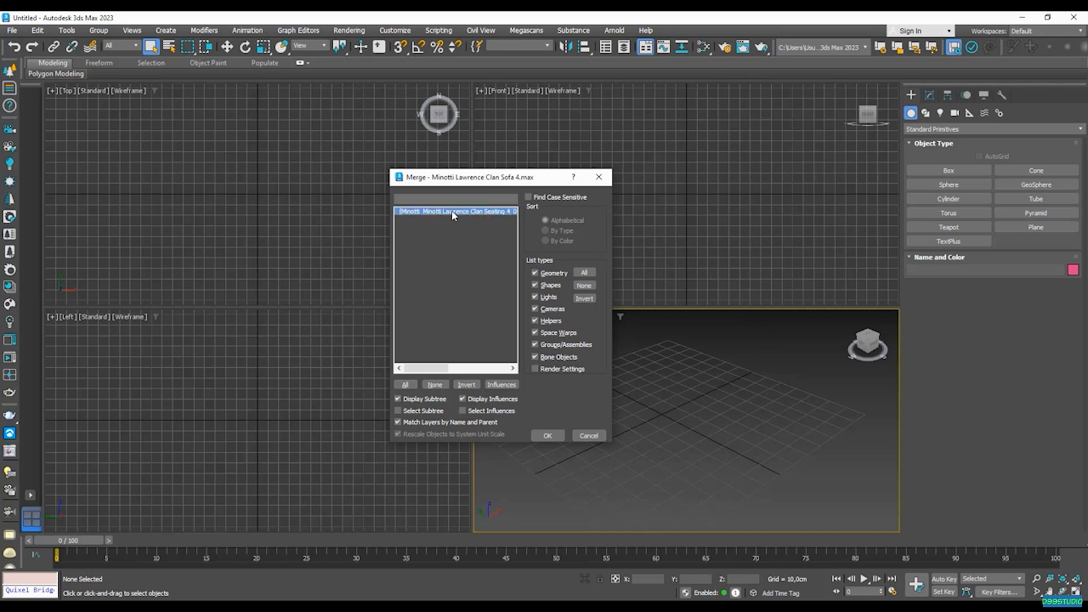
mouse_move(469, 245)
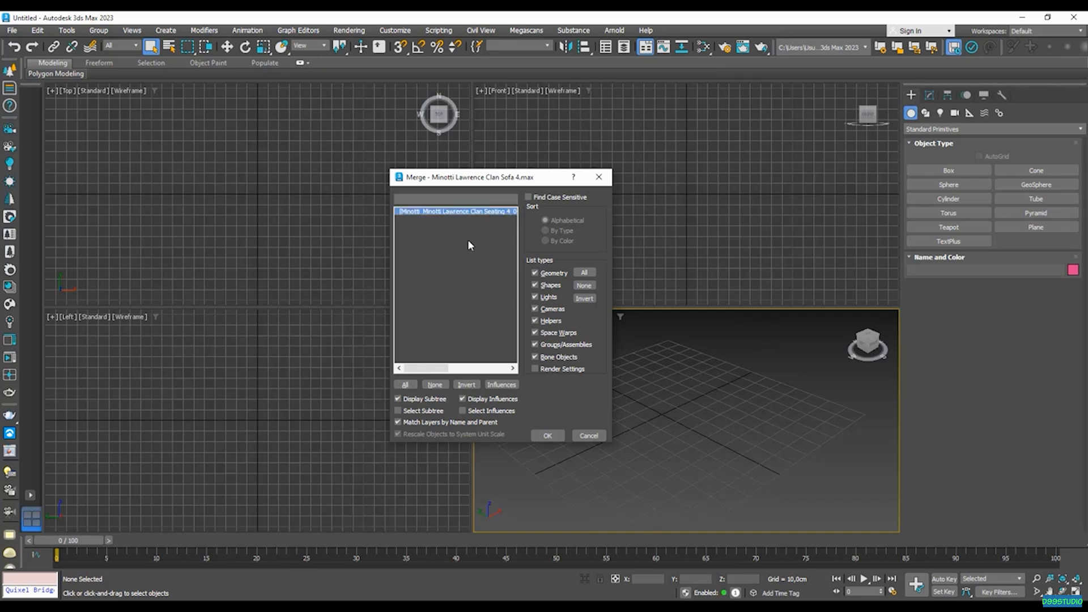
mouse_move(431, 238)
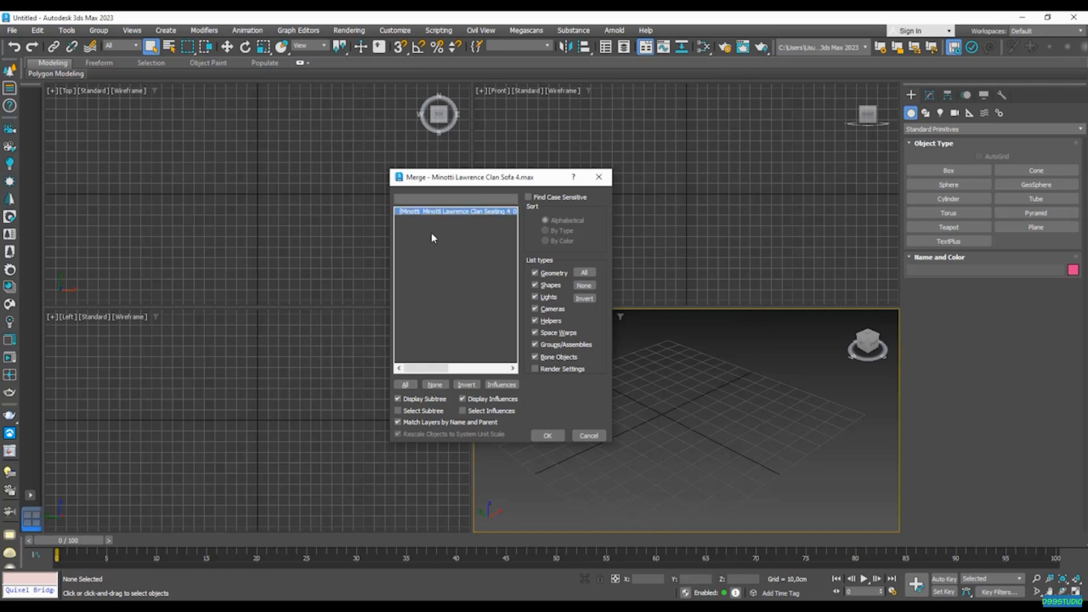
mouse_move(509, 302)
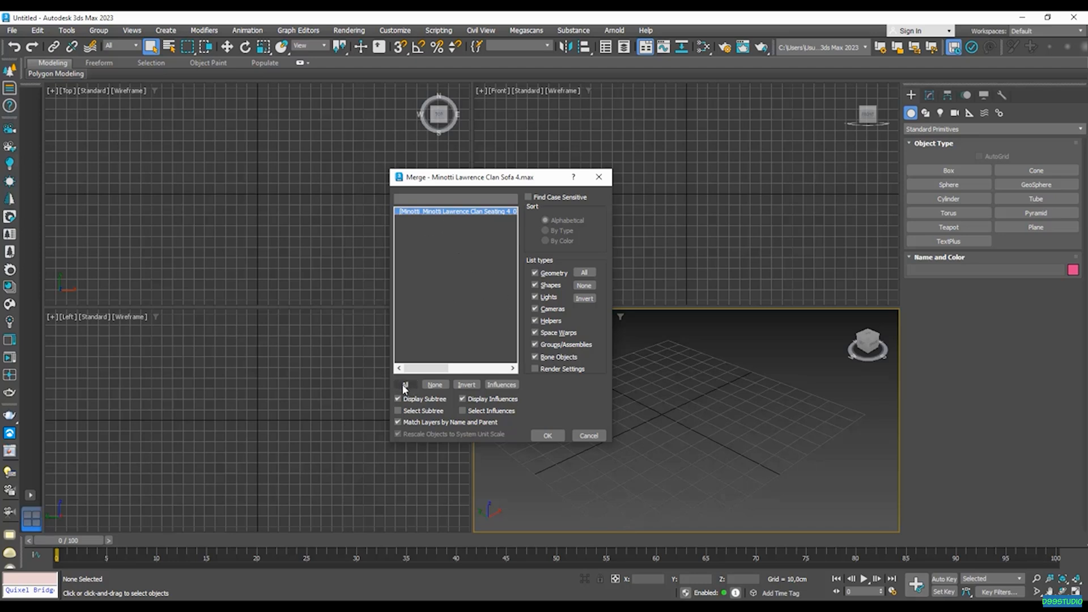
left_click(405, 384)
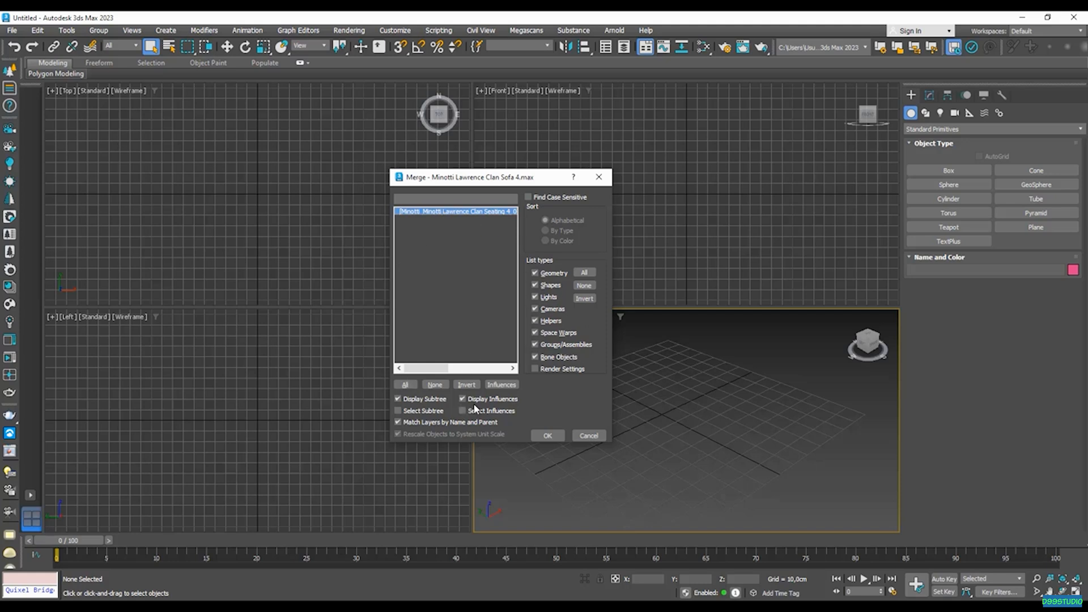
left_click(548, 435)
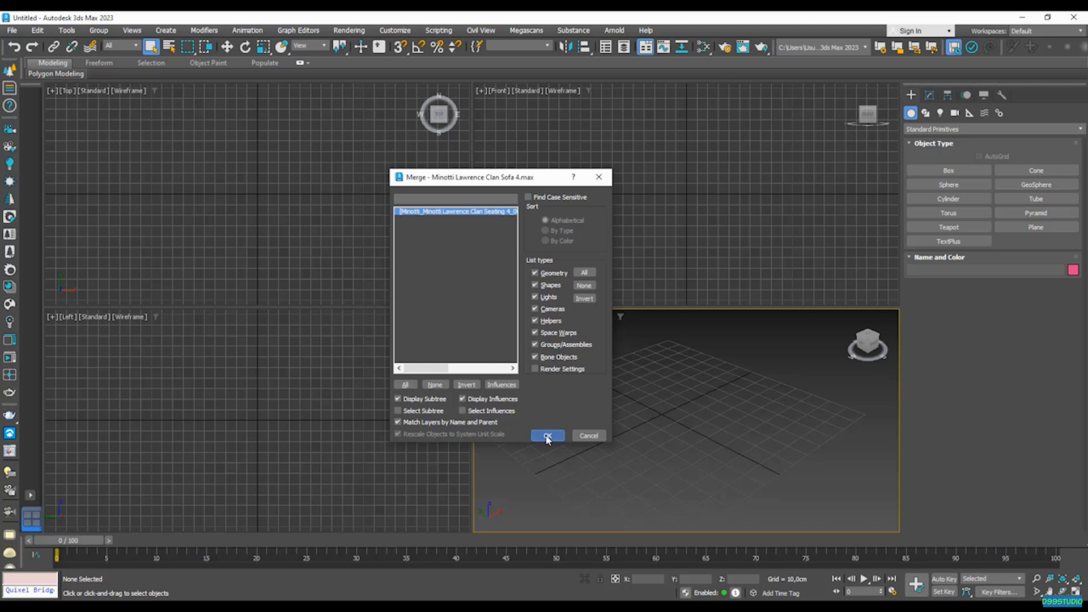
left_click(547, 435)
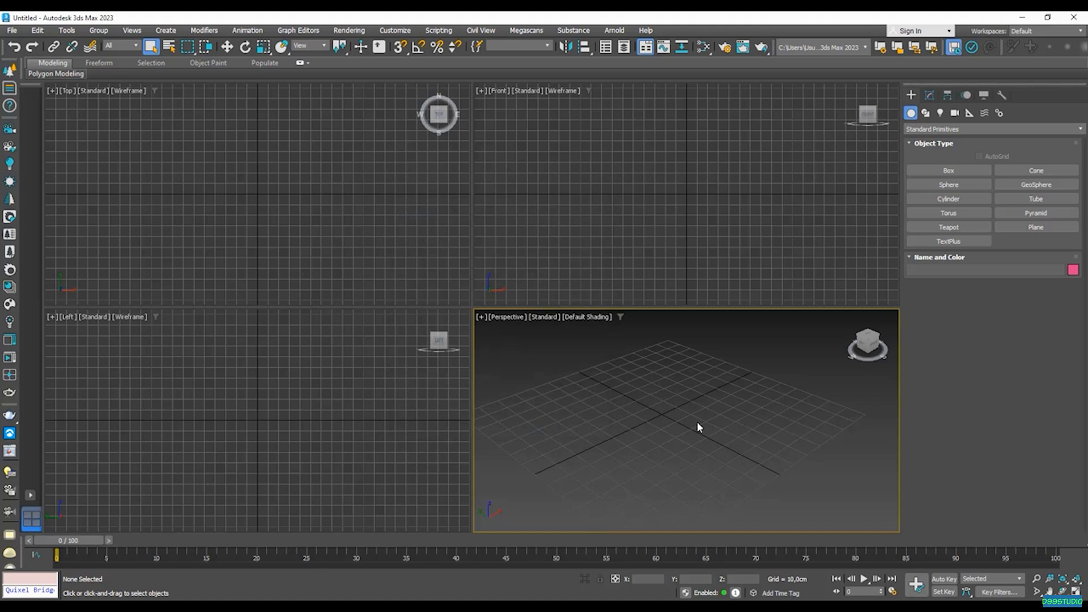
left_click(697, 422)
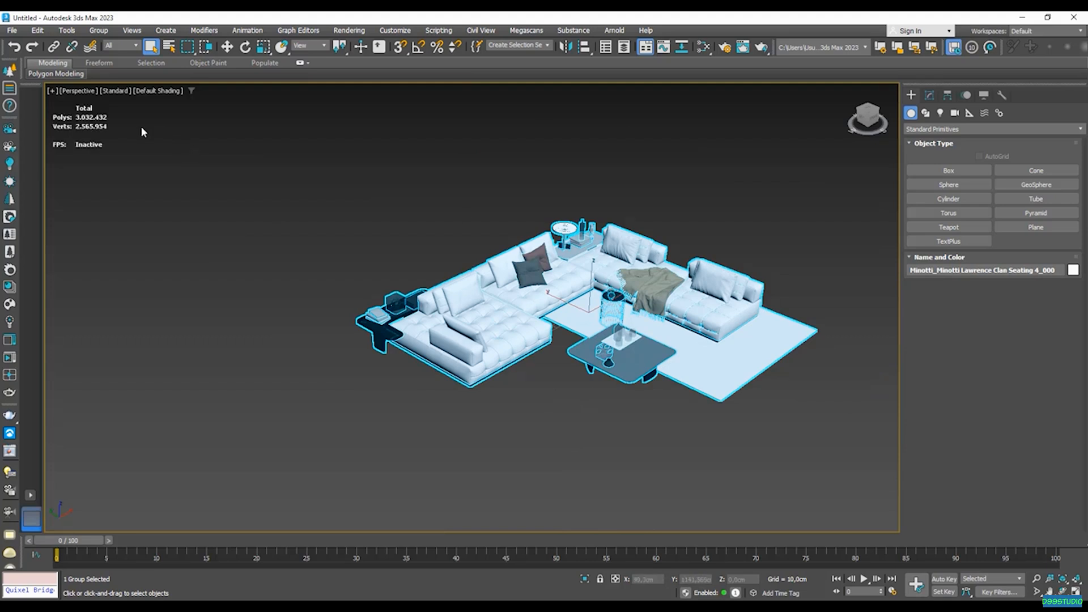
mouse_move(79, 125)
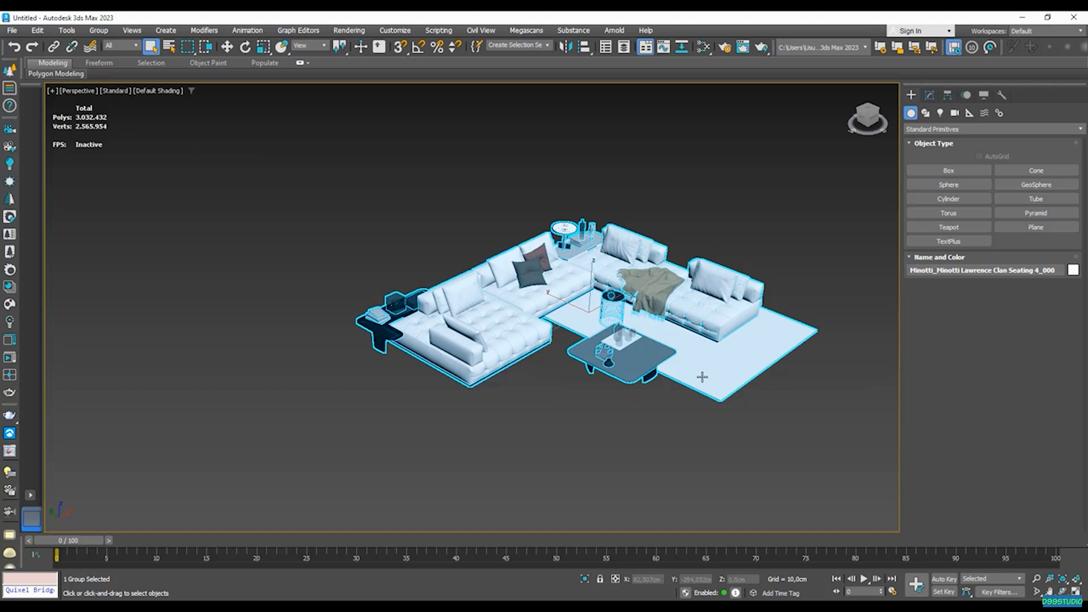
mouse_move(571, 307)
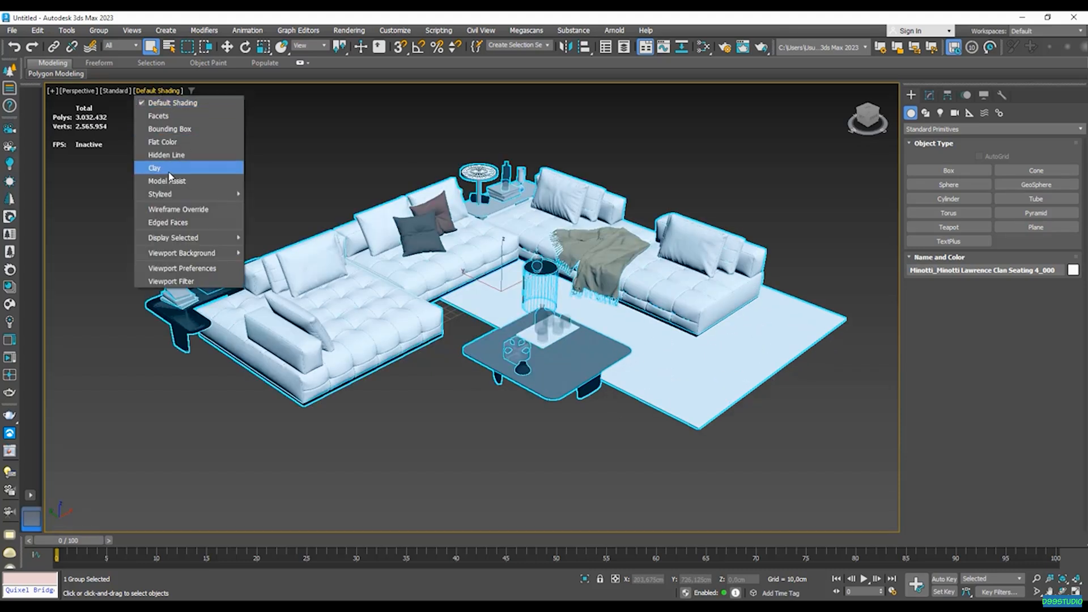
Show the merged sofa set in the Perspective view with clay shading and edged faces
left_click(155, 168)
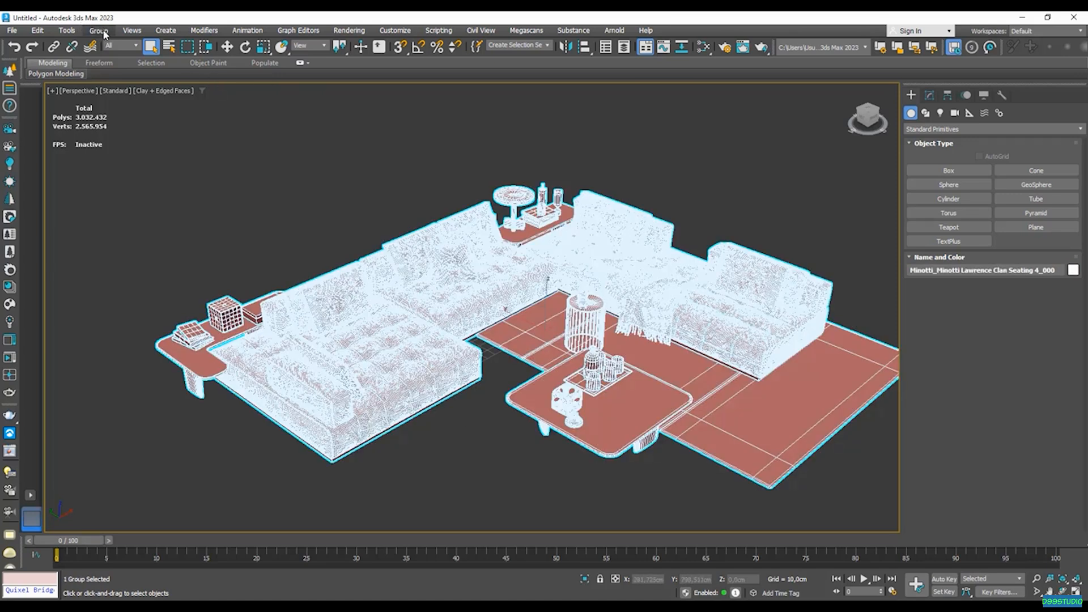
Ungroup the Minotti sofa set and select the left chaise section
left_click(97, 29)
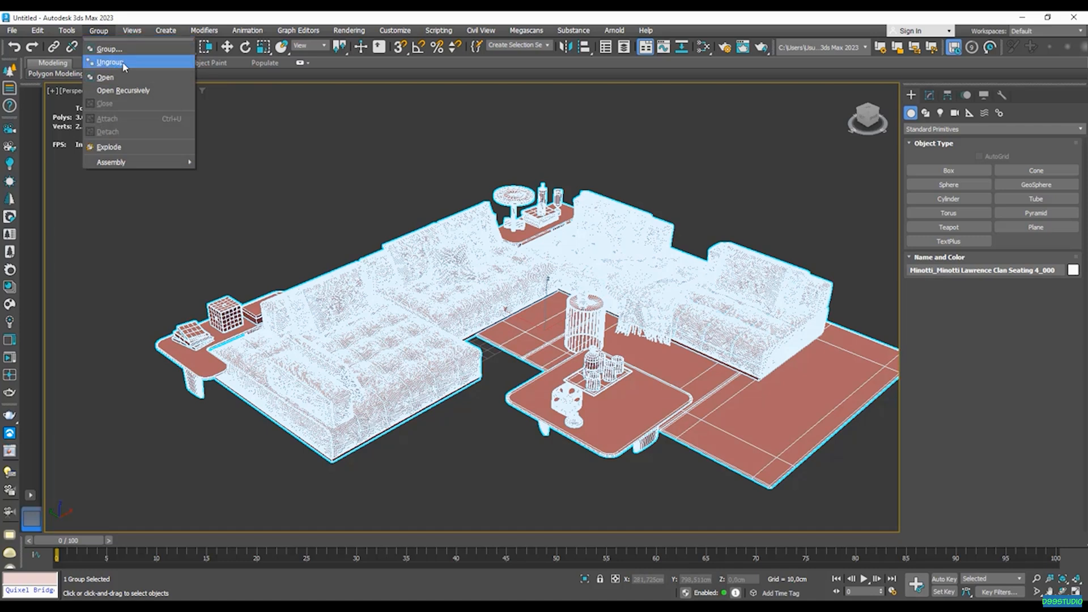
left_click(110, 61)
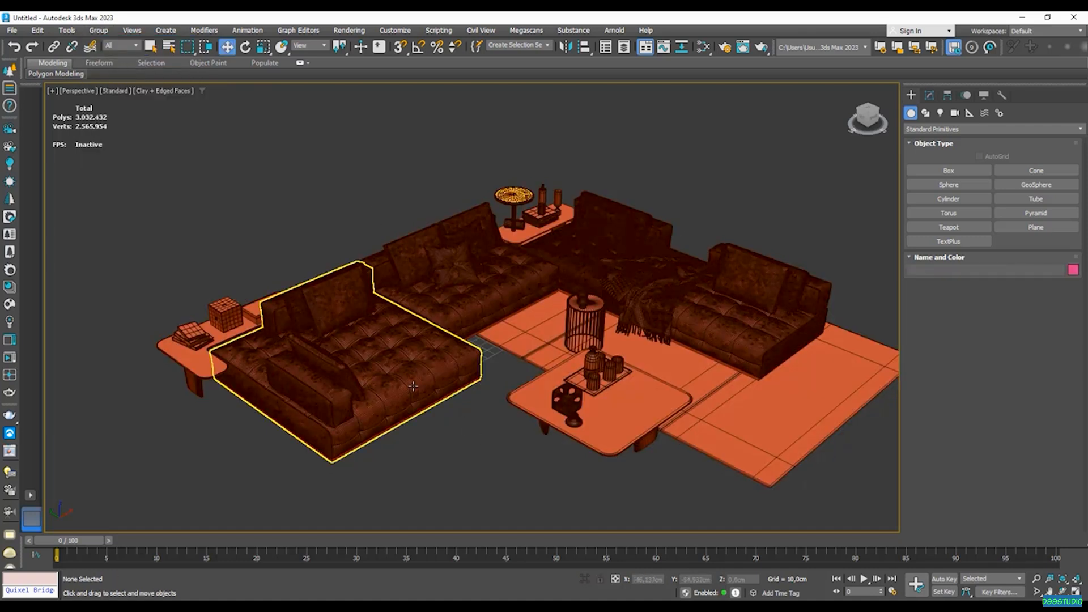
left_click(638, 298)
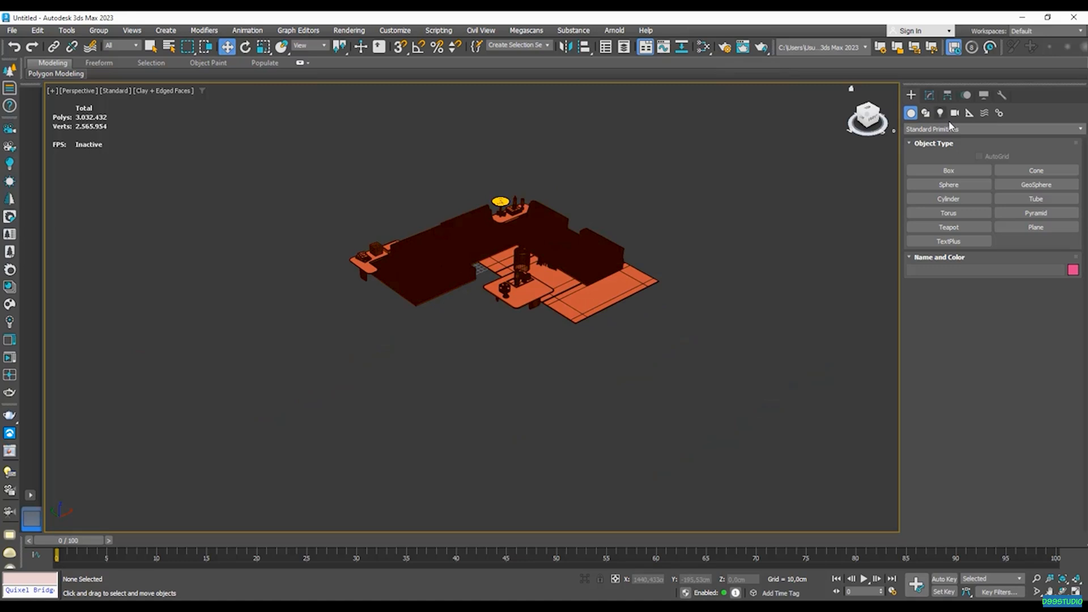
mouse_move(942, 116)
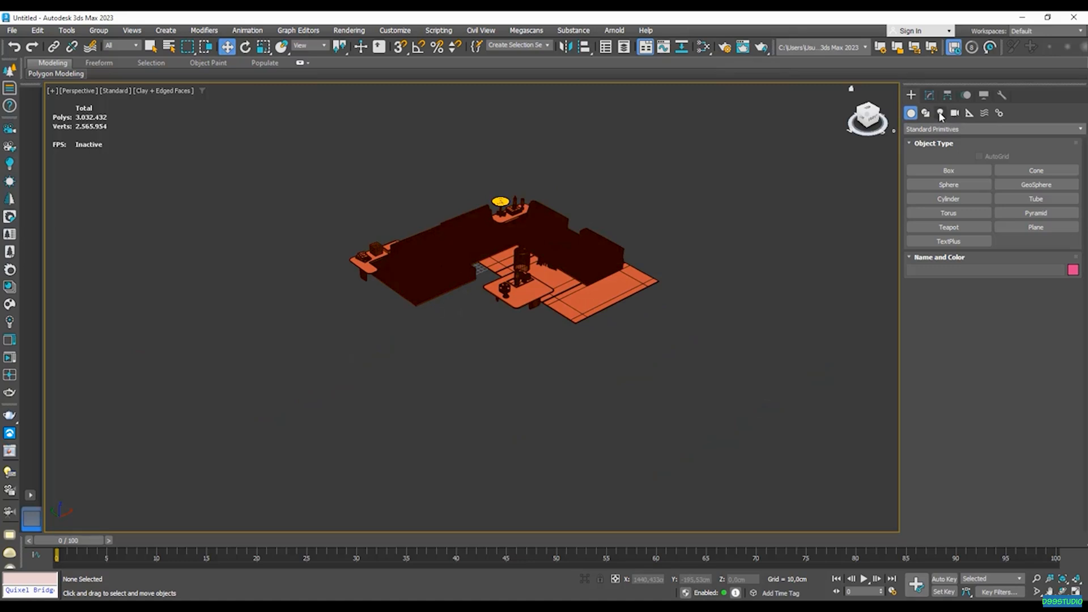
Place a CoronaSun light aimed across the sofa arrangement
left_click(942, 112)
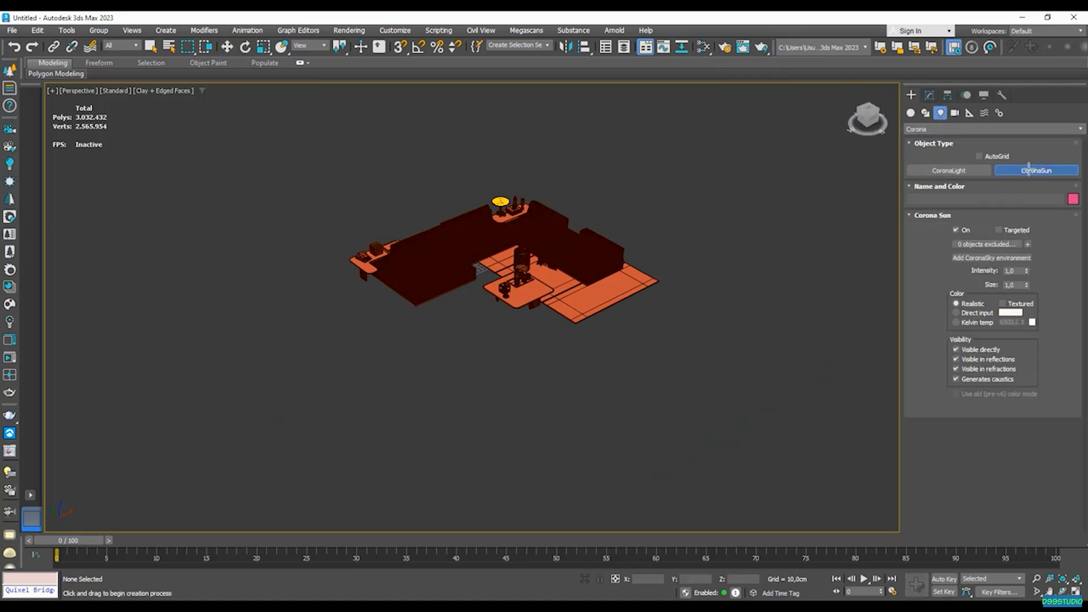
left_click_drag(517, 265, 847, 146)
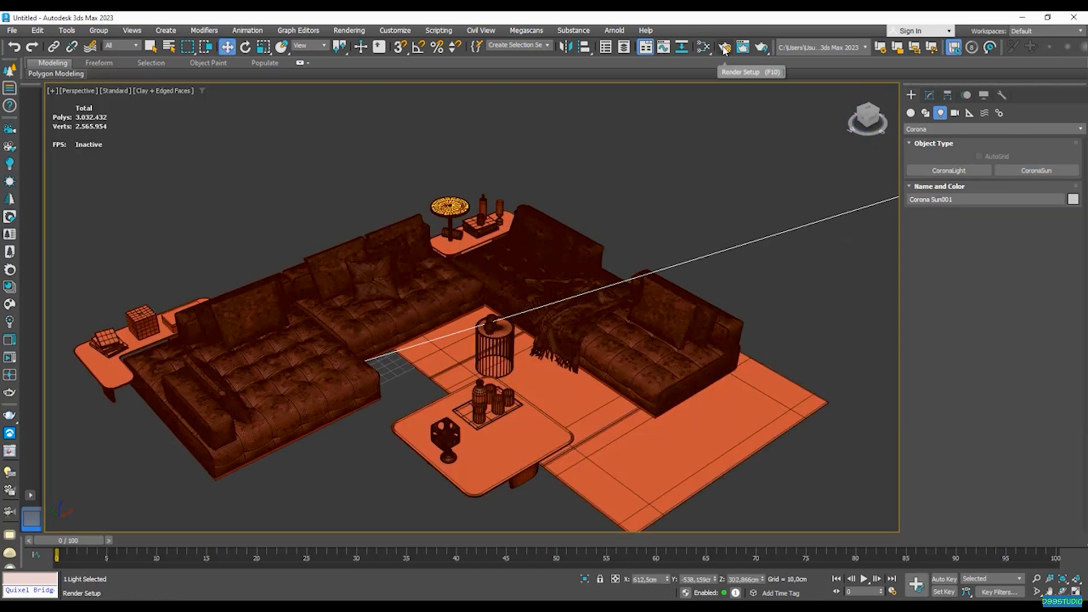
left_click(725, 47)
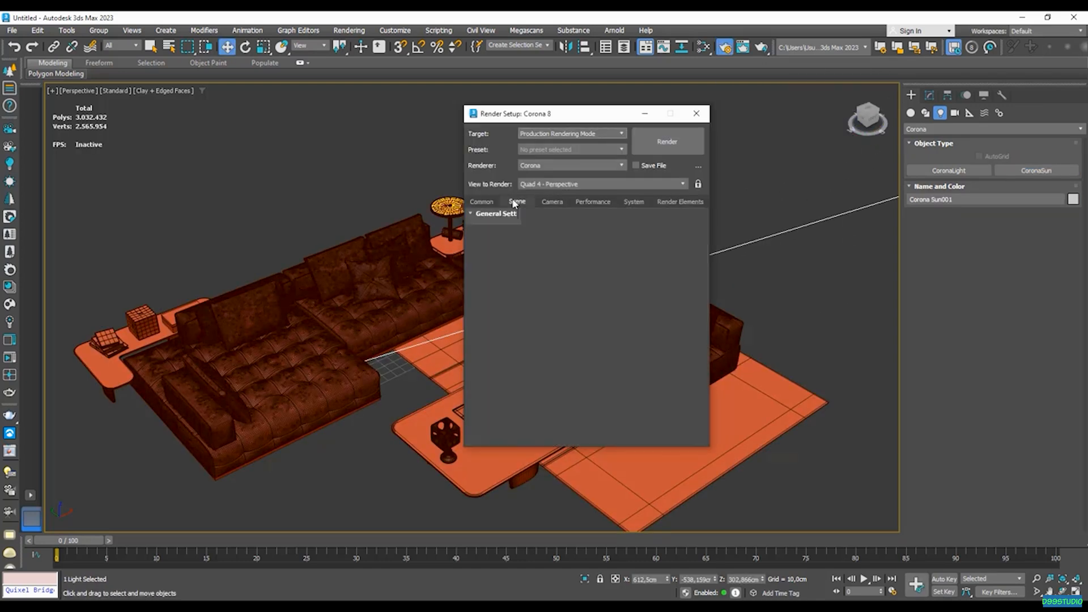
left_click(517, 201)
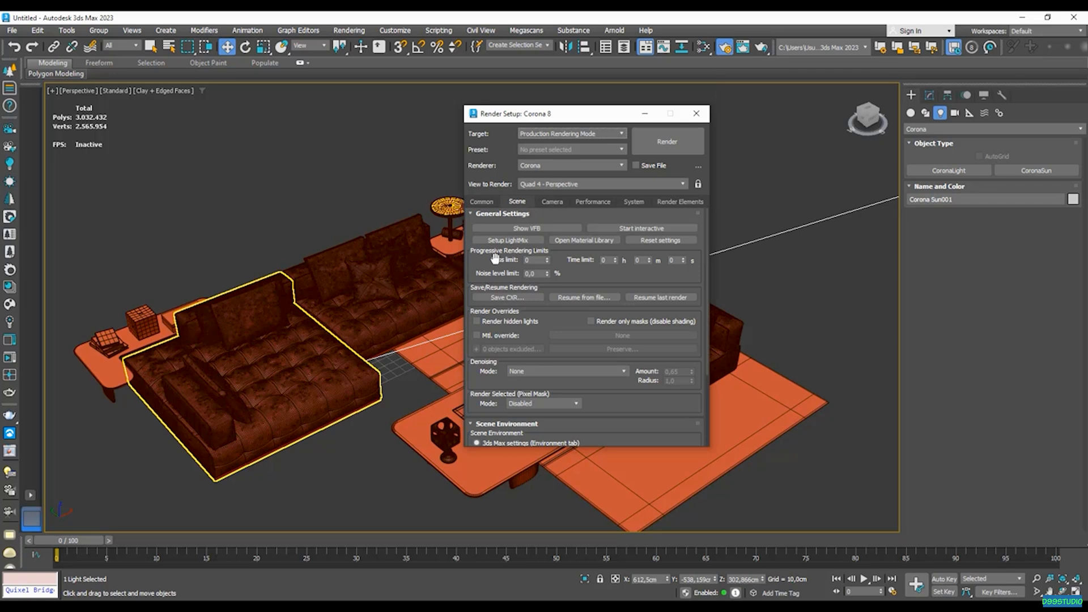
left_click(641, 228)
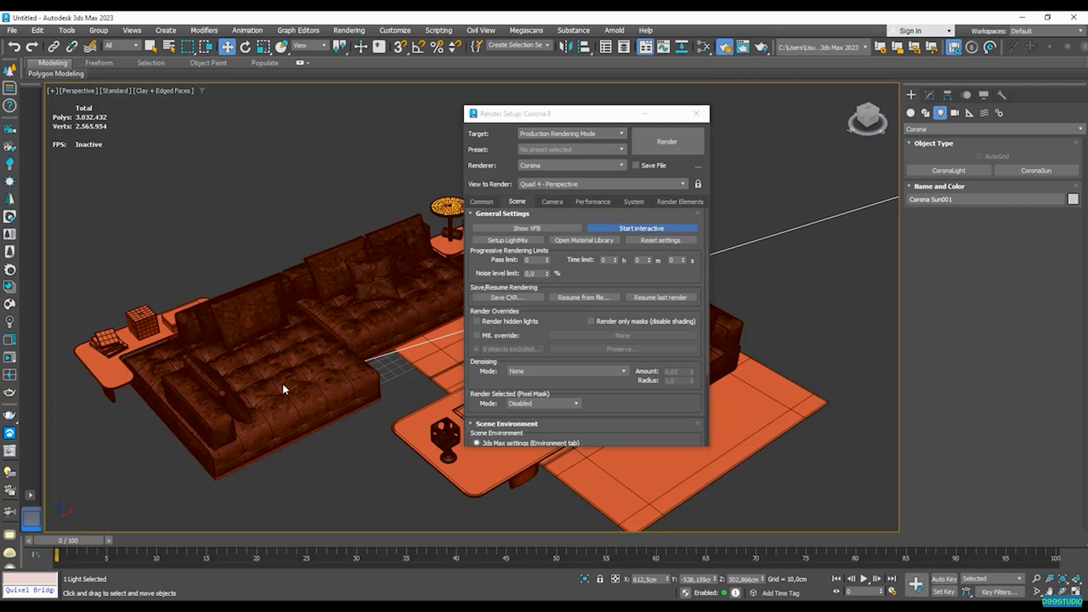
left_click(641, 228)
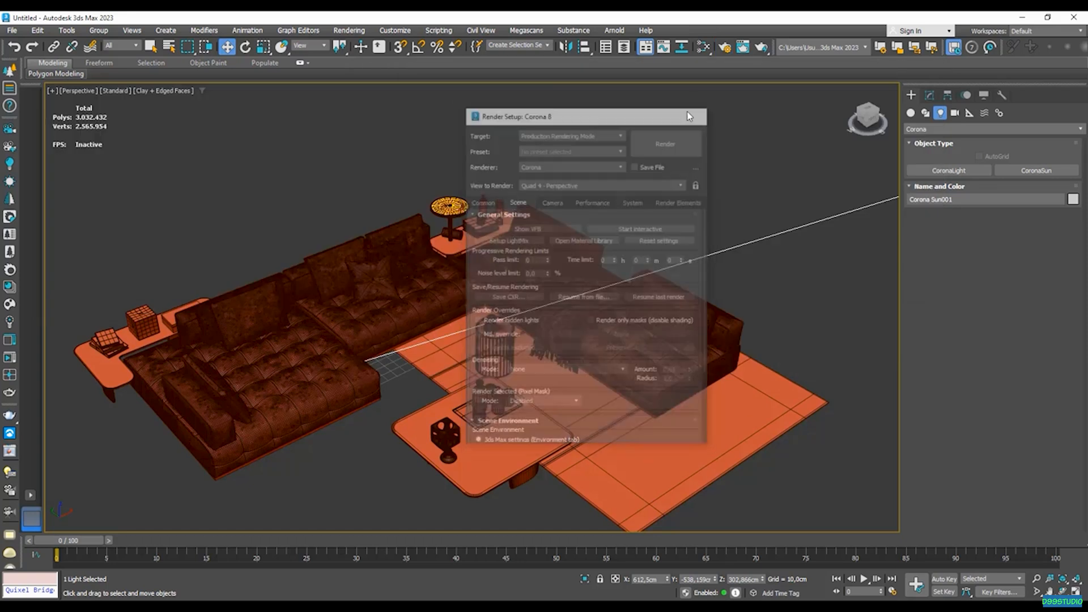
left_click(698, 116)
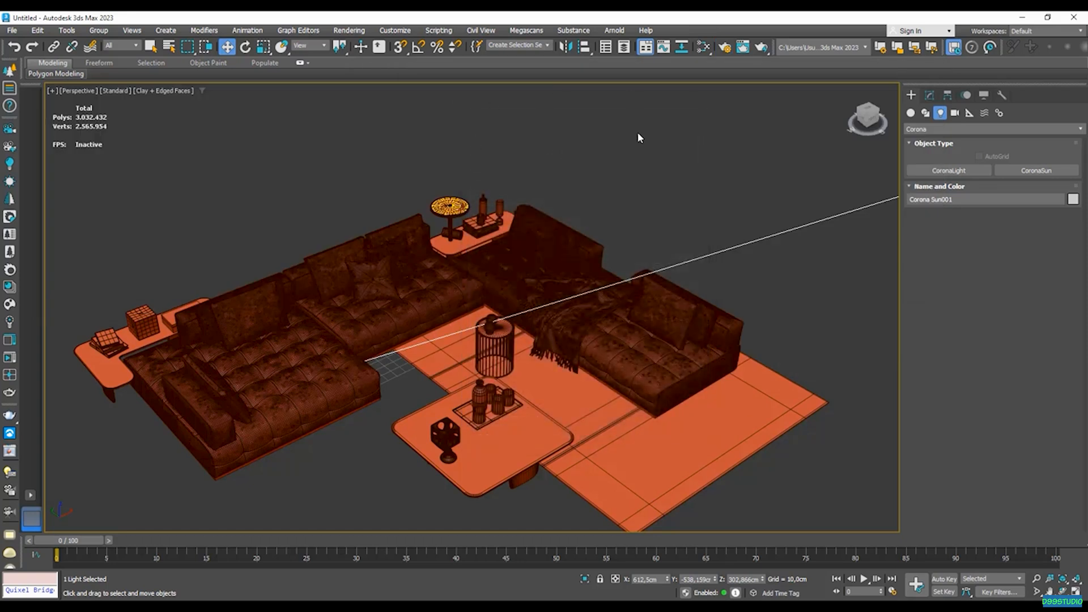
mouse_move(11, 268)
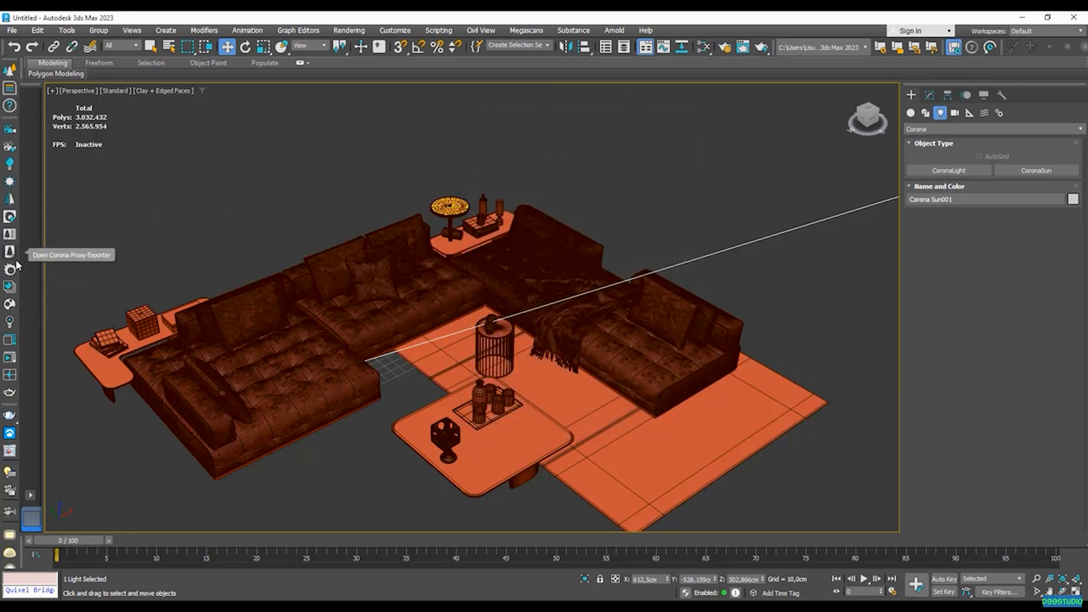
mouse_move(11, 271)
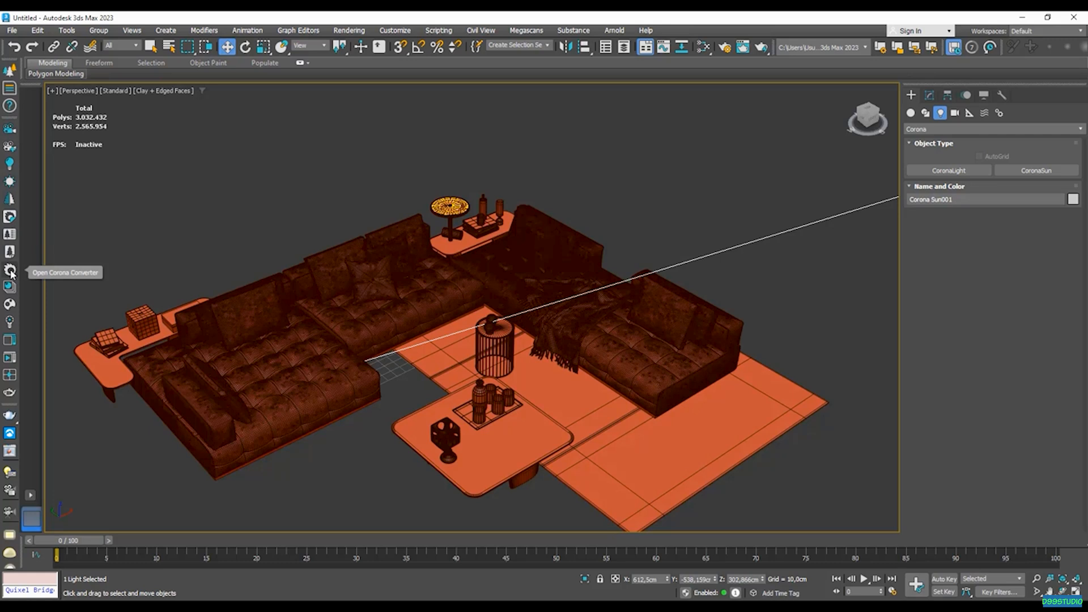
Convert all scene materials and lights to Corona, then bring up Render Setup
left_click(12, 271)
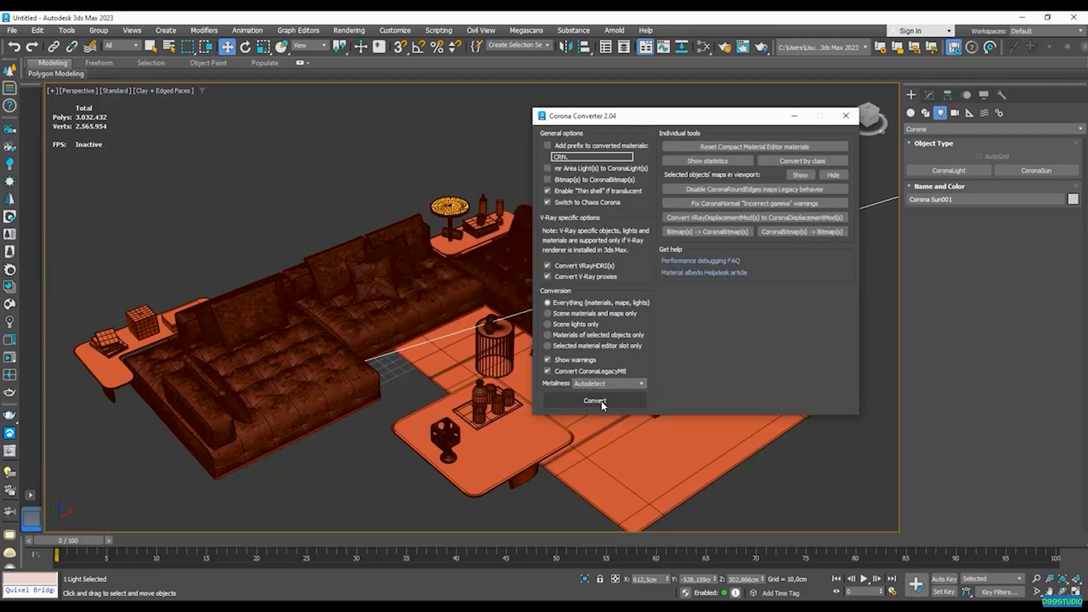
mouse_move(617, 407)
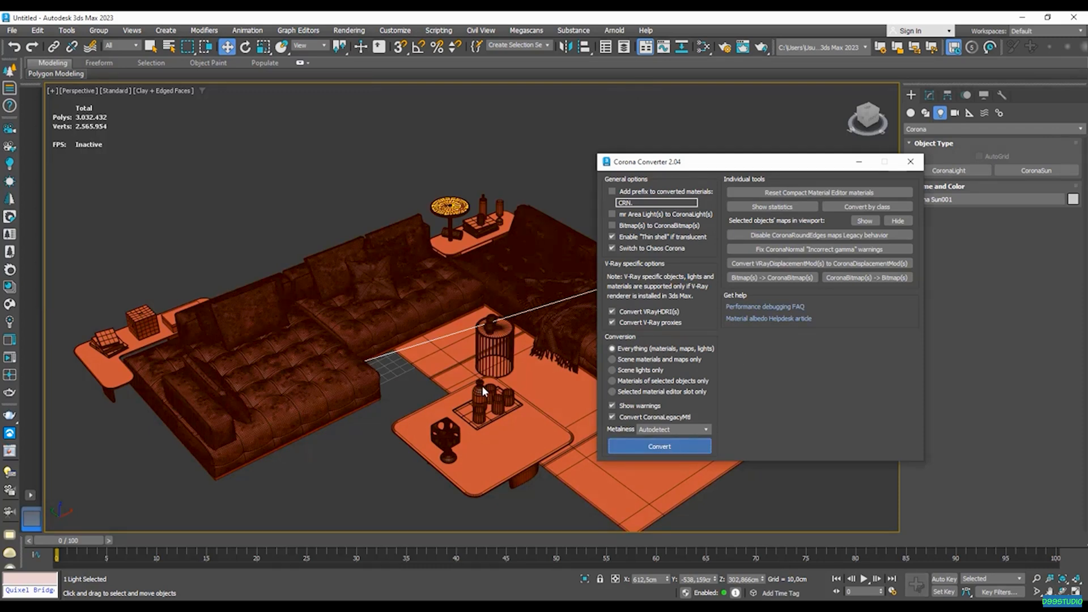
left_click(657, 446)
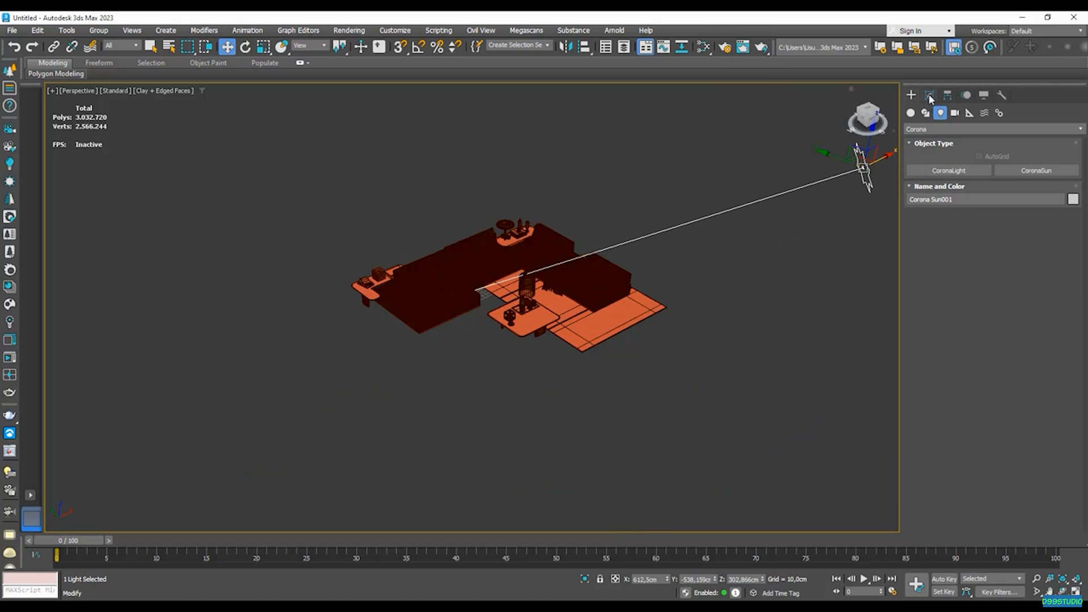
left_click(929, 95)
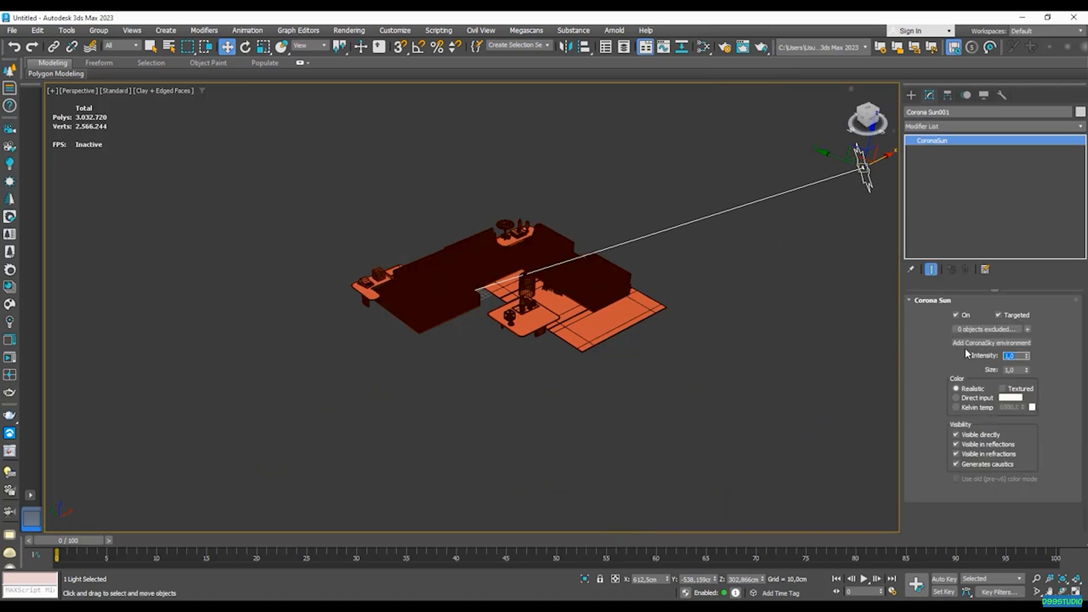
left_click(725, 47)
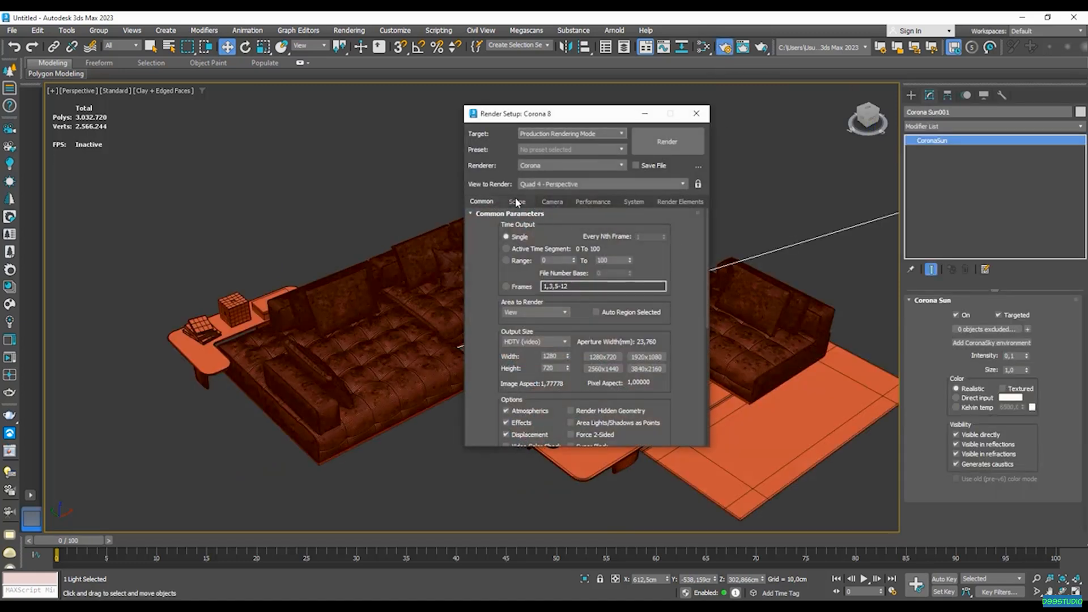
Run an interactive Corona render of the room, review it, and close the render windows
left_click(666, 140)
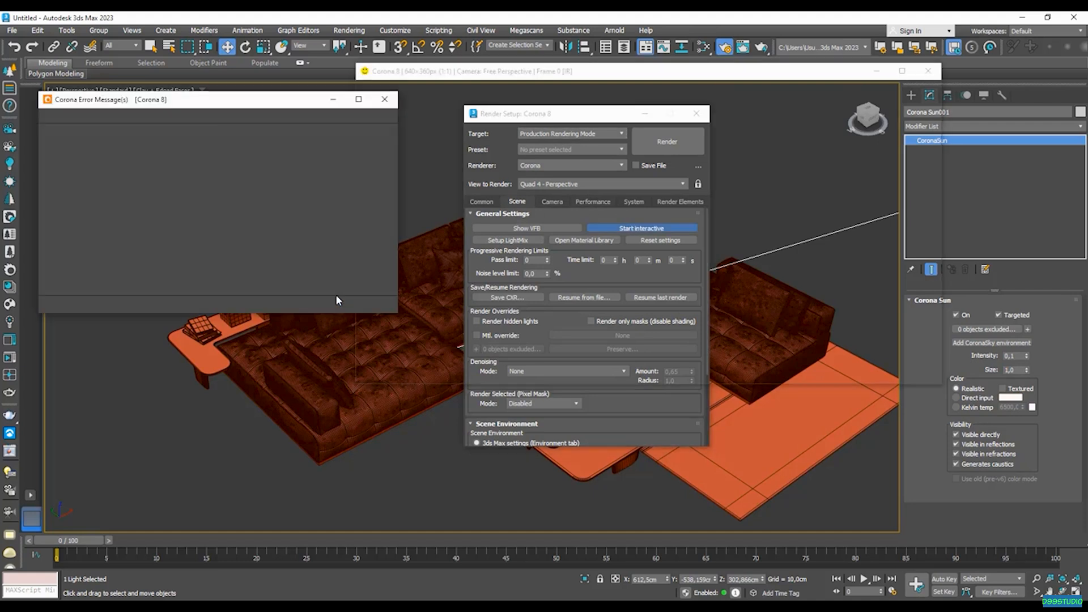
left_click(667, 141)
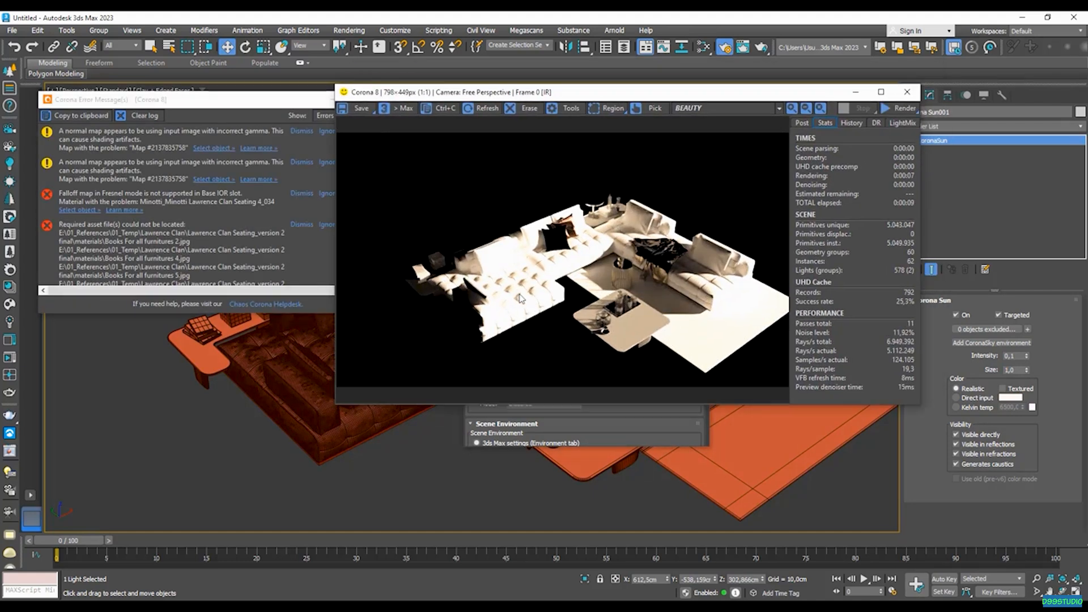
mouse_move(478, 284)
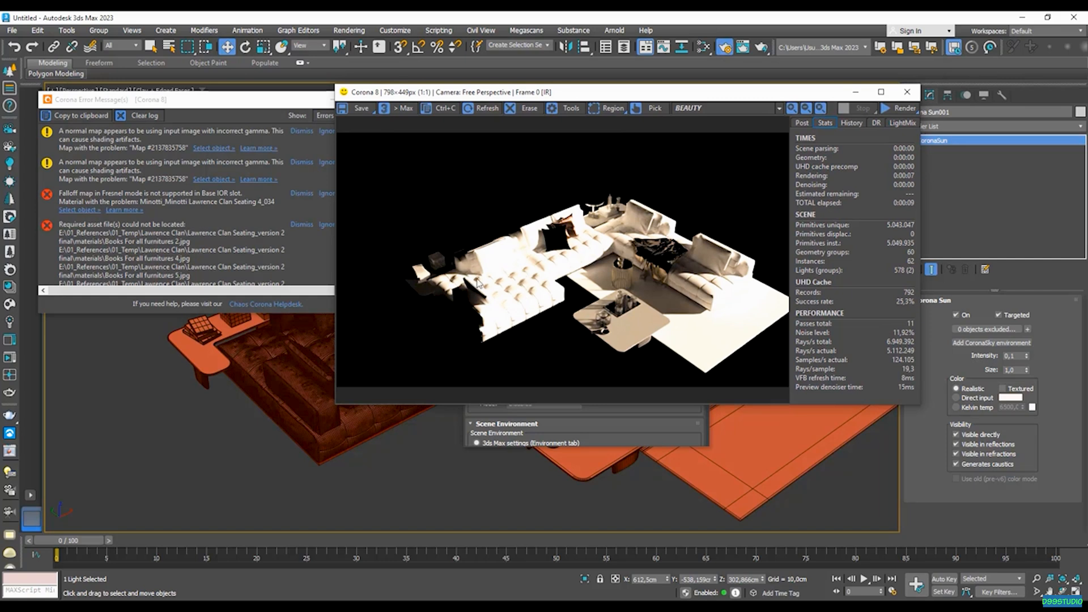
mouse_move(540, 302)
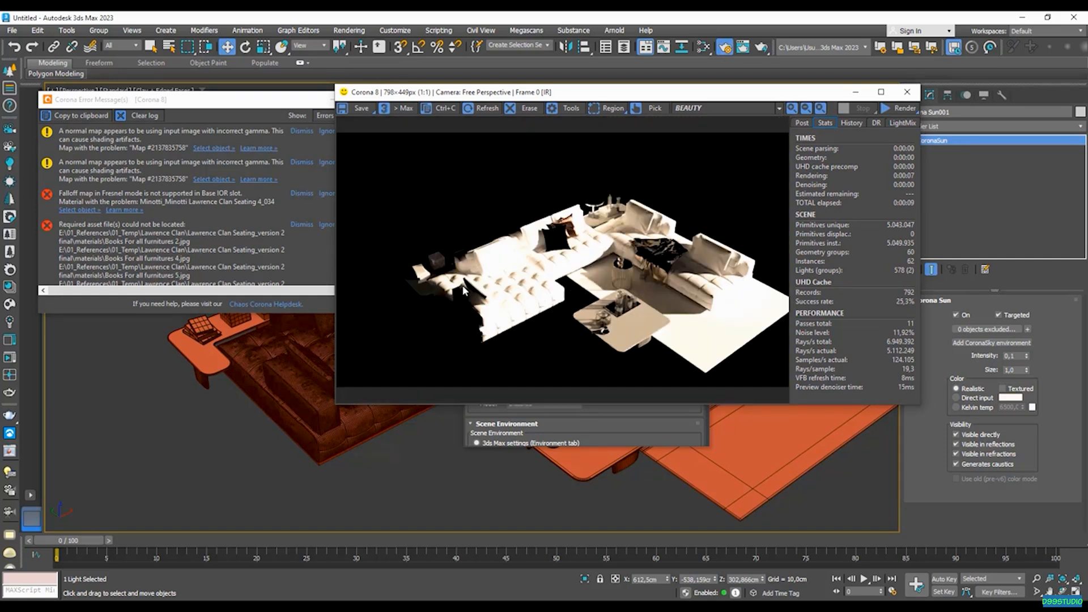
mouse_move(599, 232)
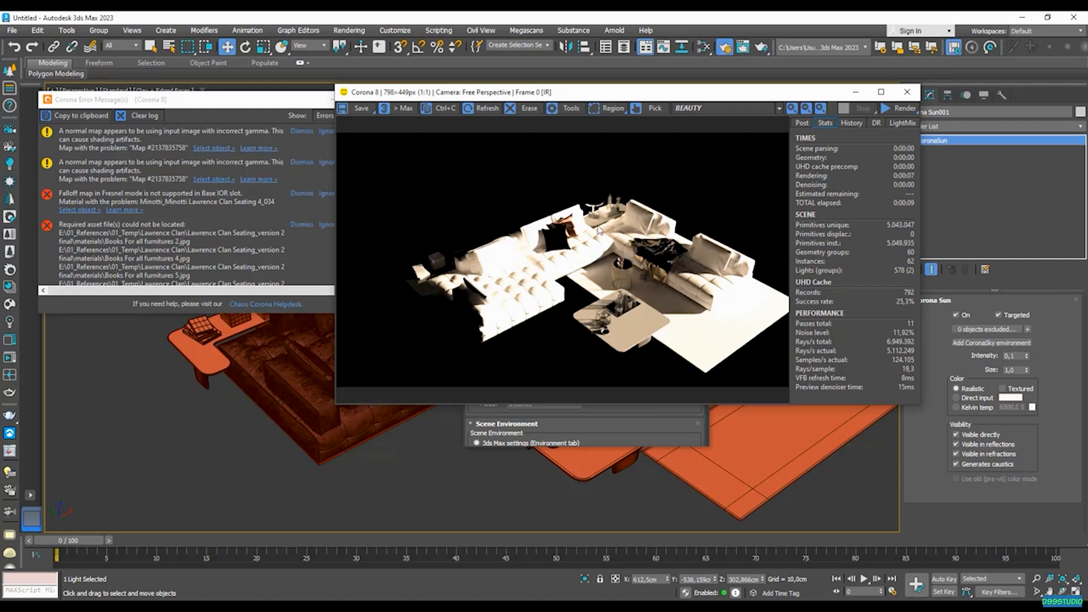
mouse_move(578, 285)
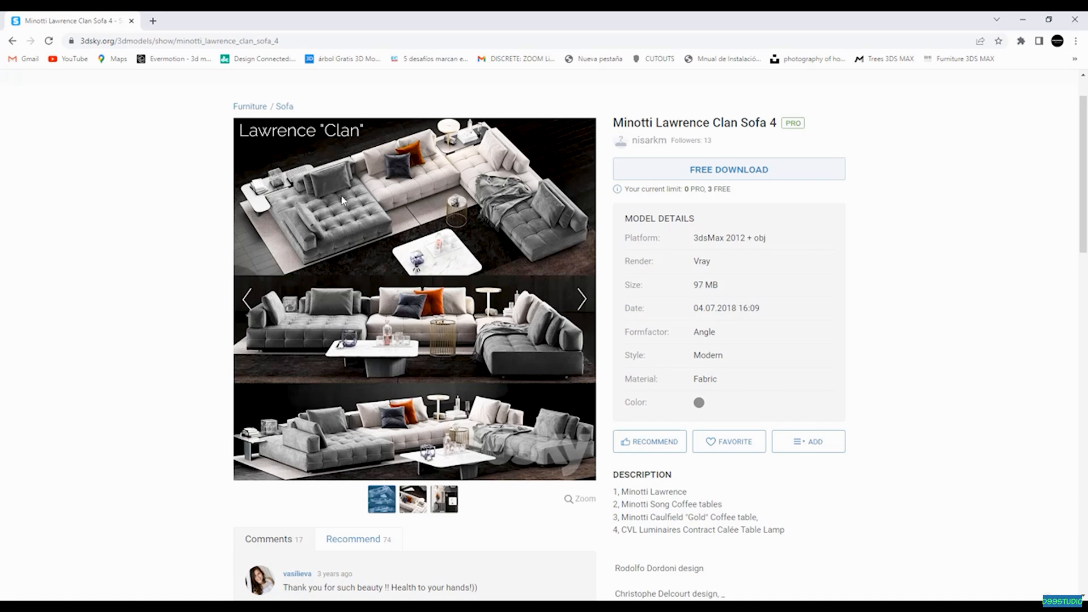
mouse_move(1027, 19)
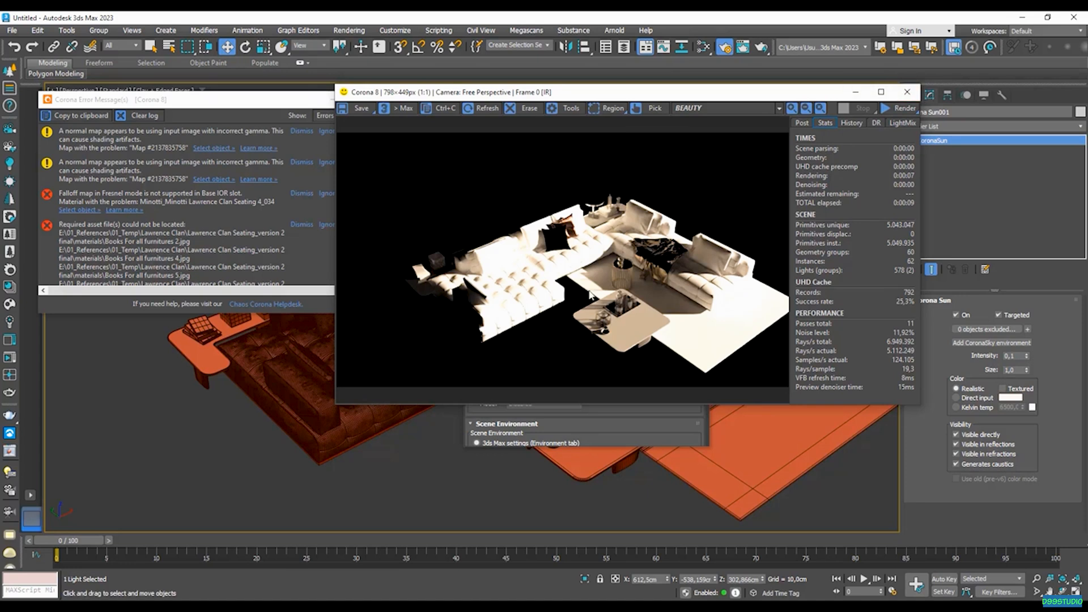
left_click(907, 92)
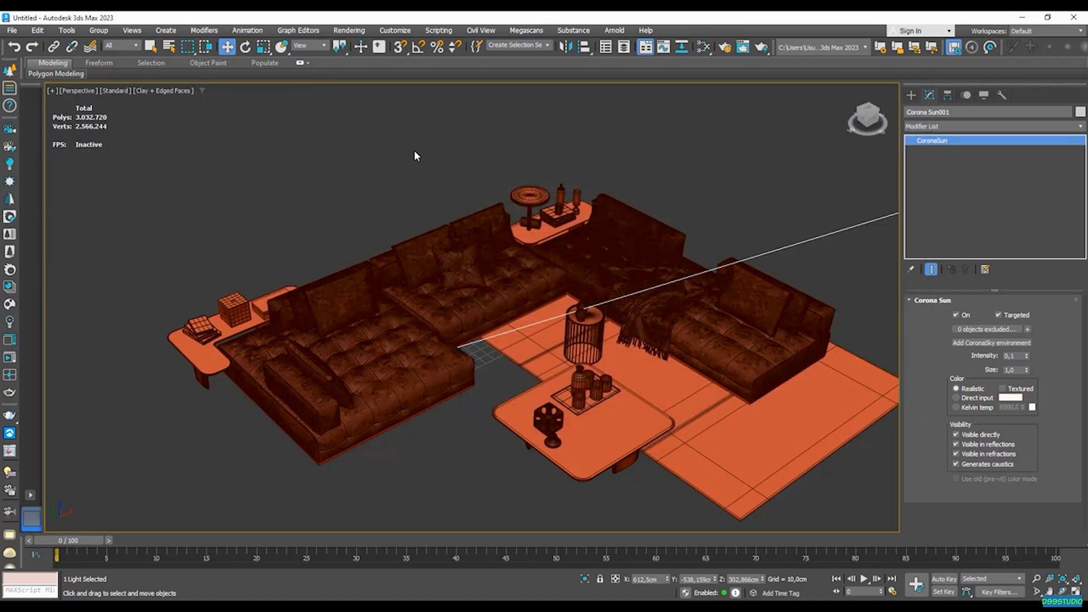
List the scene's texture maps in Asset Tracking and select the missing maps
left_click(381, 209)
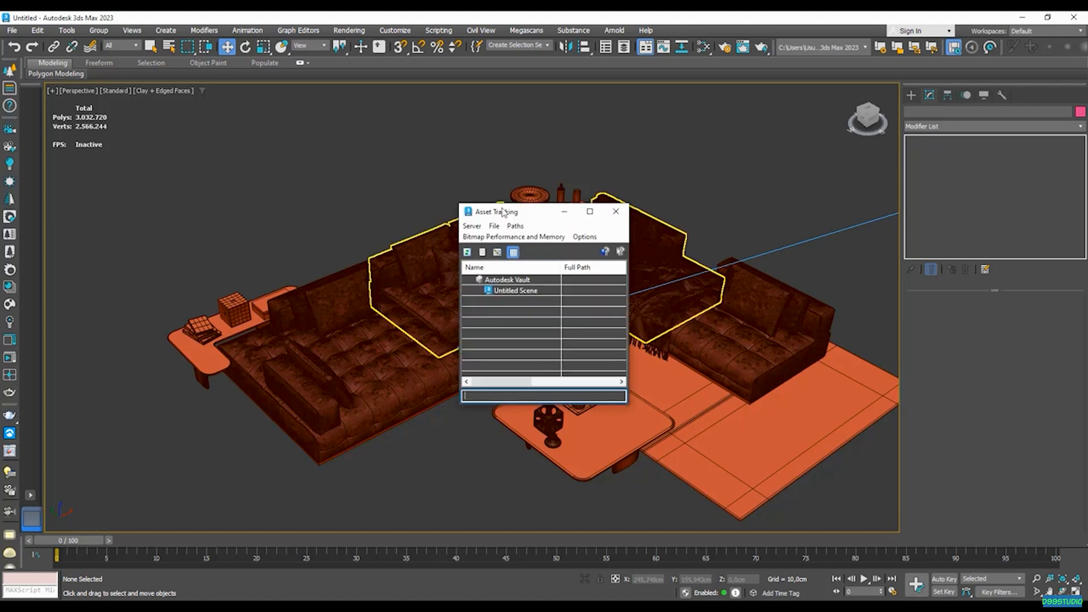
mouse_move(536, 224)
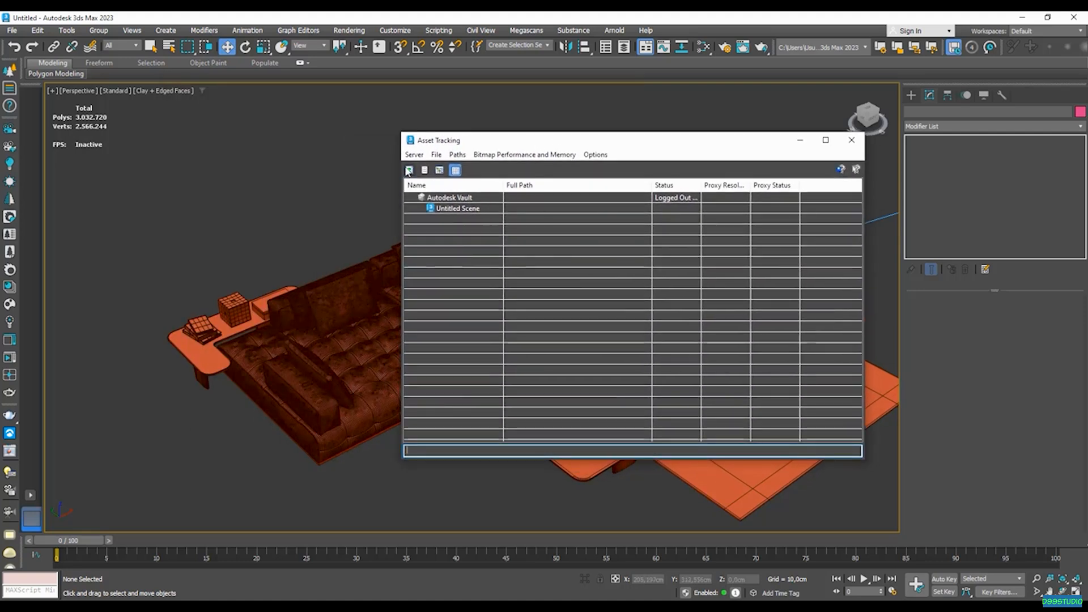
left_click(412, 209)
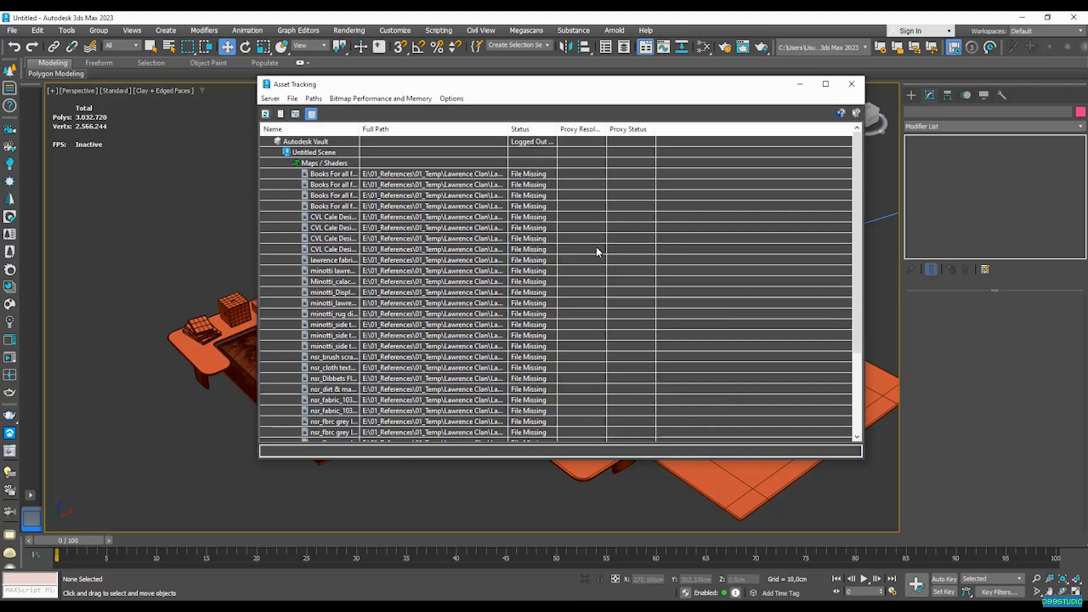
scroll("down", 3)
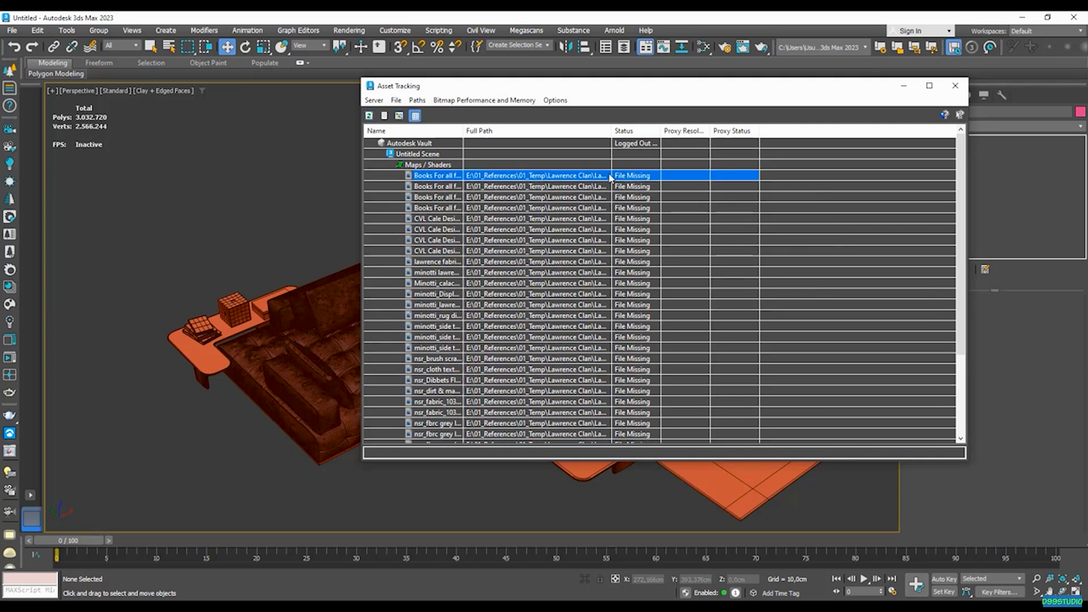
scroll("down", 3)
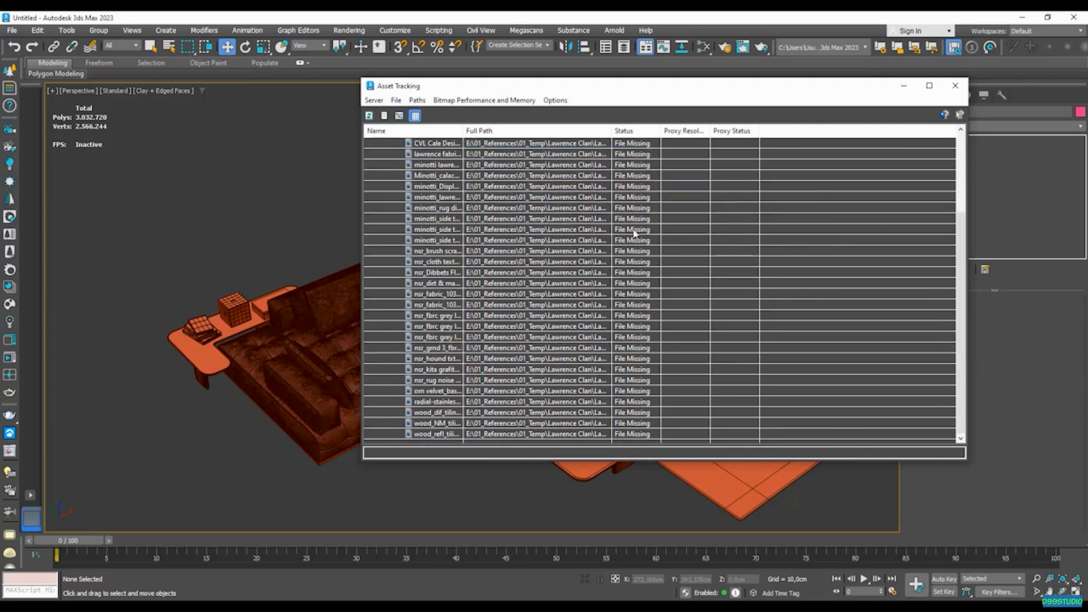
left_click(435, 174)
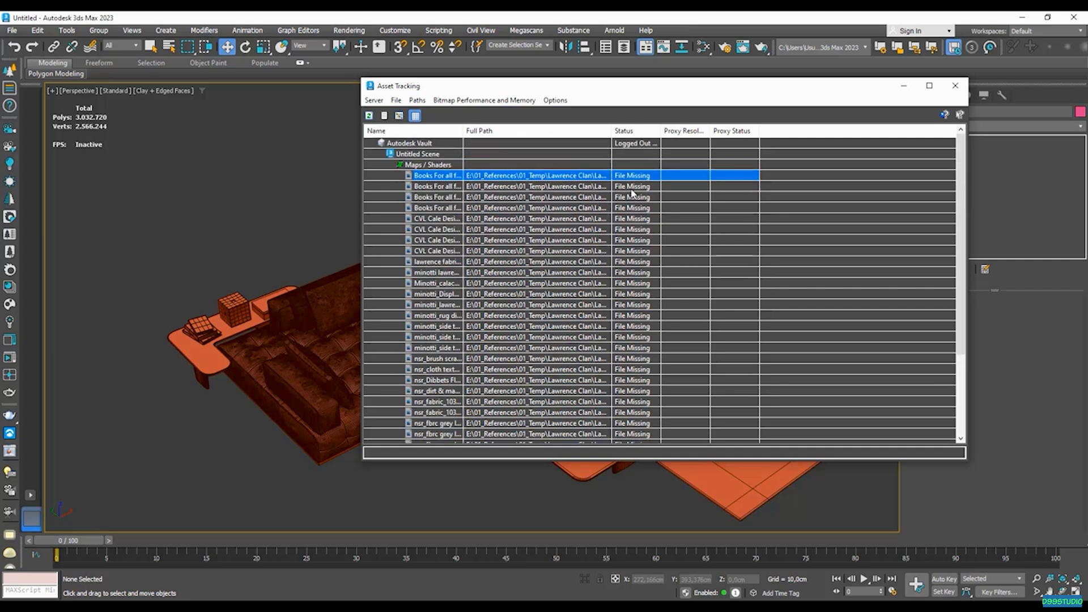
scroll("down", 3)
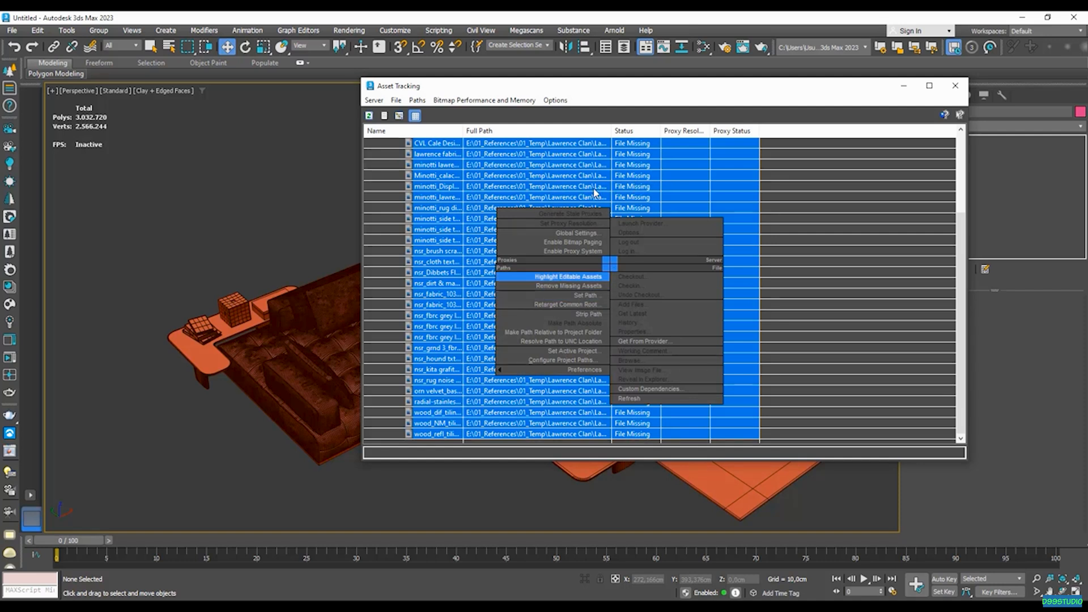
mouse_move(568, 286)
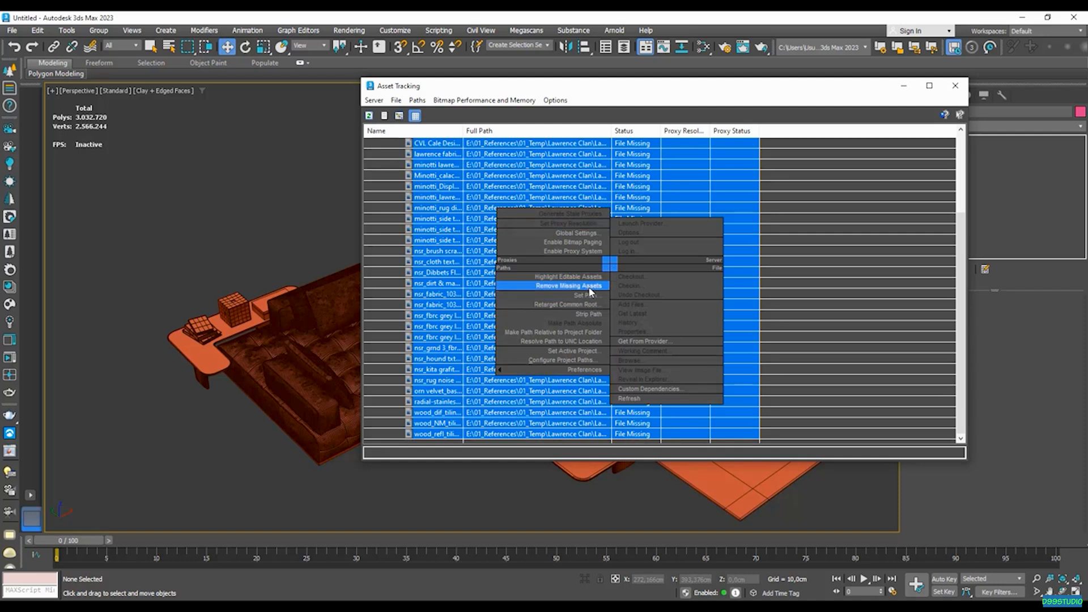
mouse_move(586, 296)
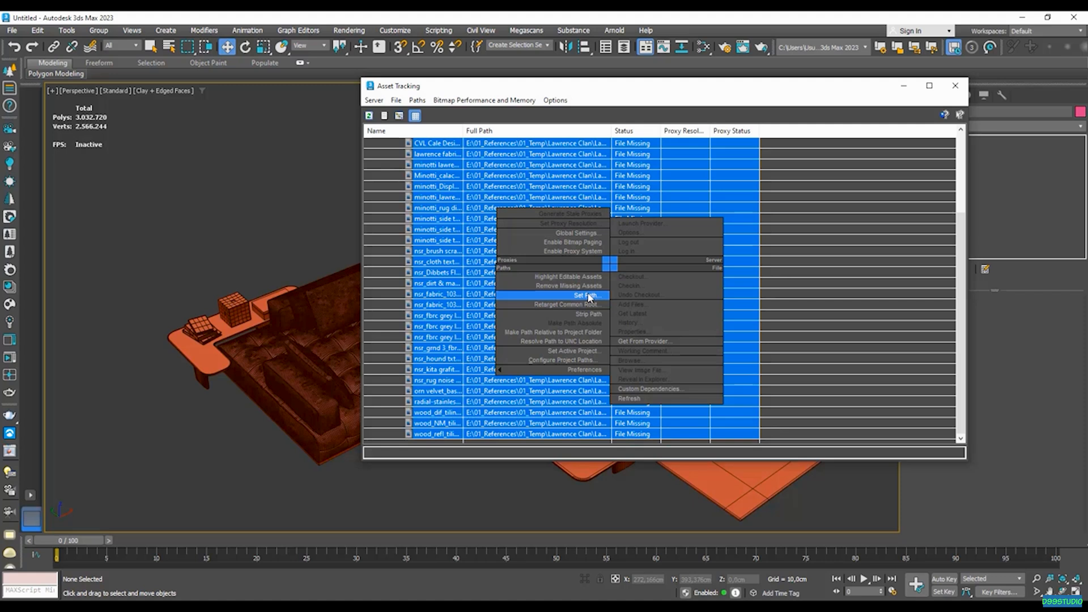
Set the maps' path to the Sofa\materials folder so every map shows status Ok
left_click(585, 295)
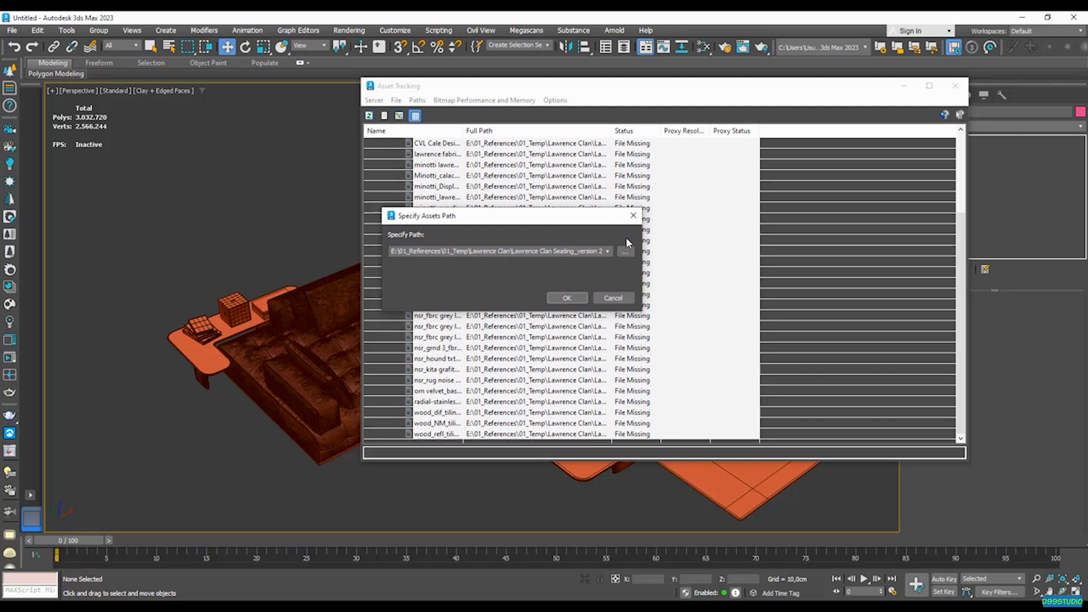
mouse_move(517, 269)
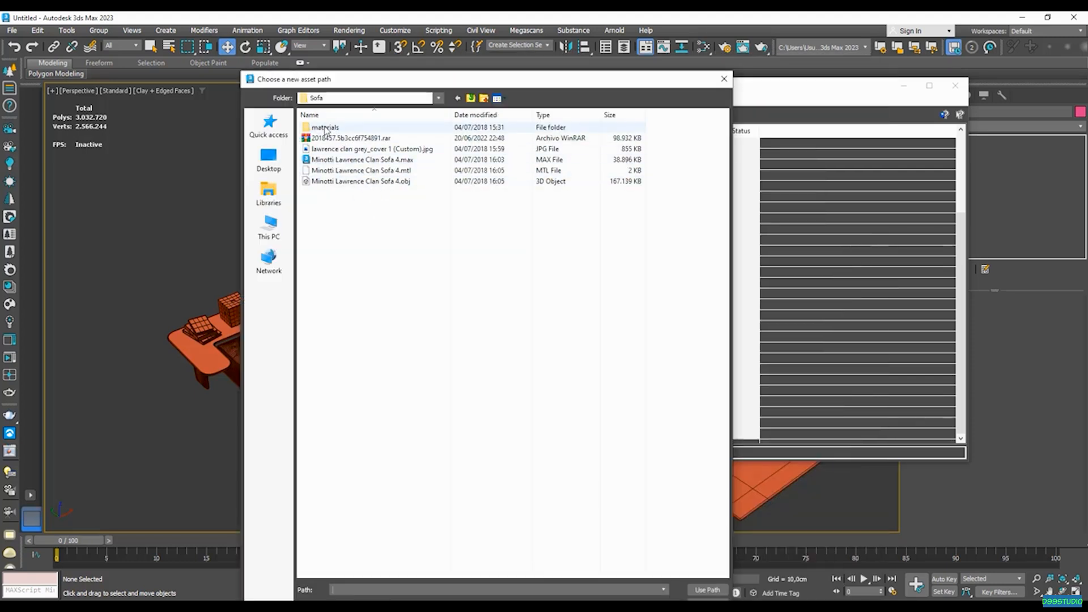
double_click(326, 127)
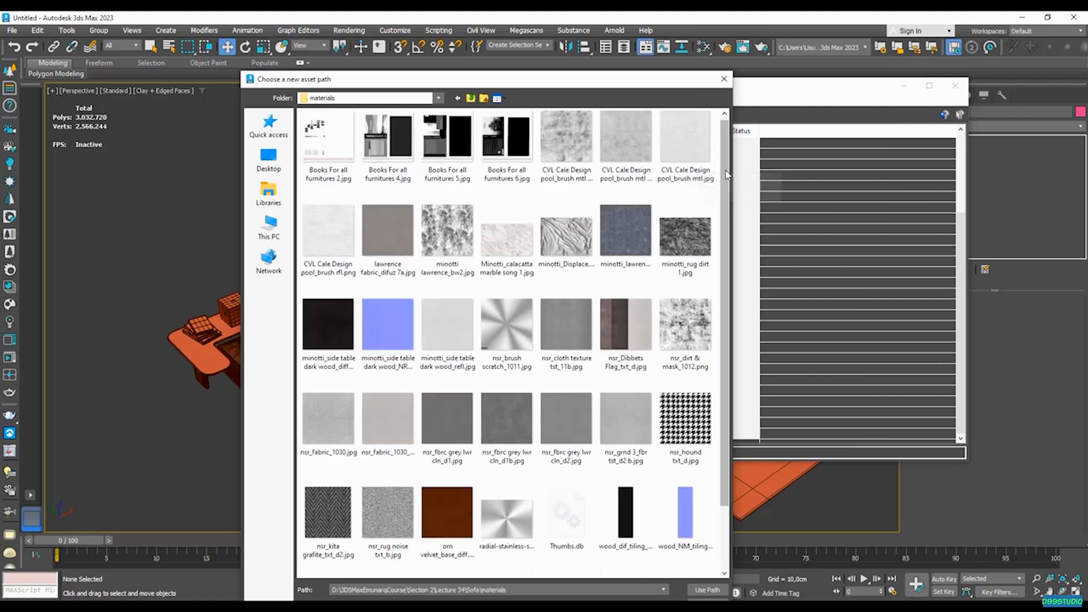
left_click(457, 97)
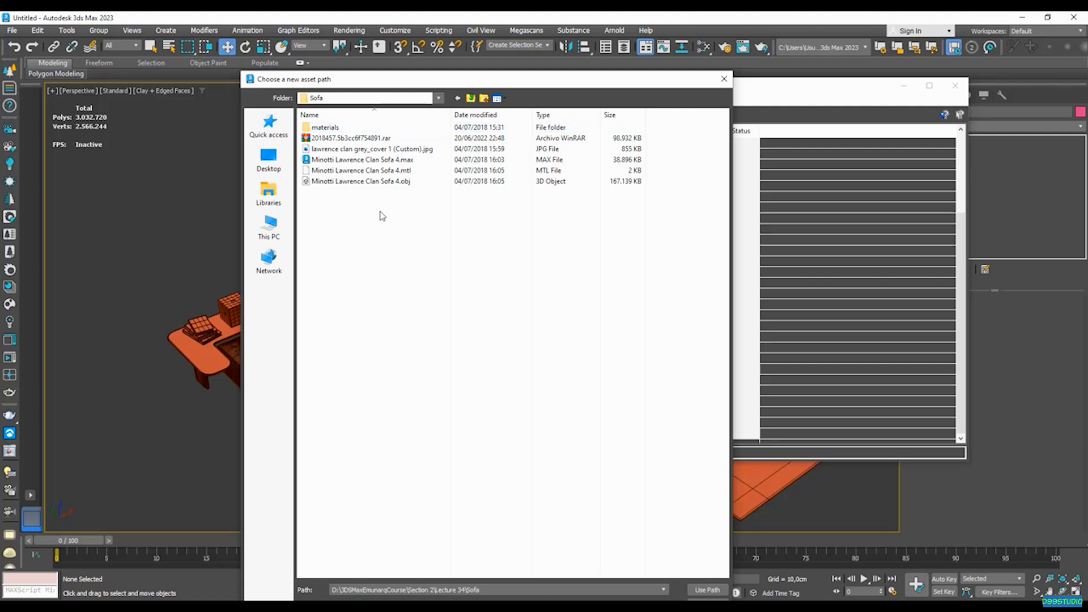
left_click(326, 127)
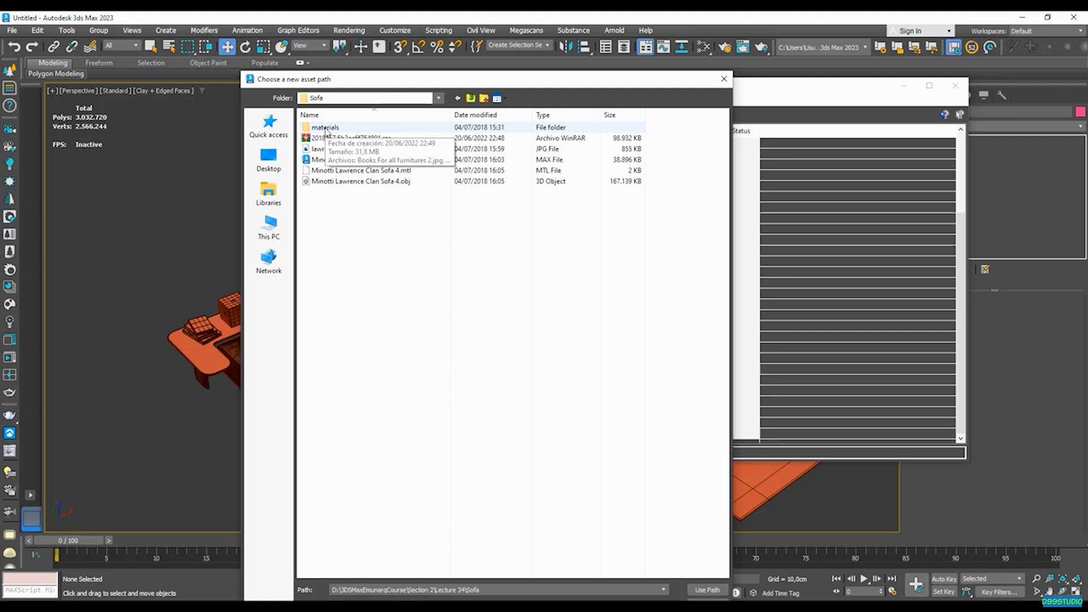
double_click(325, 127)
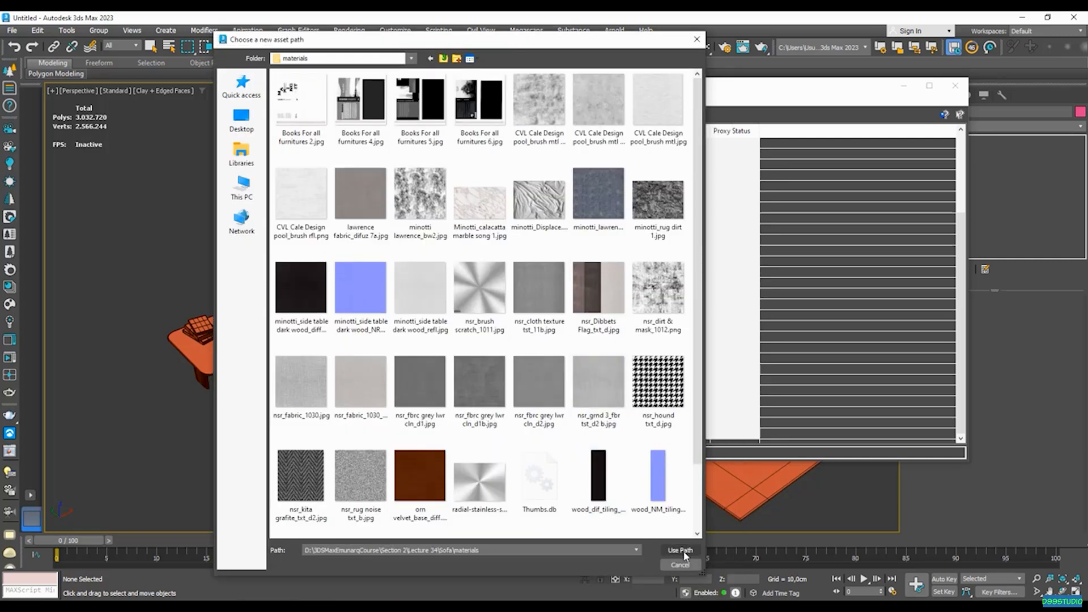
left_click(679, 550)
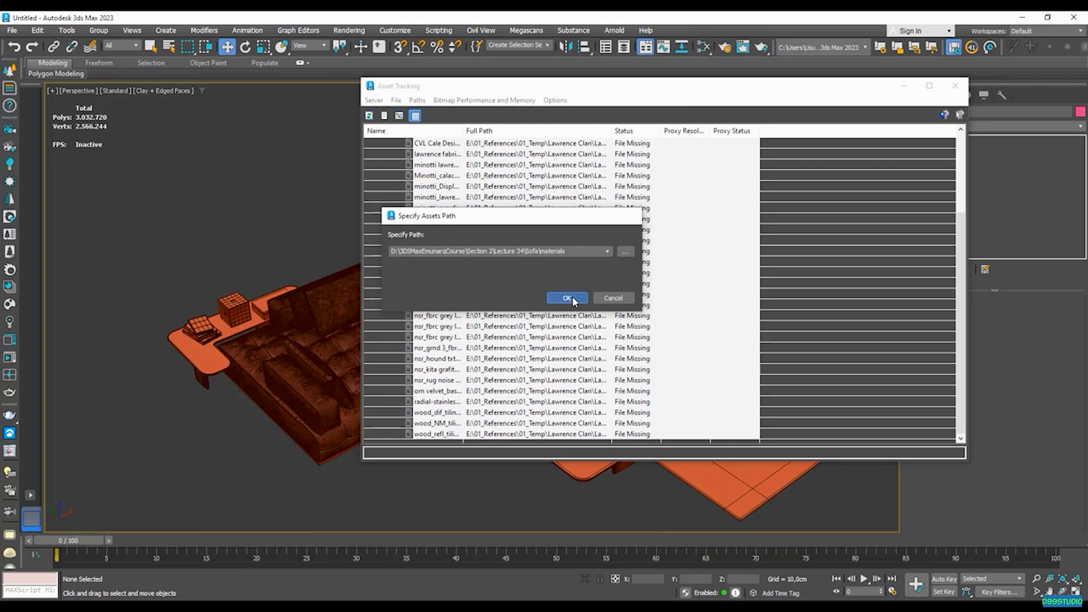
left_click(567, 298)
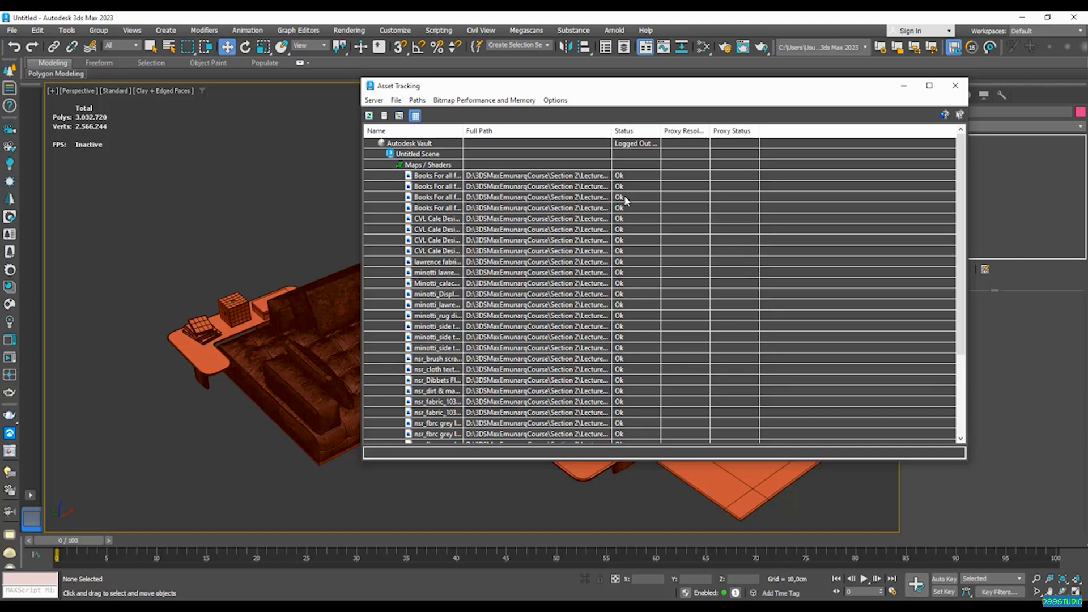
Close Asset Tracking and draw a large box, Box001, enclosing the sofa scene as a room
left_click(955, 85)
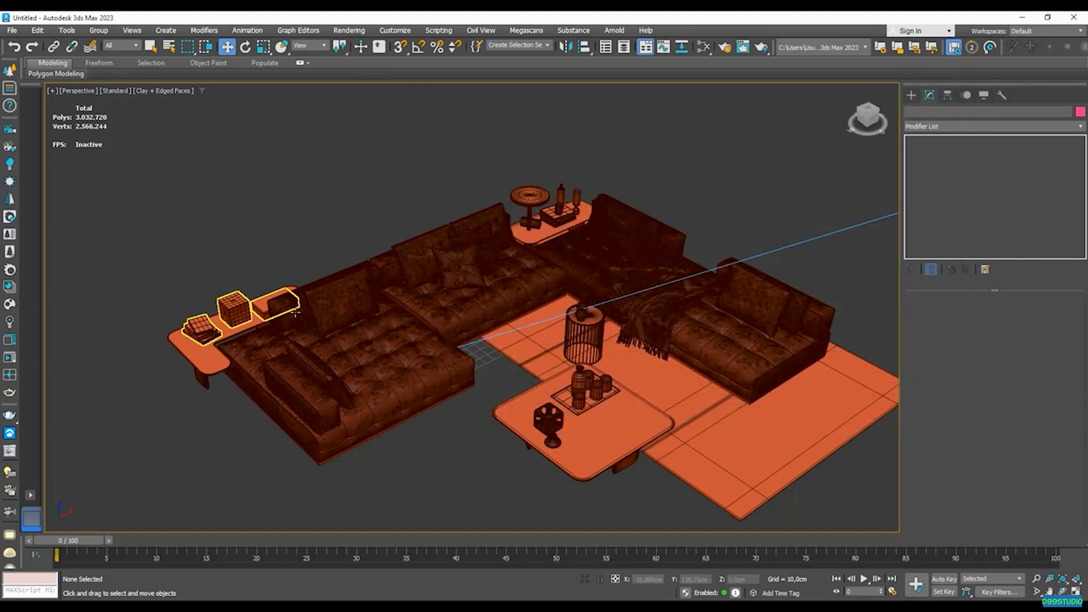
left_click(357, 340)
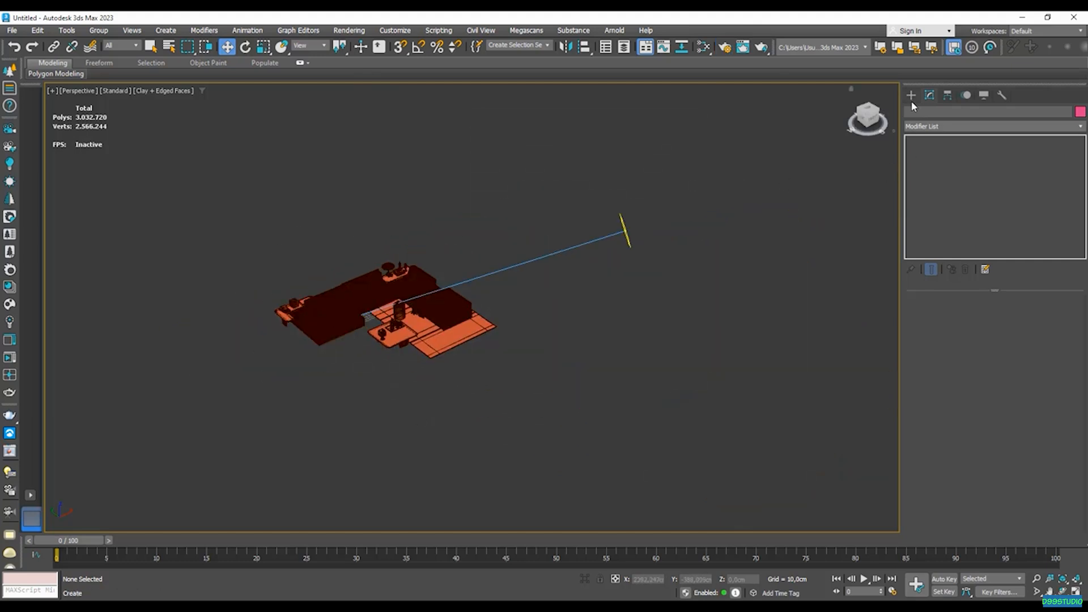
left_click(910, 96)
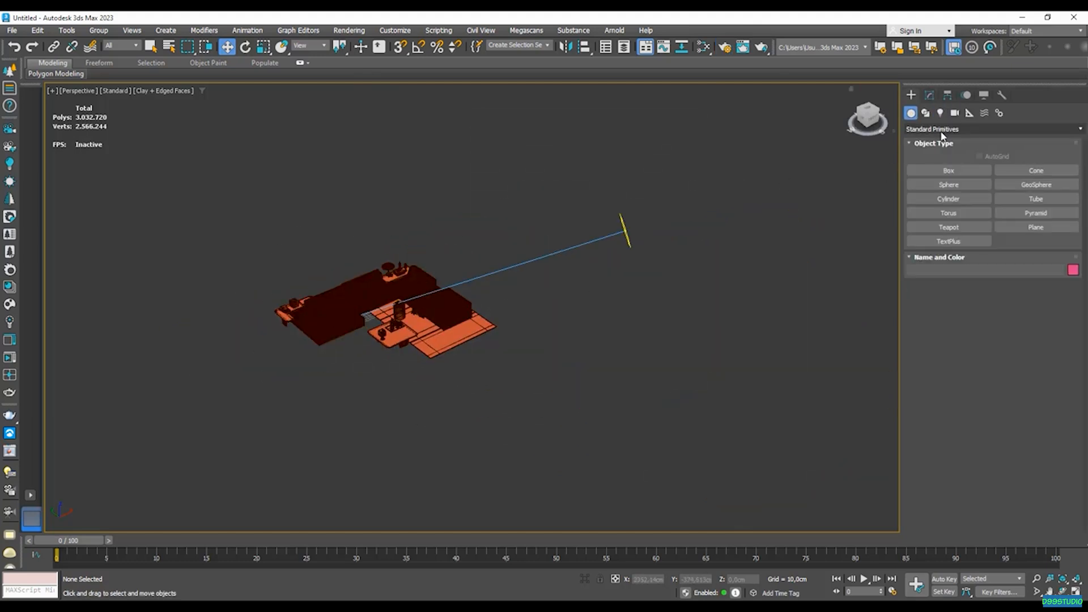
left_click(947, 170)
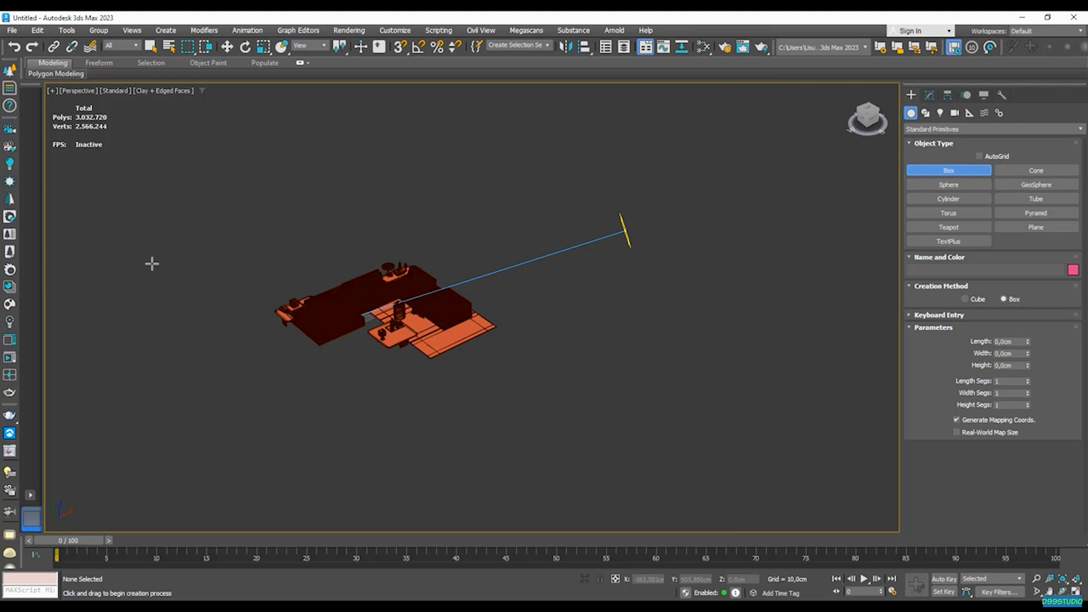
left_click_drag(156, 264, 791, 429)
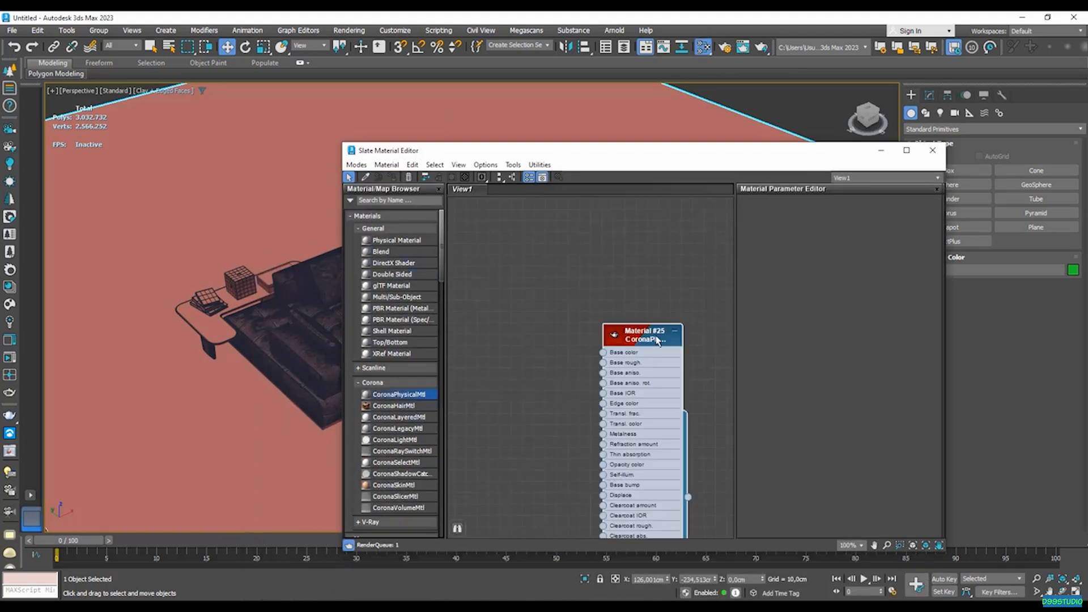
Assign a CoronaPhysicalMtl to the box and start a Corona interactive render from Render Setup
right_click(642, 336)
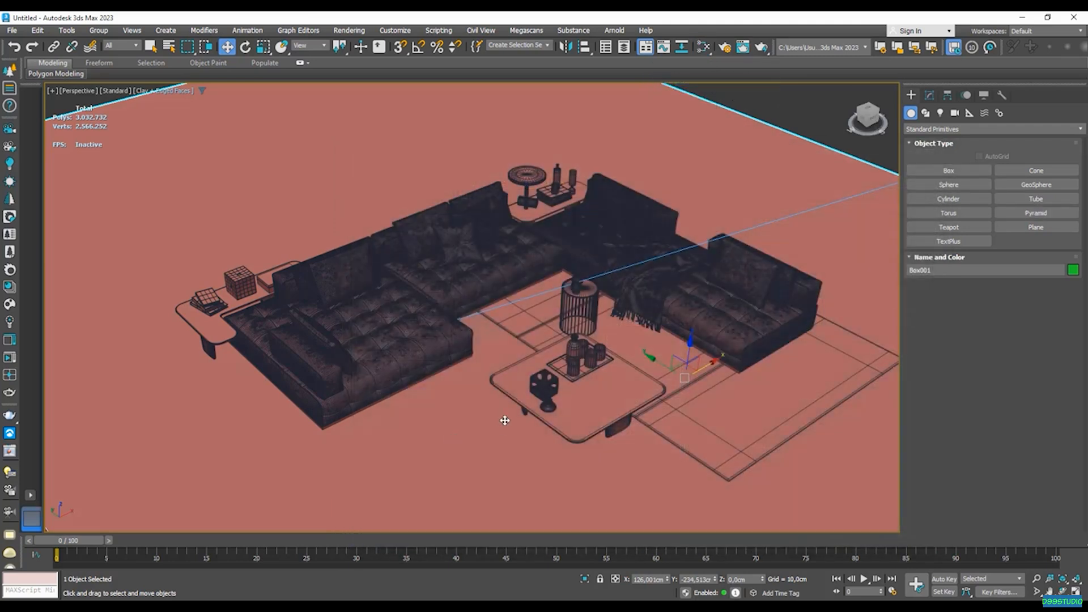
left_click(725, 46)
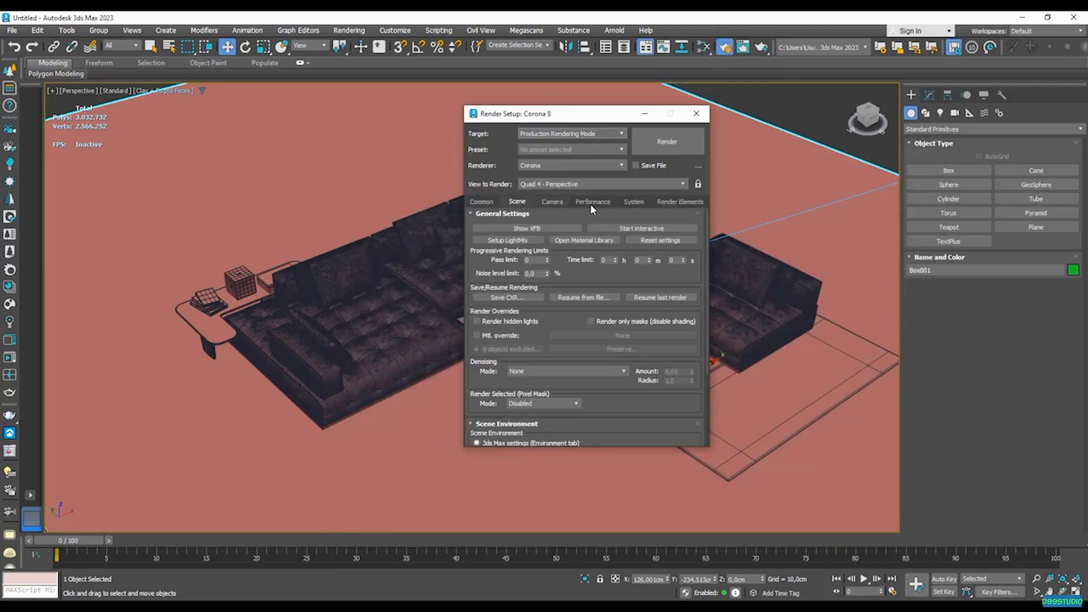
left_click(640, 228)
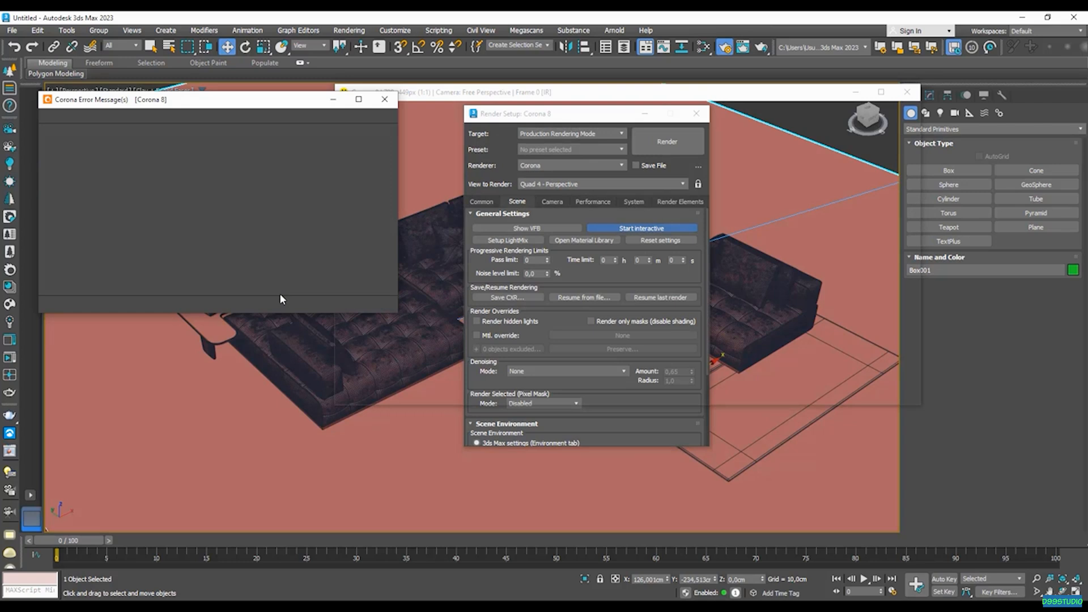
Review the Corona render and warnings, then inspect the Minotti Lawrence Clan Seating 4_060 material
left_click(640, 228)
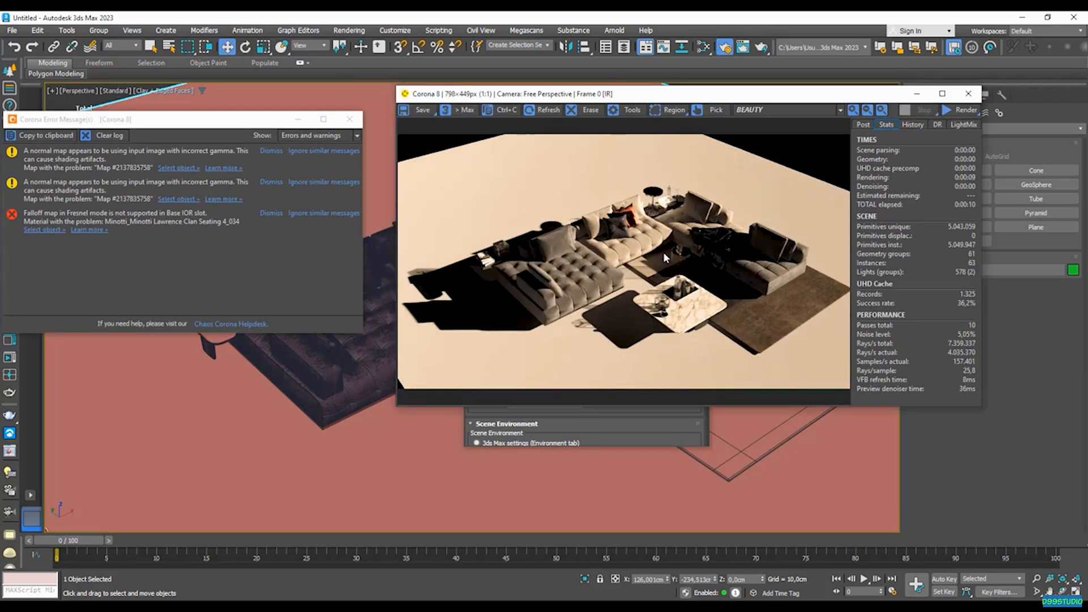
mouse_move(587, 255)
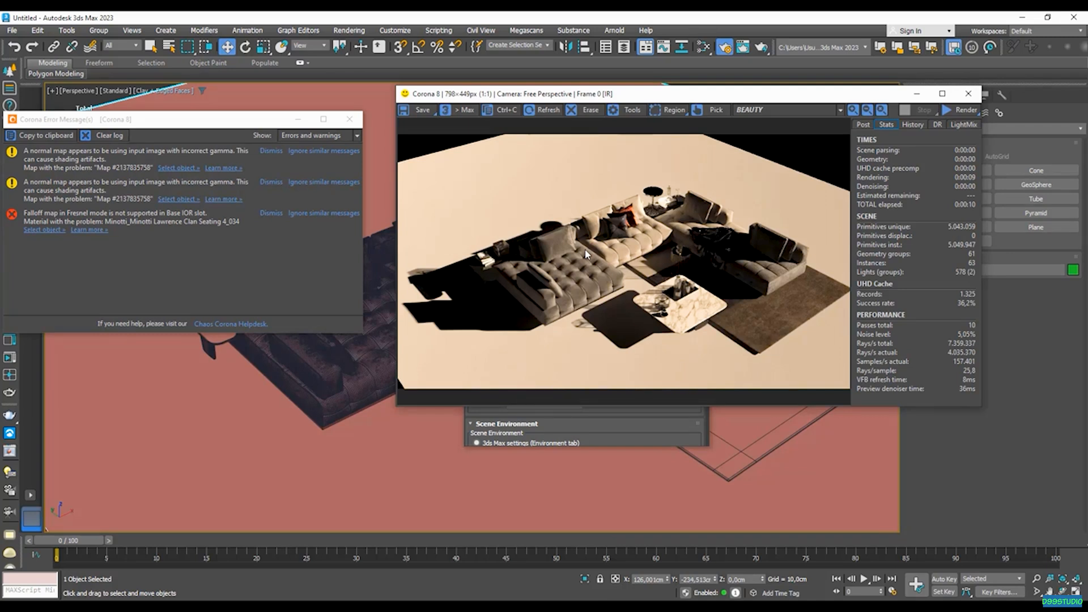
mouse_move(785, 203)
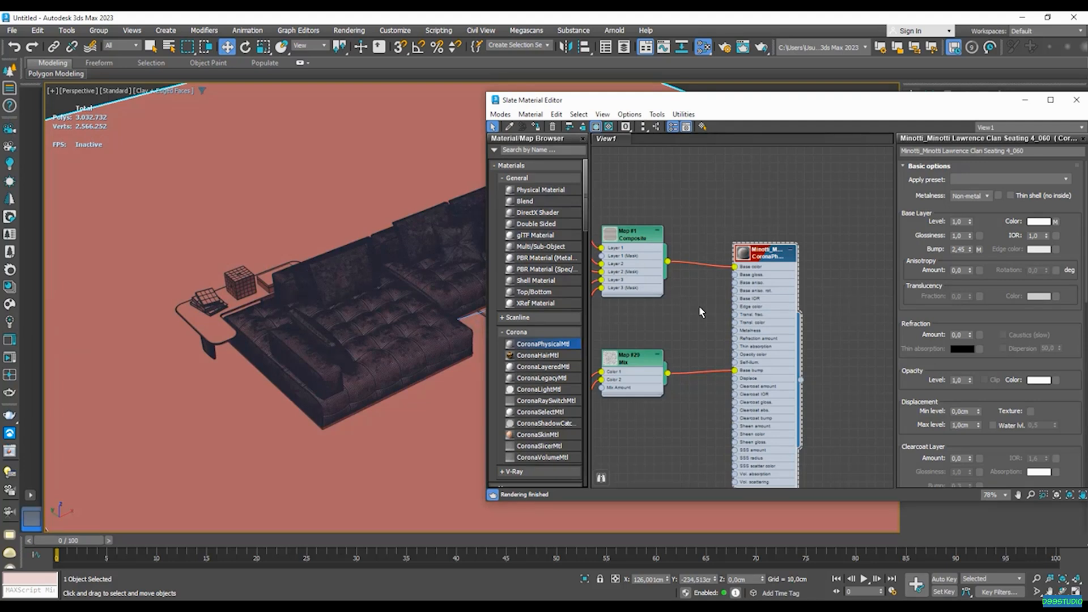
Close the Slate Material Editor so the viewport shows the textured sofas, pillows and scarf
left_click(1077, 99)
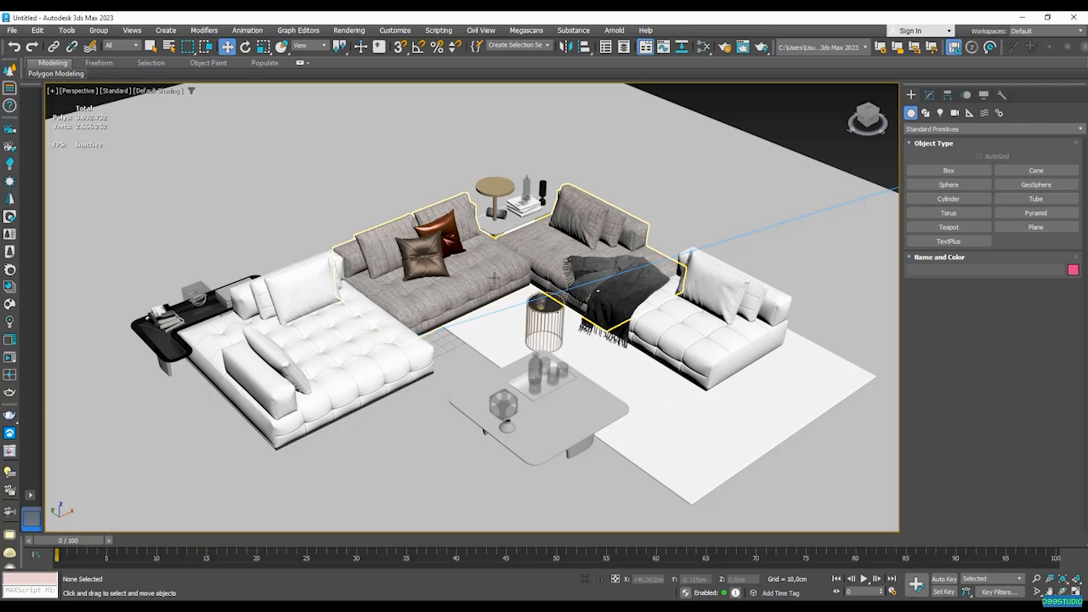
Save the scene as Minotti Lawrence Clan Sofa 4 Corona Ready.max in the Sofa folder
left_click(11, 30)
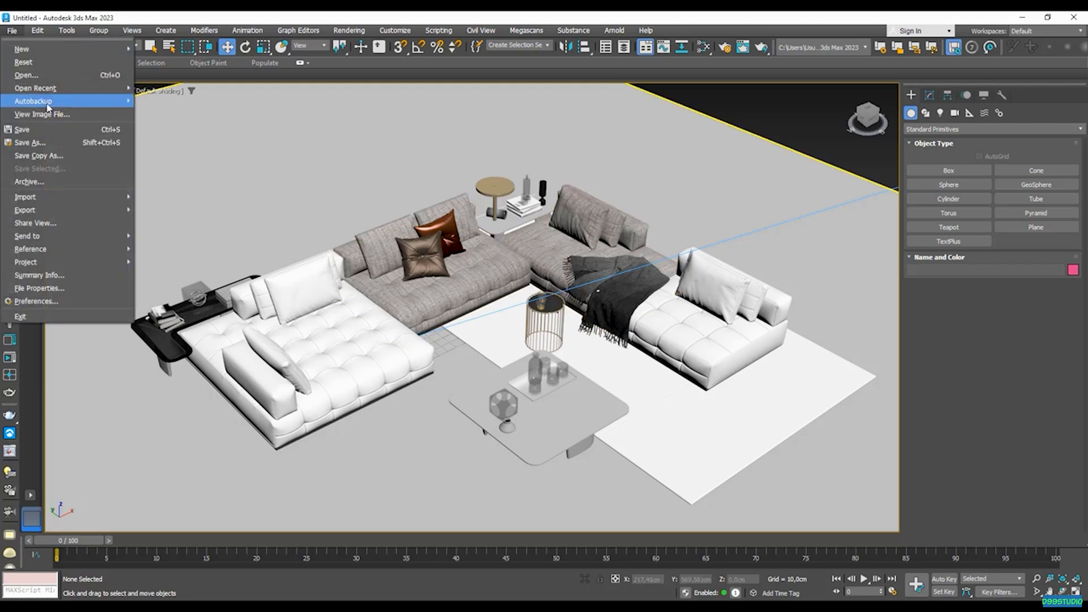
left_click(29, 143)
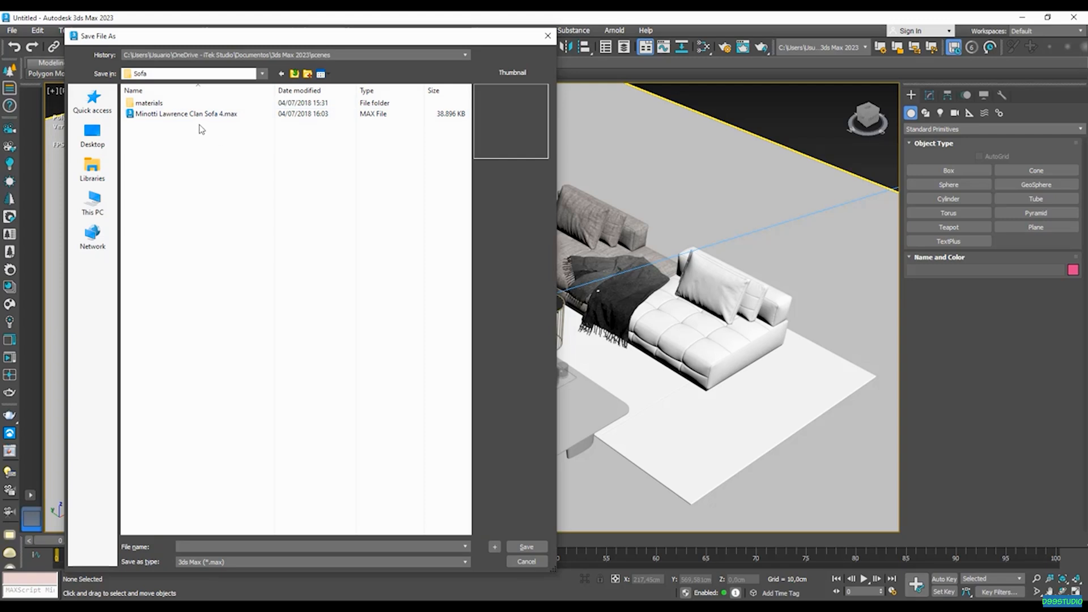
mouse_move(215, 141)
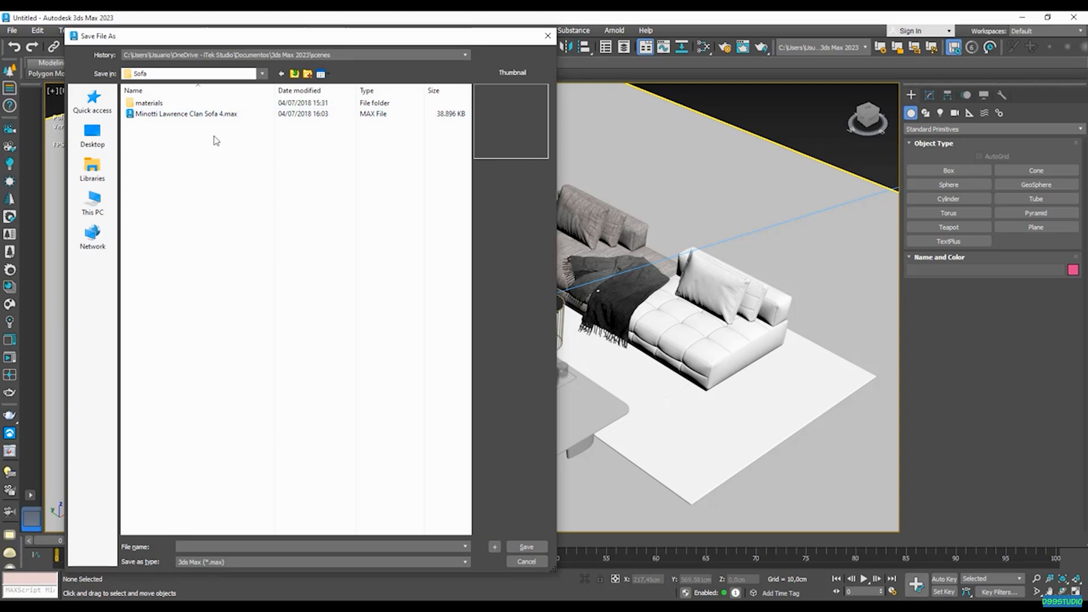
left_click(185, 113)
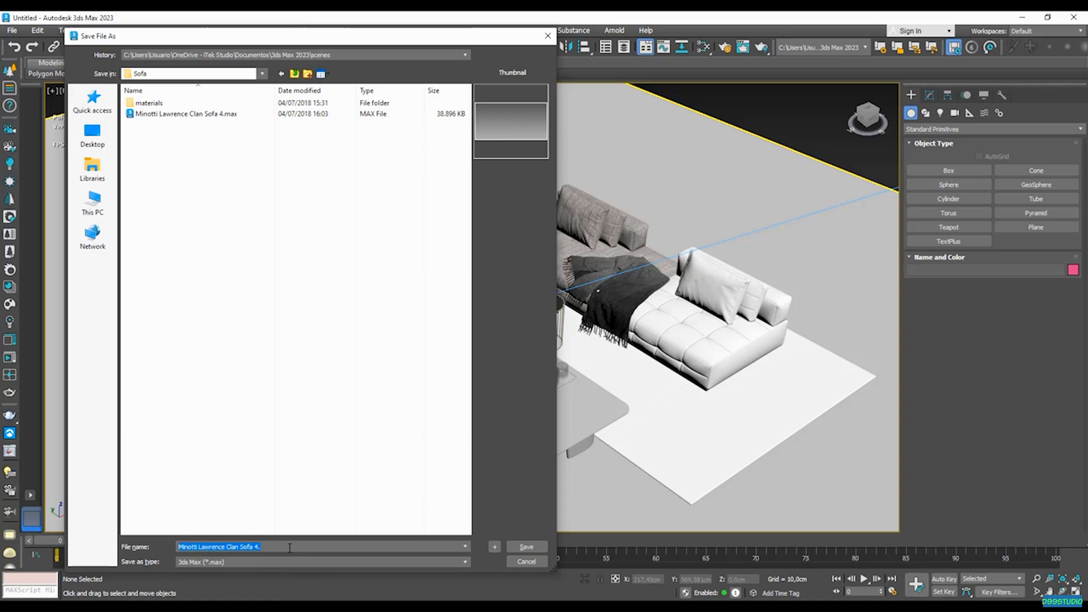
left_click(465, 546)
type(" Corona Ready")
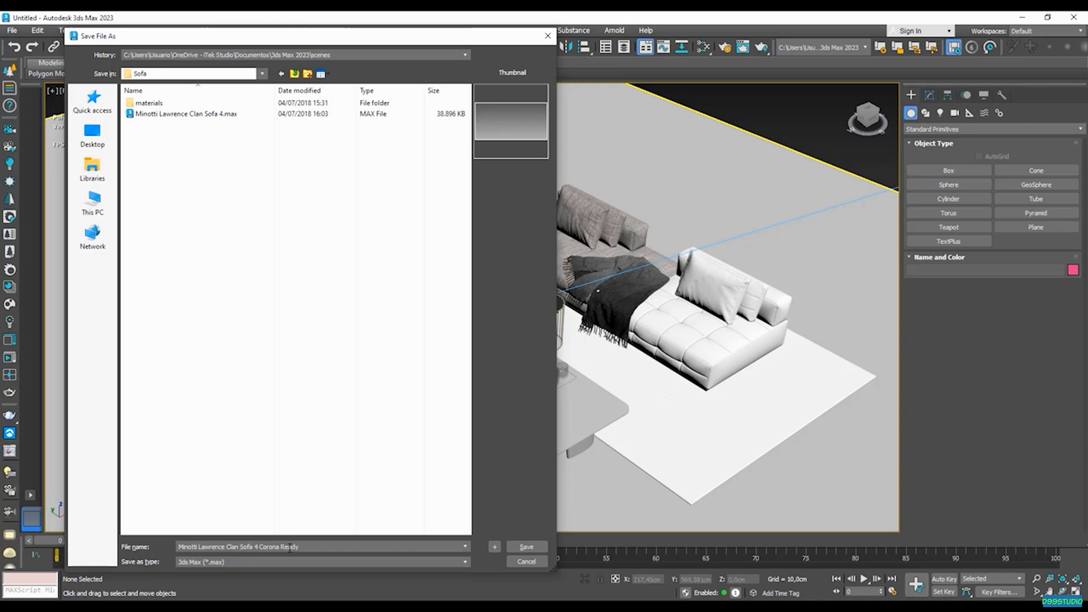
left_click(525, 547)
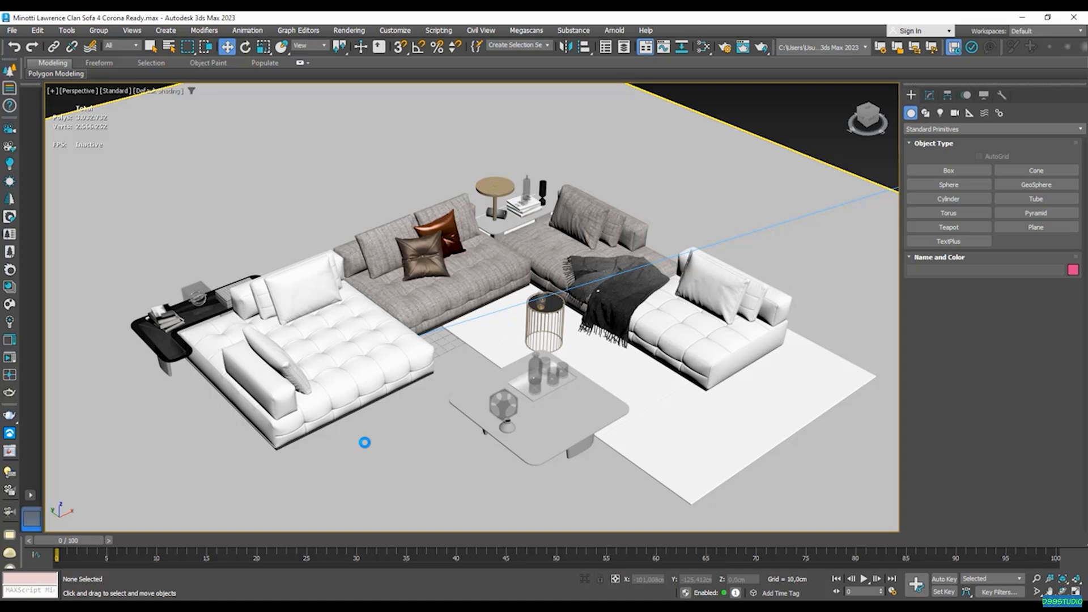
mouse_move(603, 406)
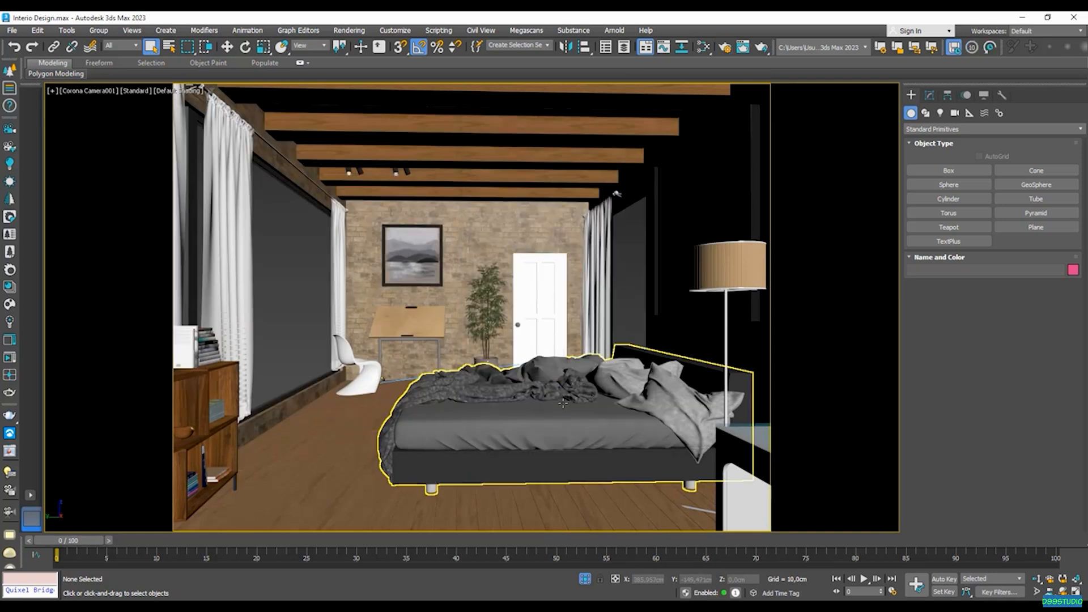
Merge the Minotti seating objects from the Corona Ready file into Interio Design.max
left_click(11, 30)
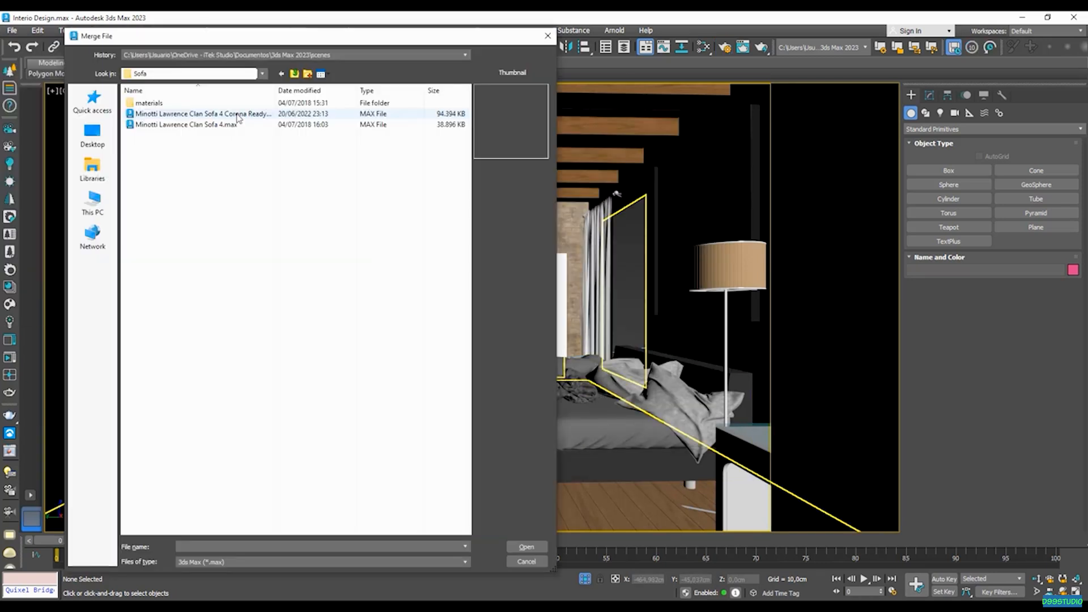
left_click(201, 113)
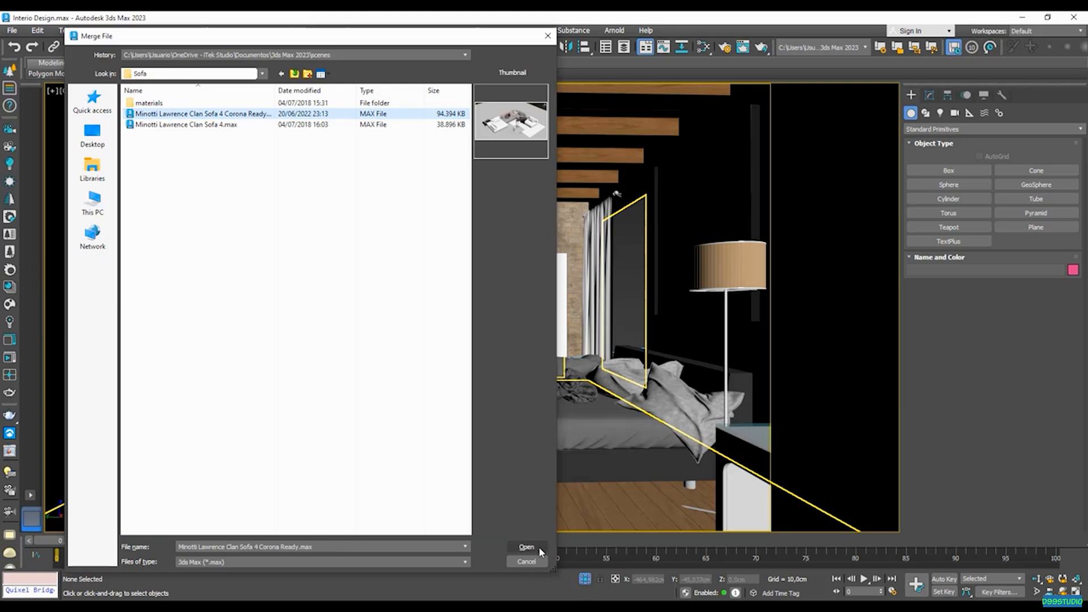
left_click(526, 546)
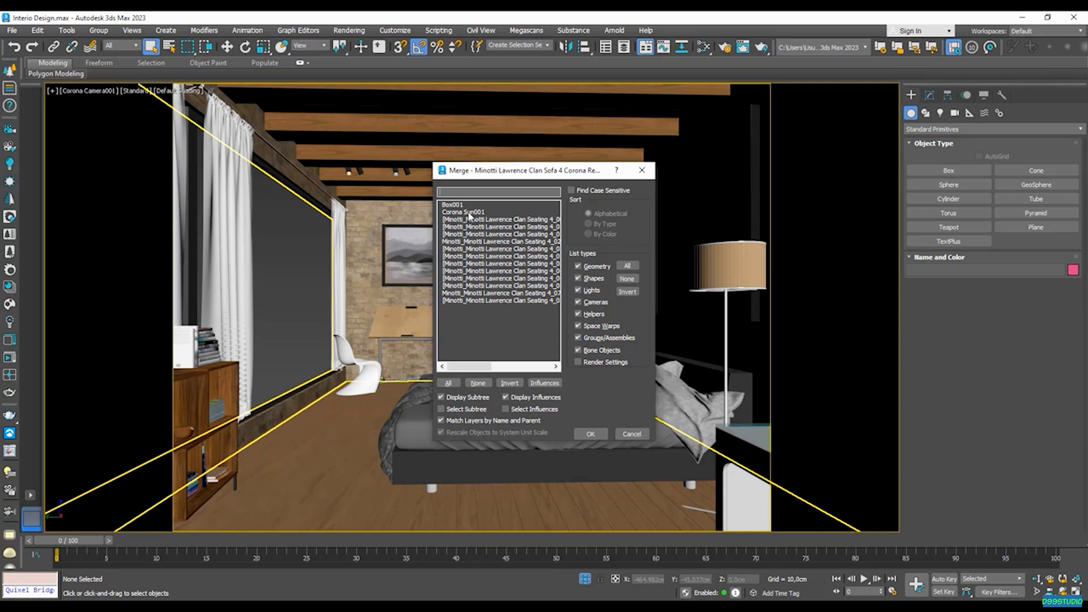
mouse_move(506, 218)
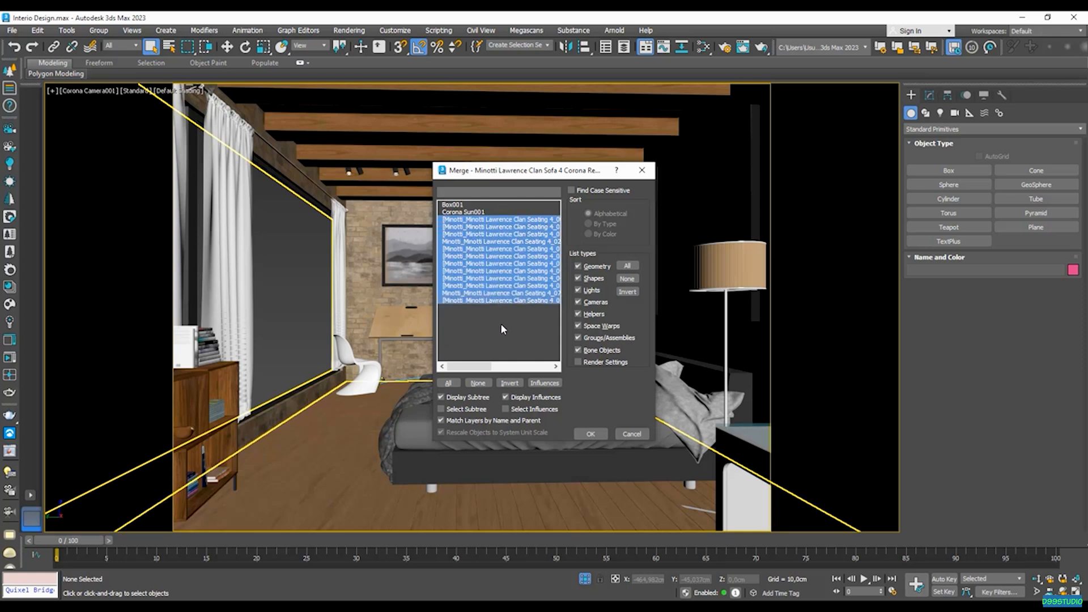
left_click(448, 382)
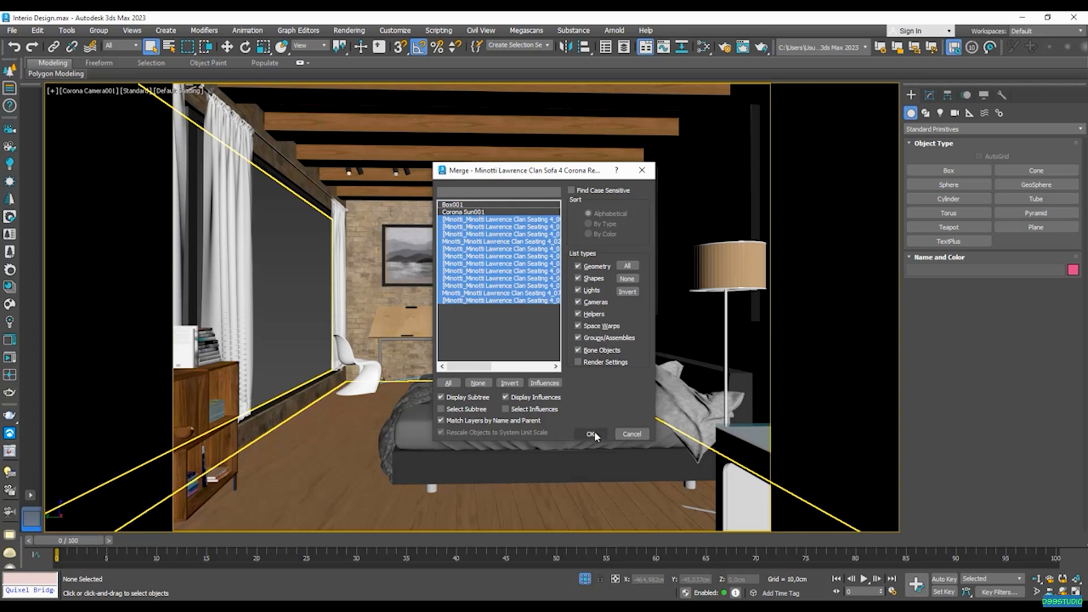
left_click(591, 434)
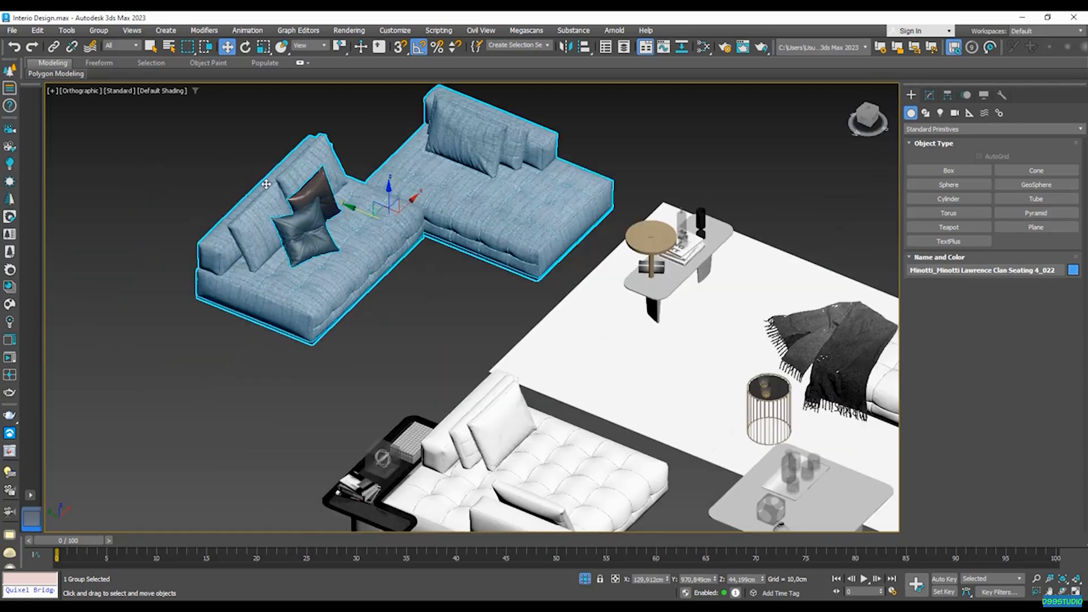
Detach the selected sofa faces from the merged Minotti mesh into a separate object
left_click(98, 30)
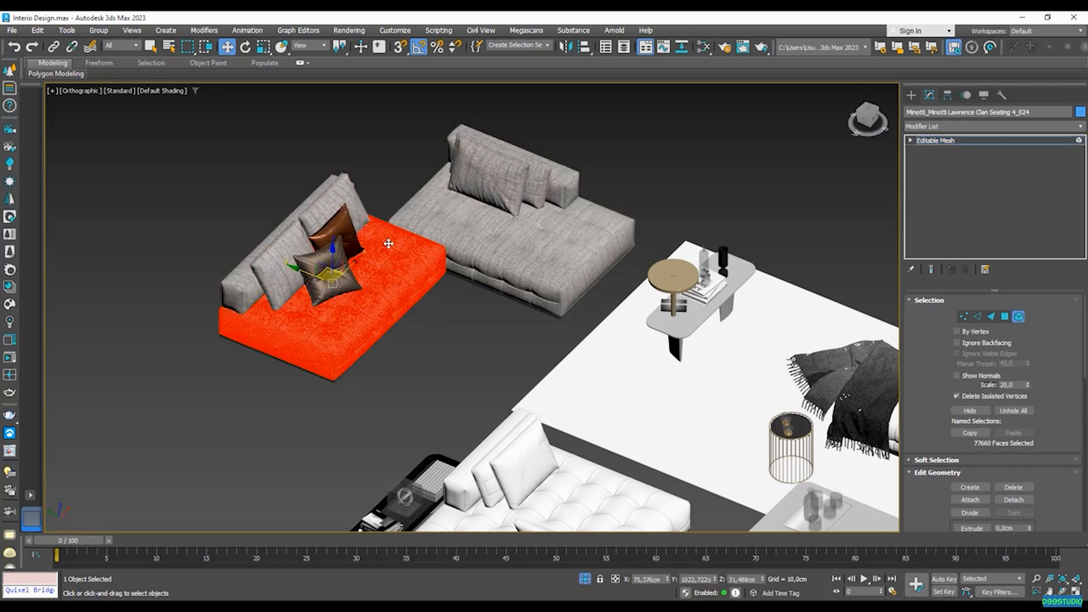
mouse_move(366, 280)
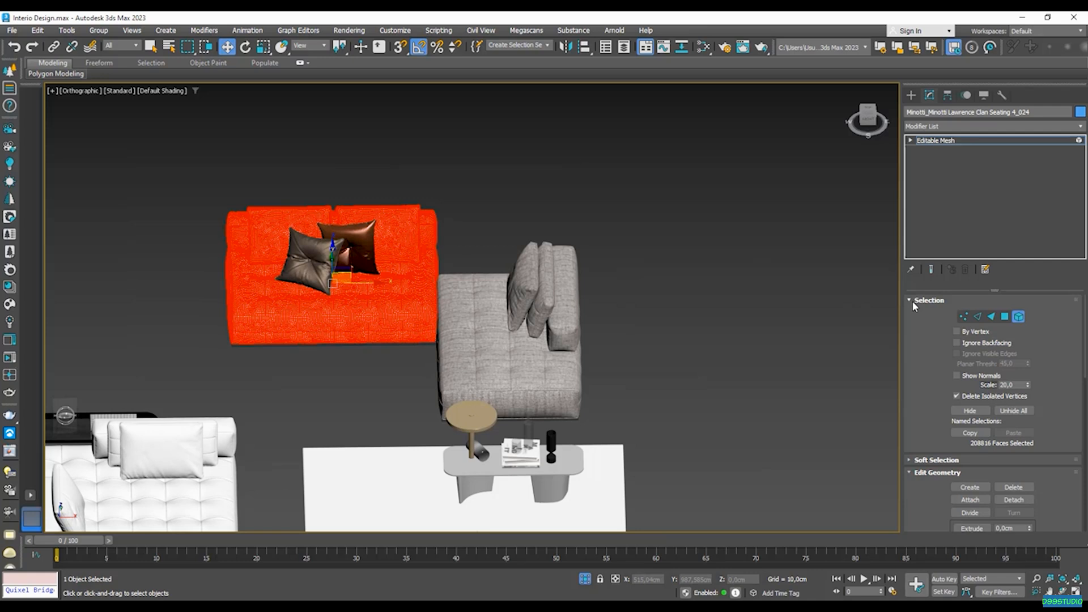
left_click(929, 299)
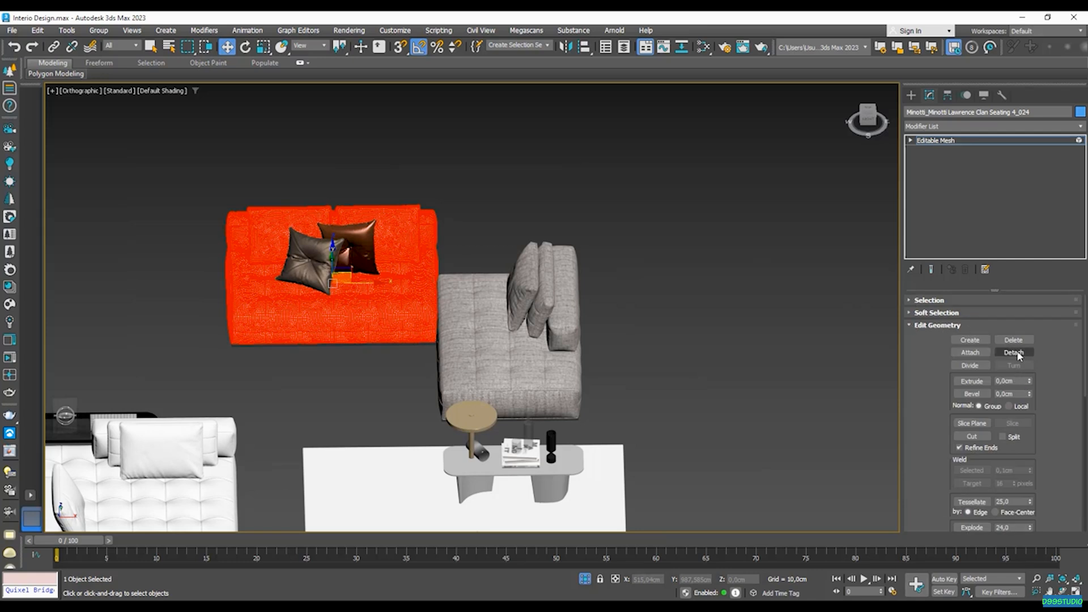
left_click(912, 140)
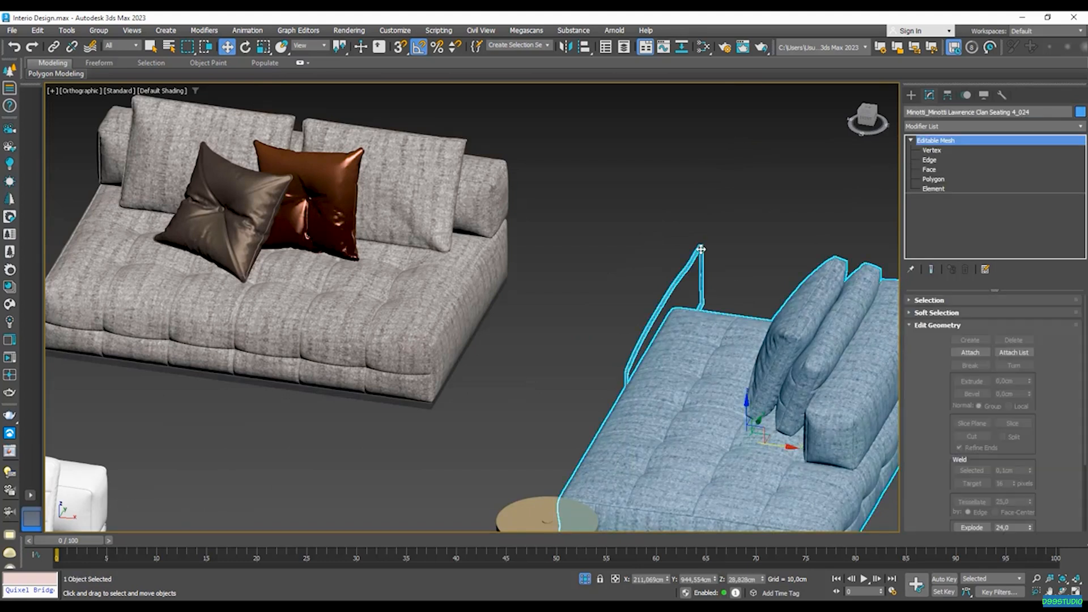
Separate the thin side panel, Object006, and set it against the two-seat section's end
left_click(933, 188)
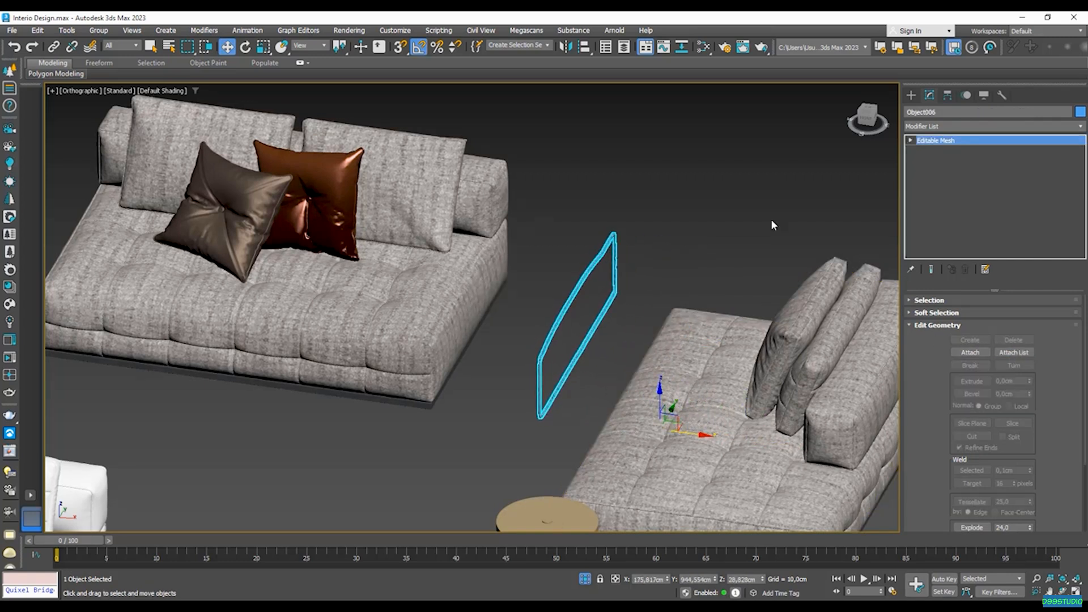
left_click(947, 95)
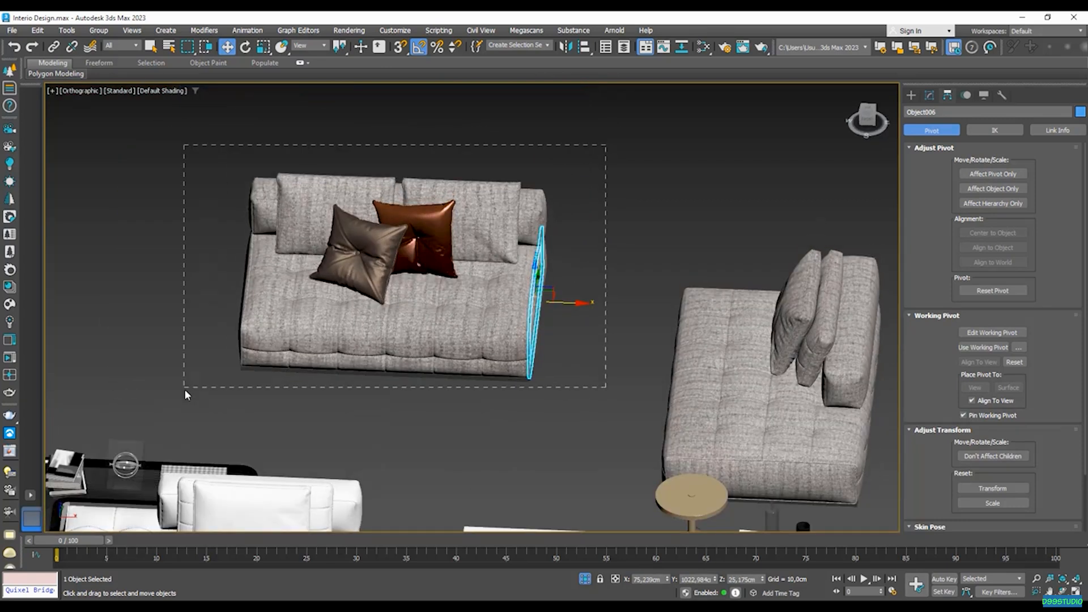
left_click(97, 29)
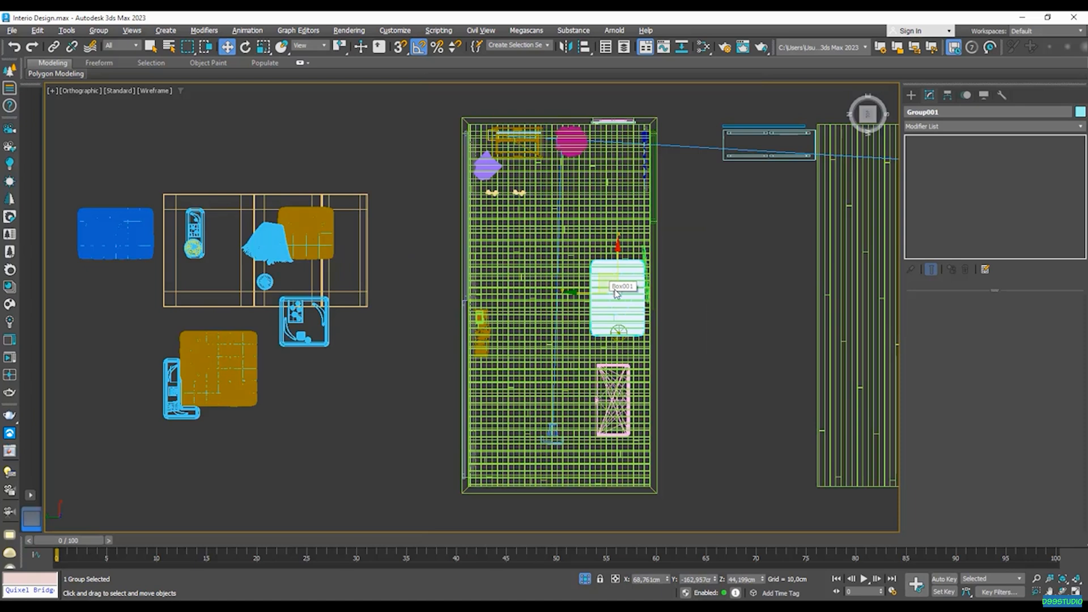
Place Group001, the two-seat sofa, on the room floor near the floor lamp and check it in all views
left_click(245, 45)
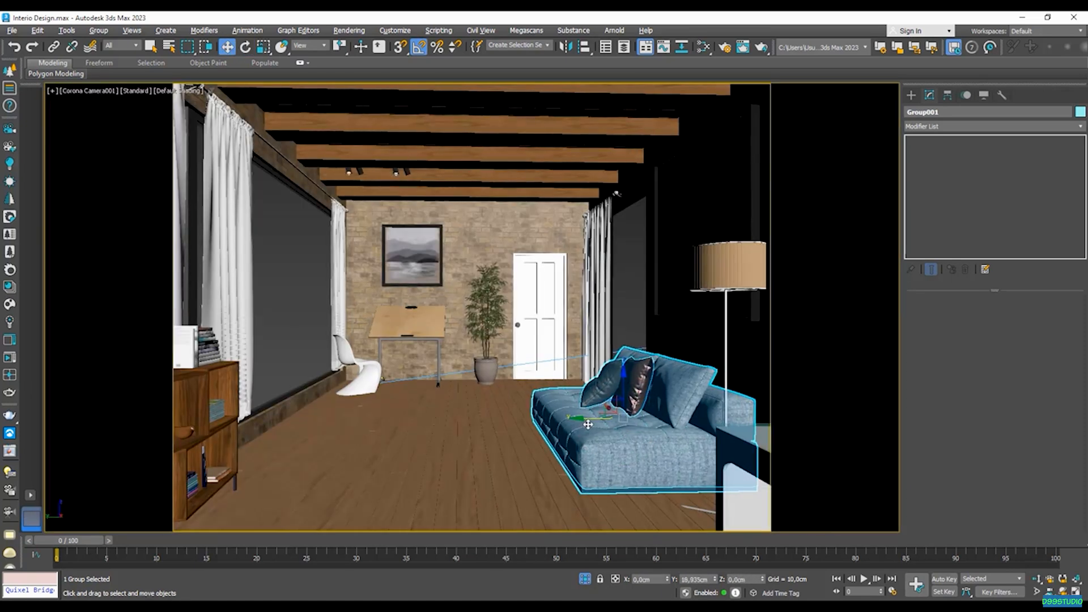
left_click_drag(589, 426, 631, 404)
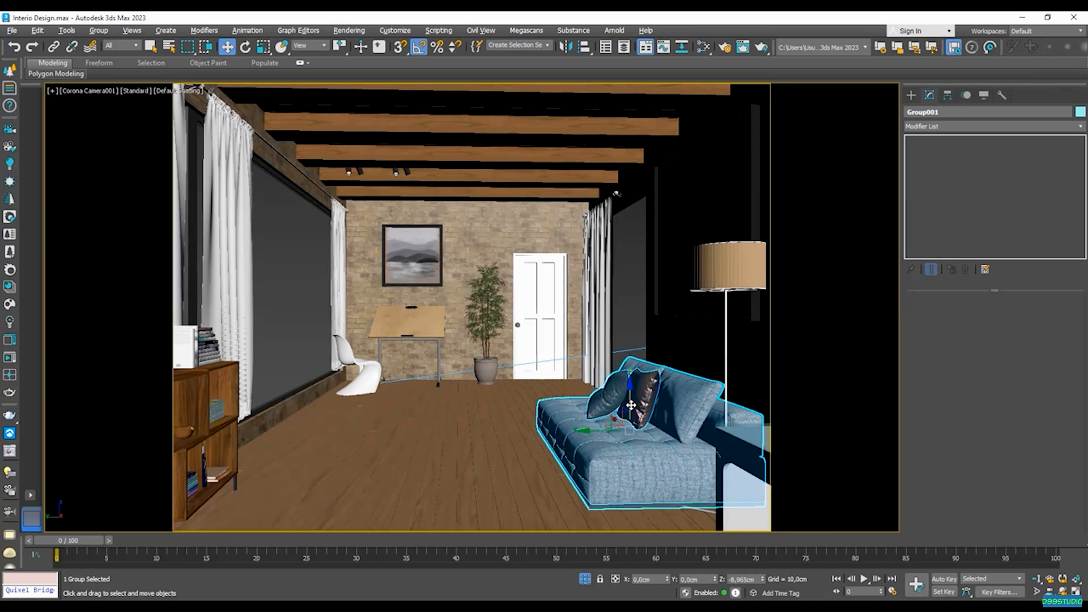
left_click_drag(628, 406, 589, 413)
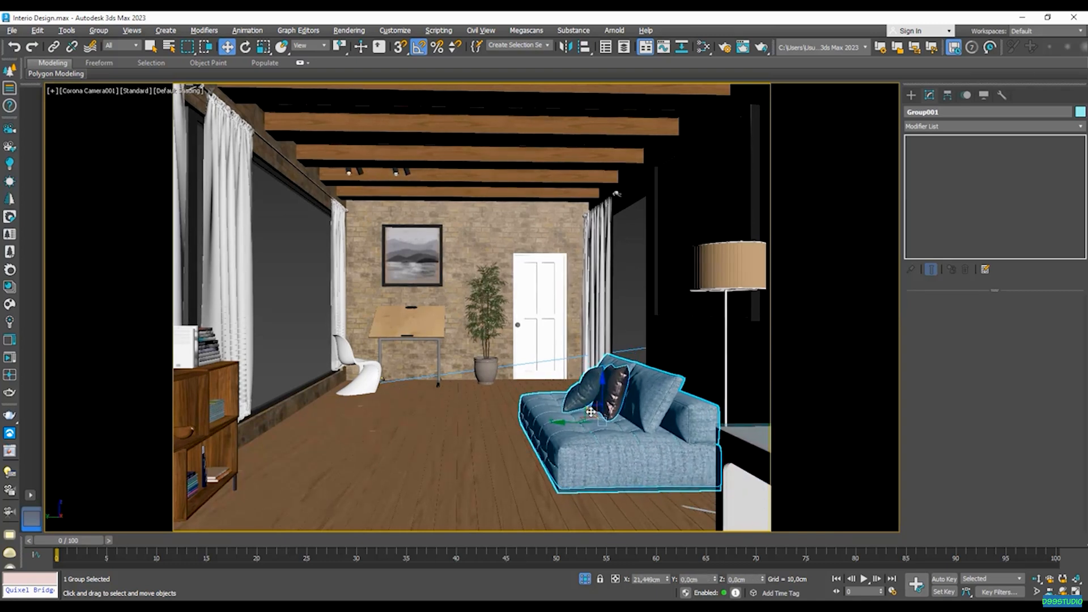
key("alt+w")
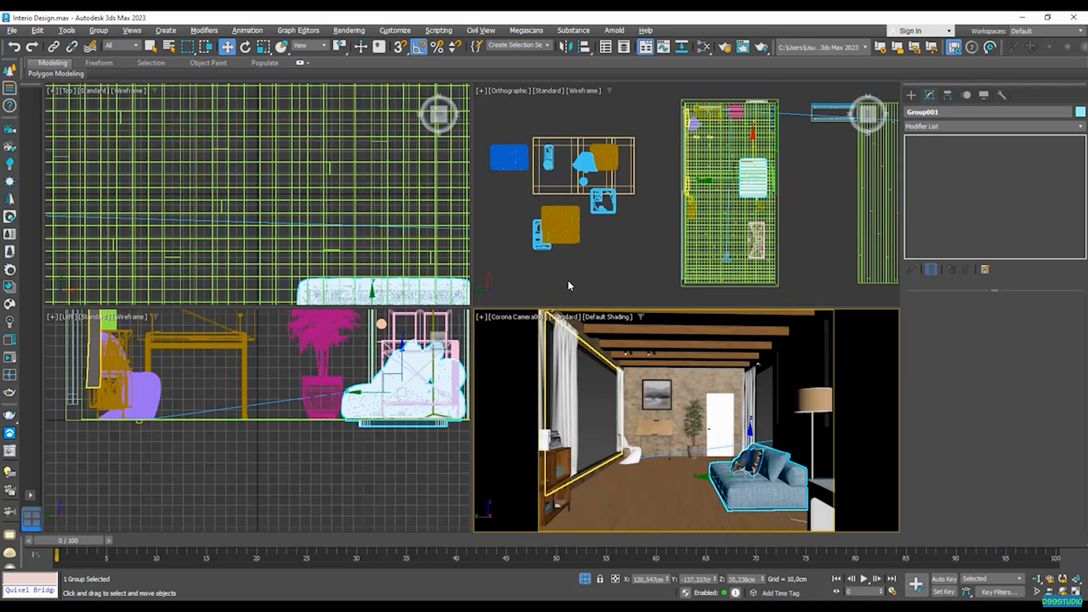
key("alt+w")
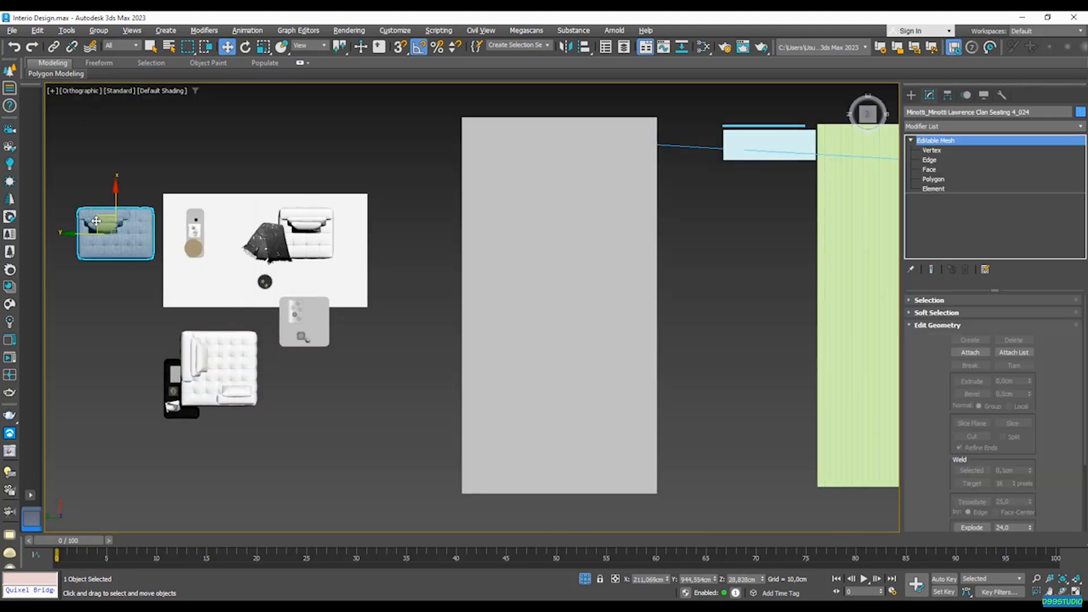
Group the chaise and cushions as Group002 and rotate it into an L-shape with Group001 in the room
left_click_drag(115, 233, 131, 278)
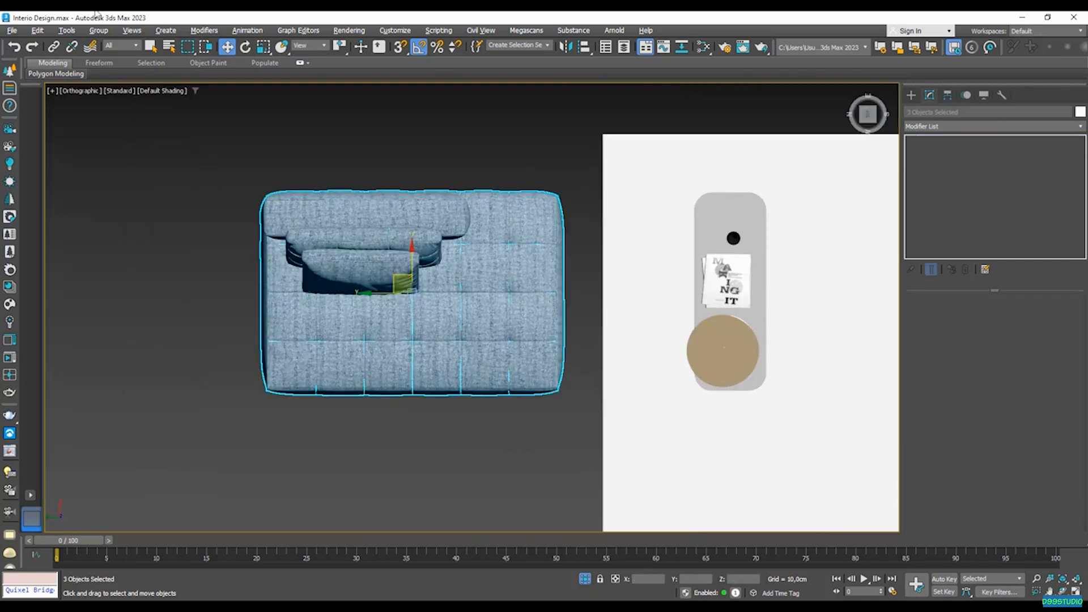
left_click(97, 29)
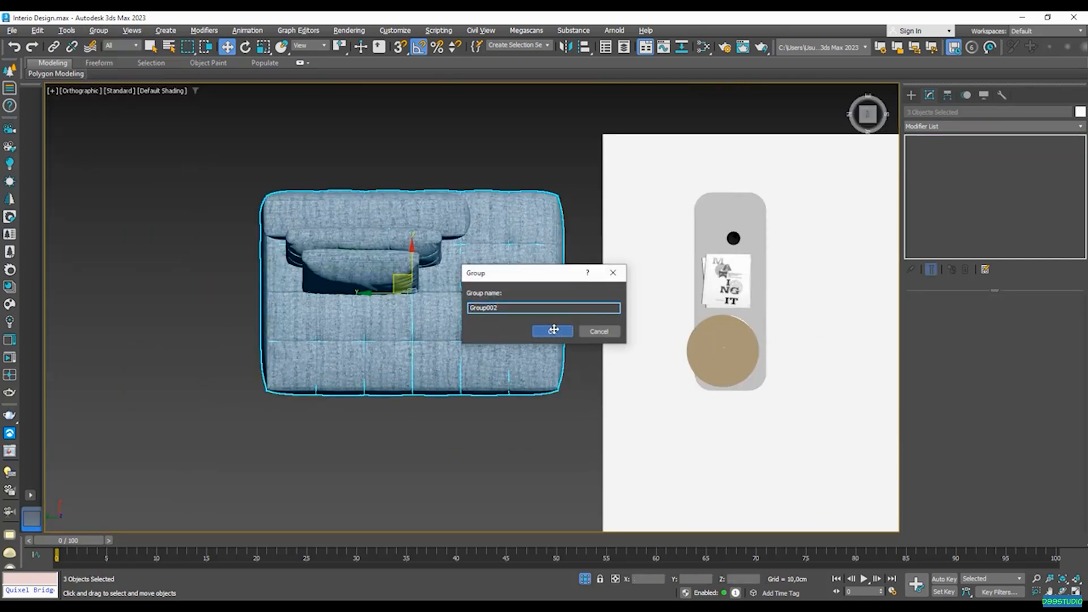
left_click(551, 331)
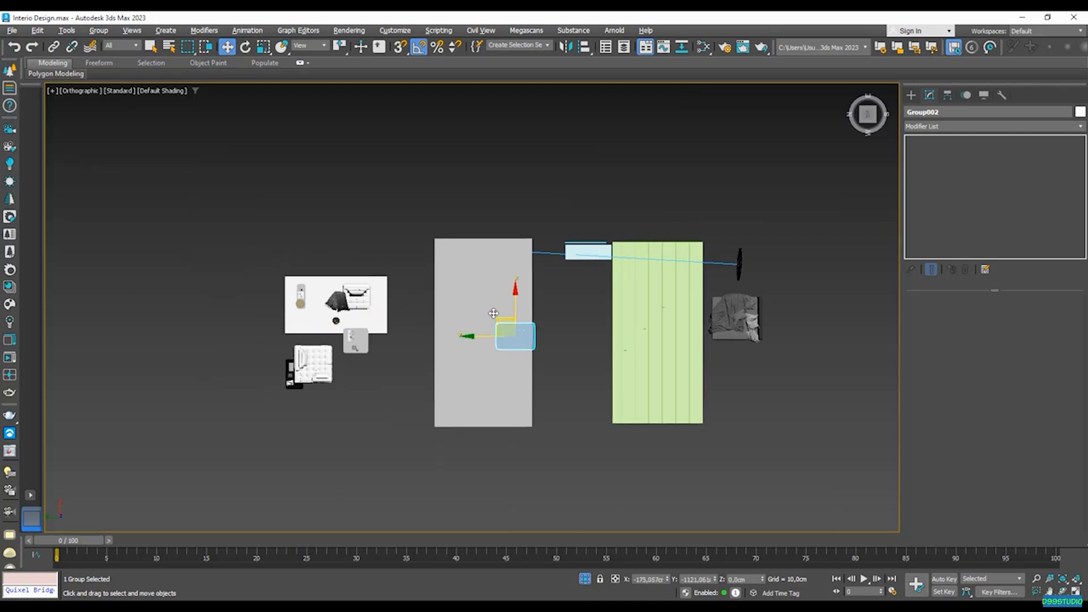
key("F3")
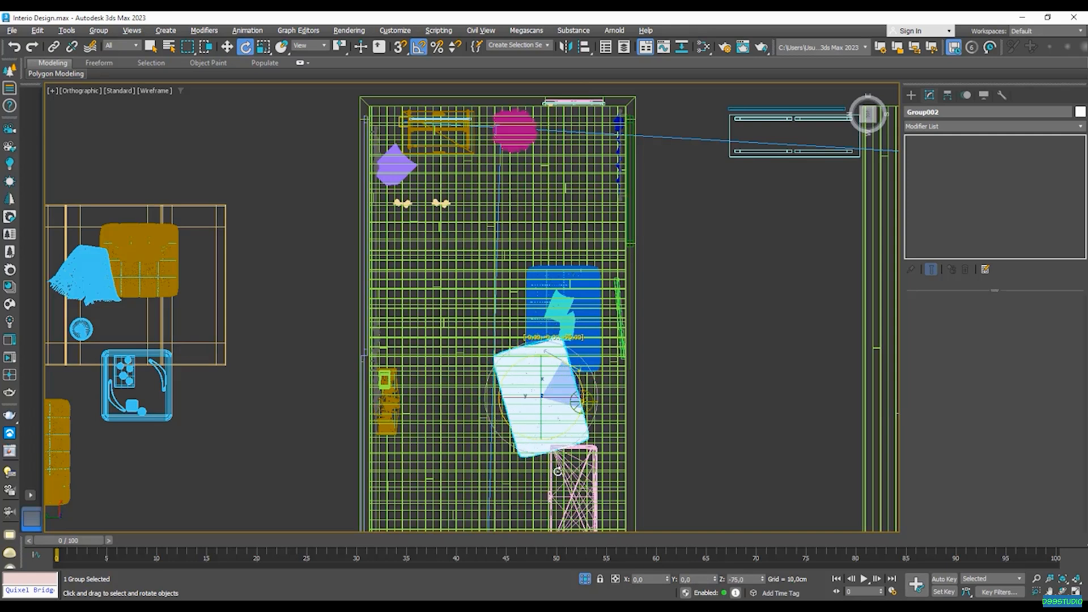
left_click_drag(534, 402, 653, 364)
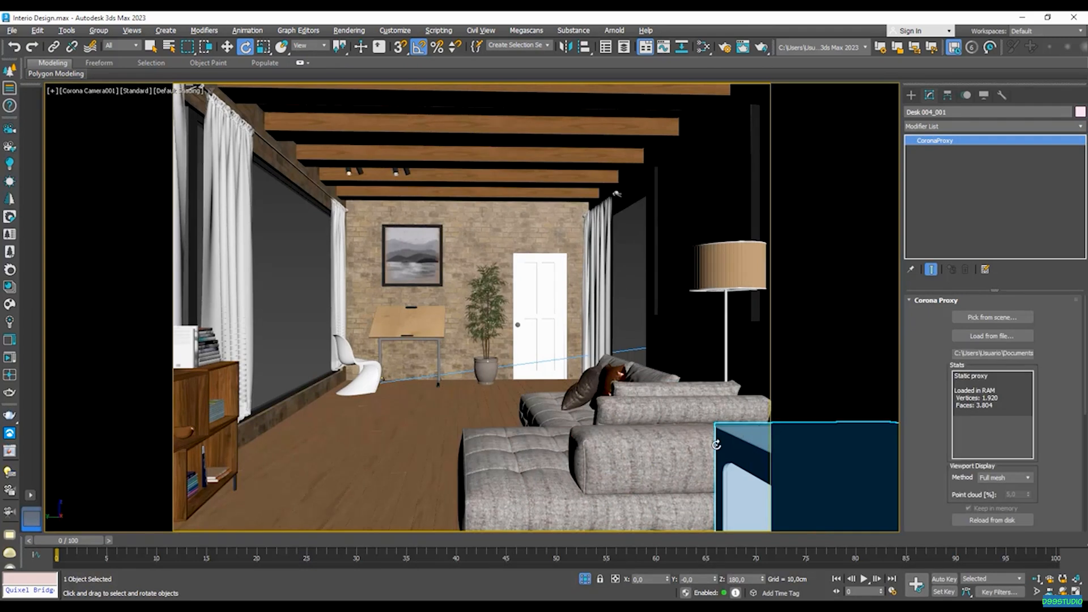
mouse_move(715, 444)
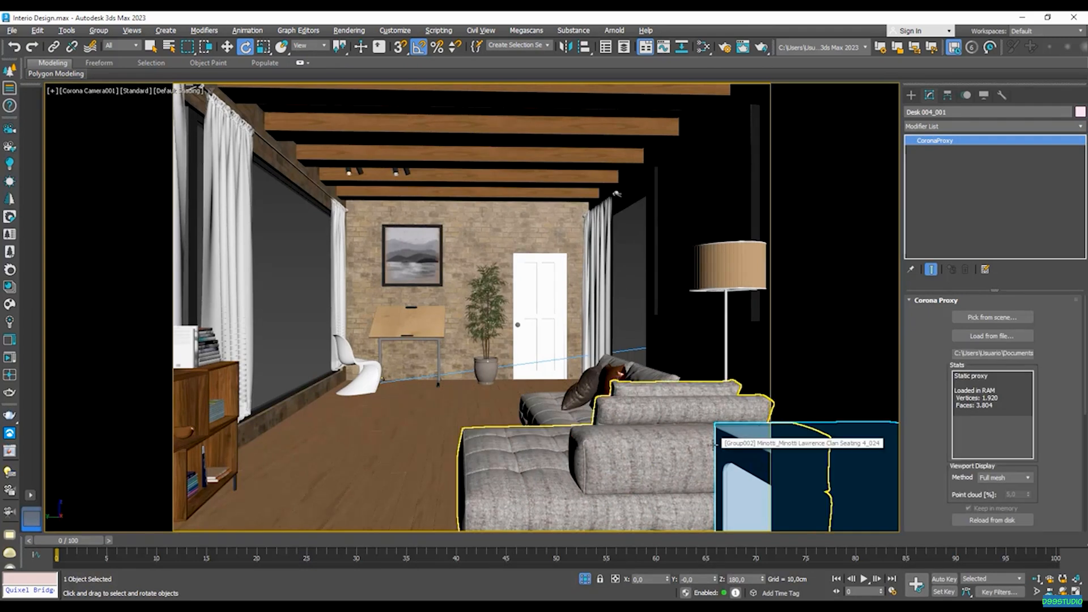
mouse_move(10, 304)
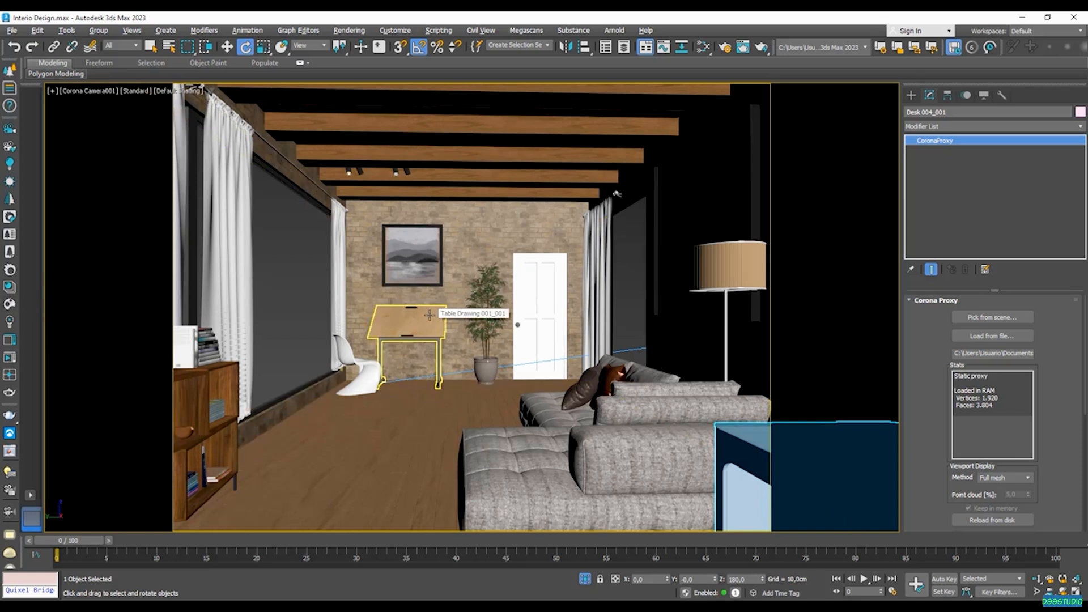
mouse_move(429, 325)
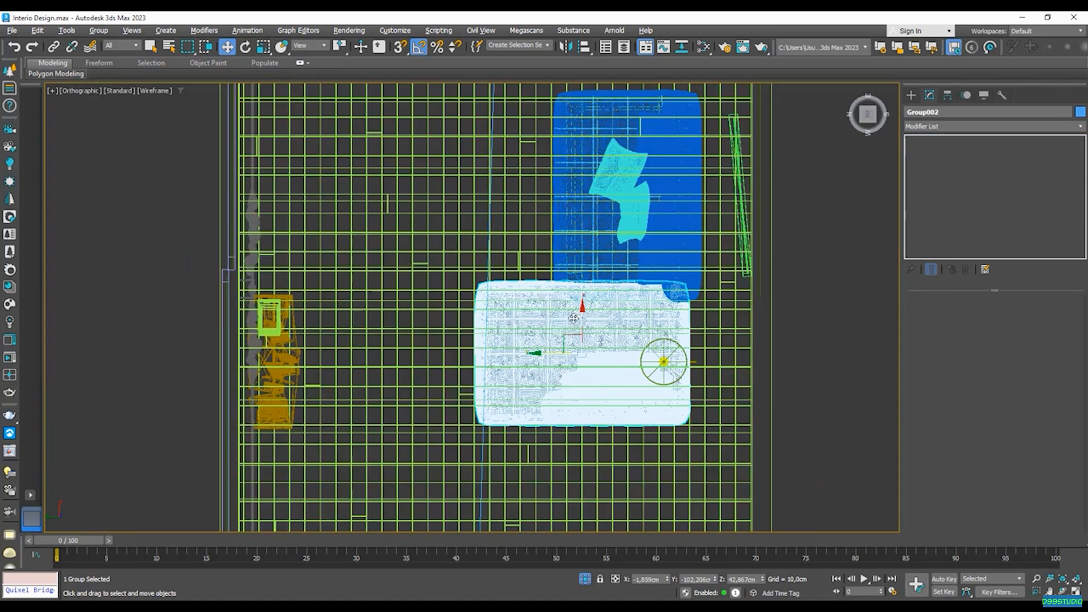
key("Alt+w")
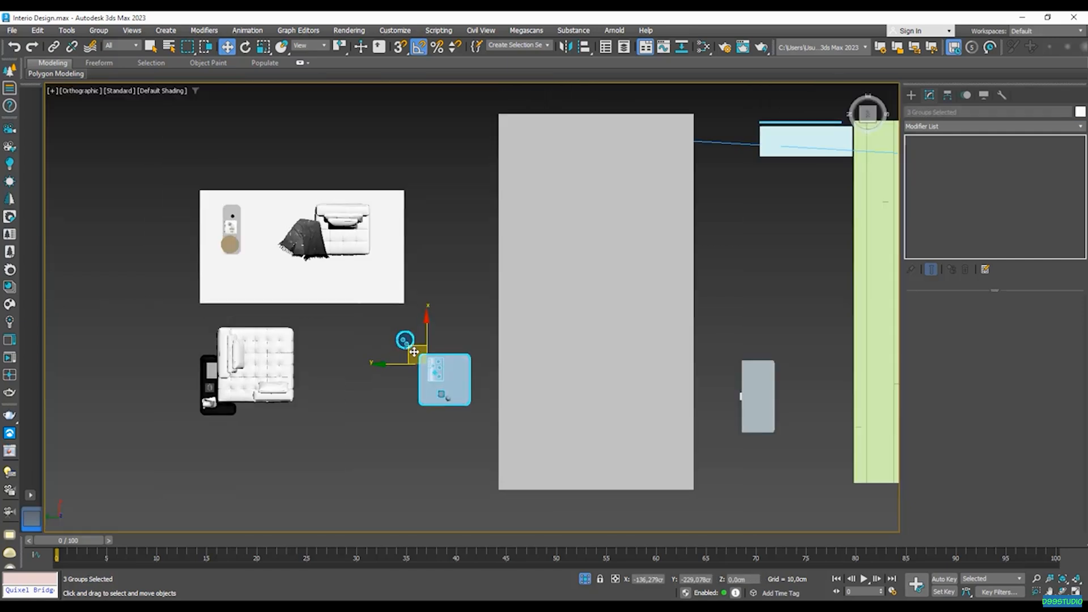
Group the coffee table, side table and vases as Group003 and check its placement before the sofas
left_click(97, 29)
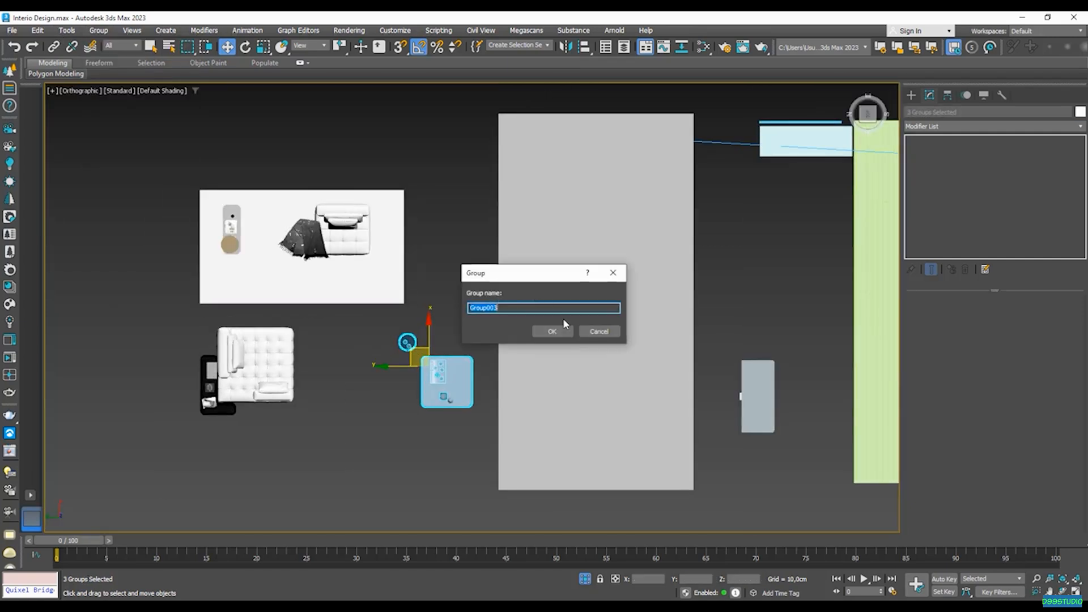
left_click(551, 331)
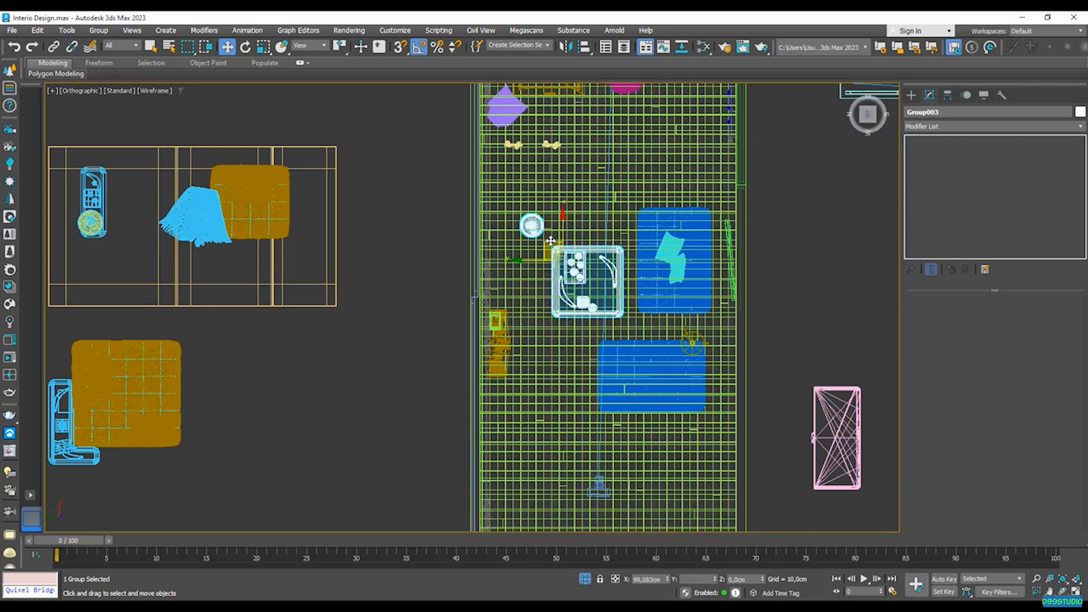
key("Alt+w")
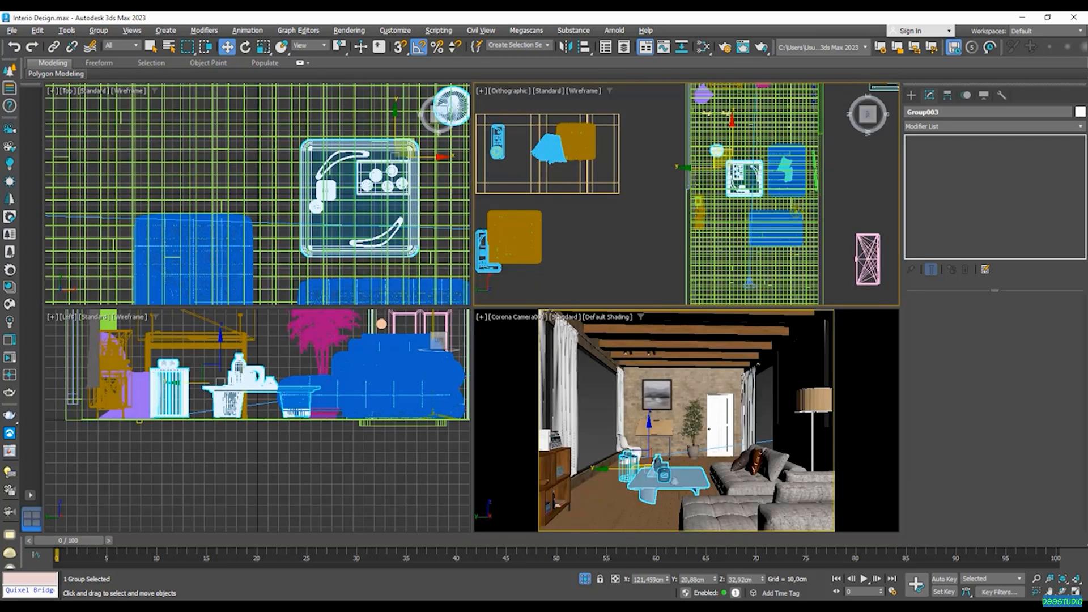
key("alt+w")
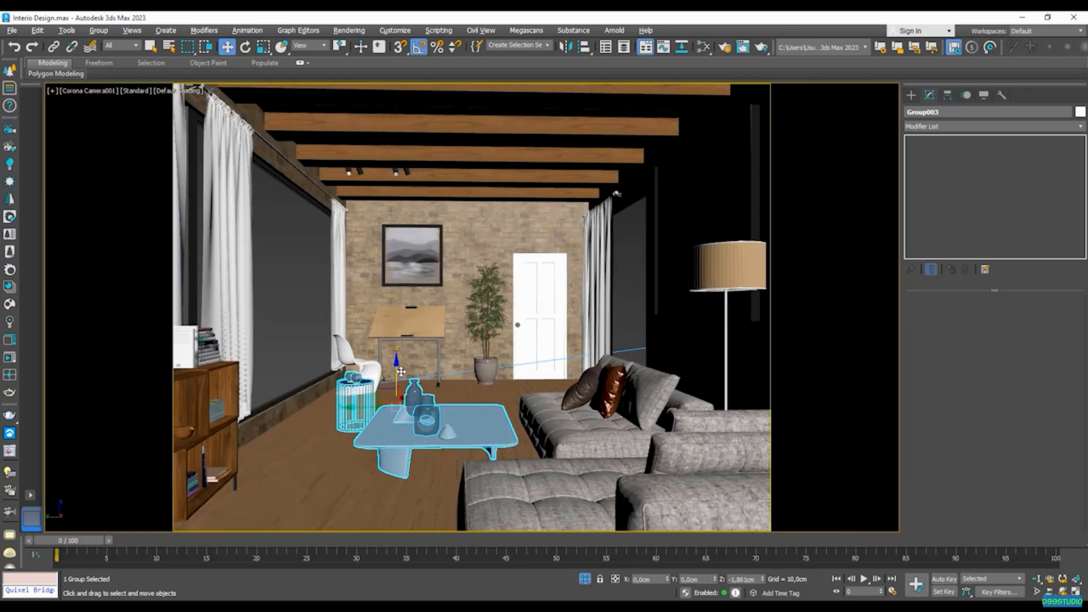
key("Alt+w")
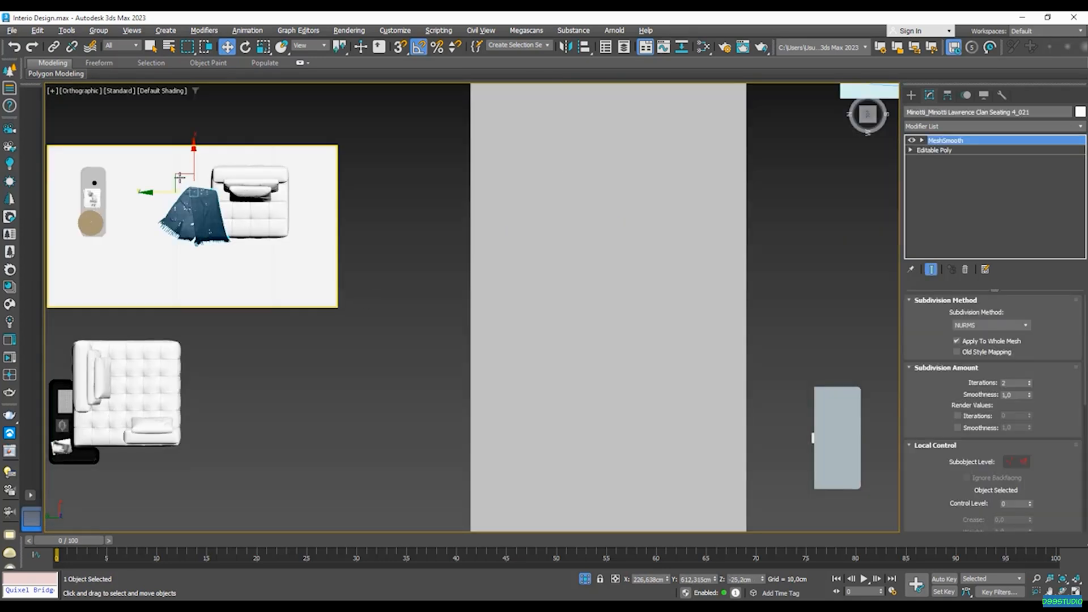
Lower the scarf onto the sofa and move the white Minotti seating piece into the room
key("F3")
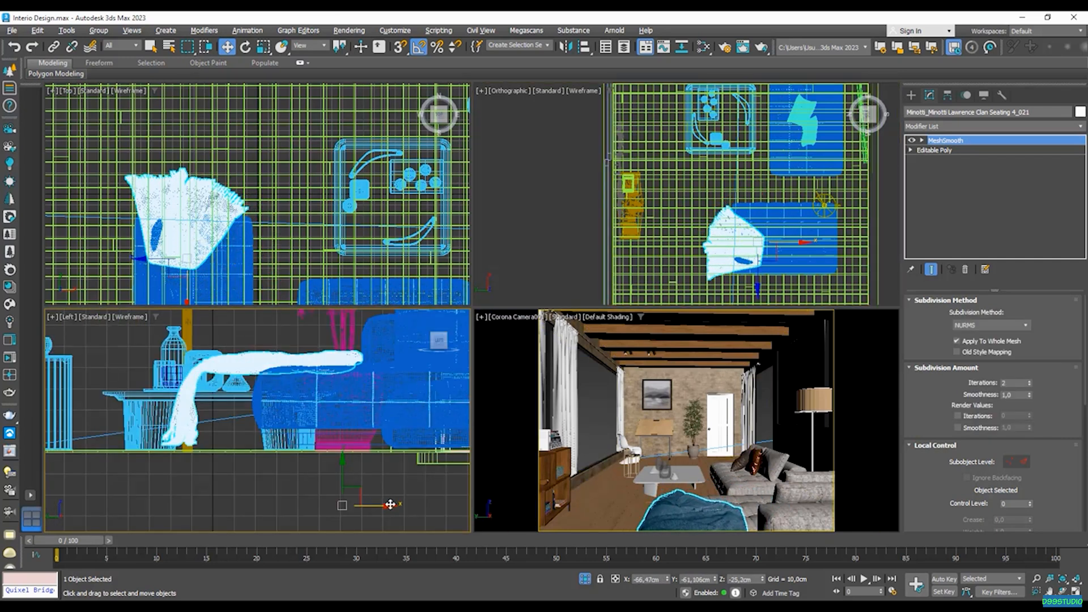
left_click_drag(389, 504, 448, 505)
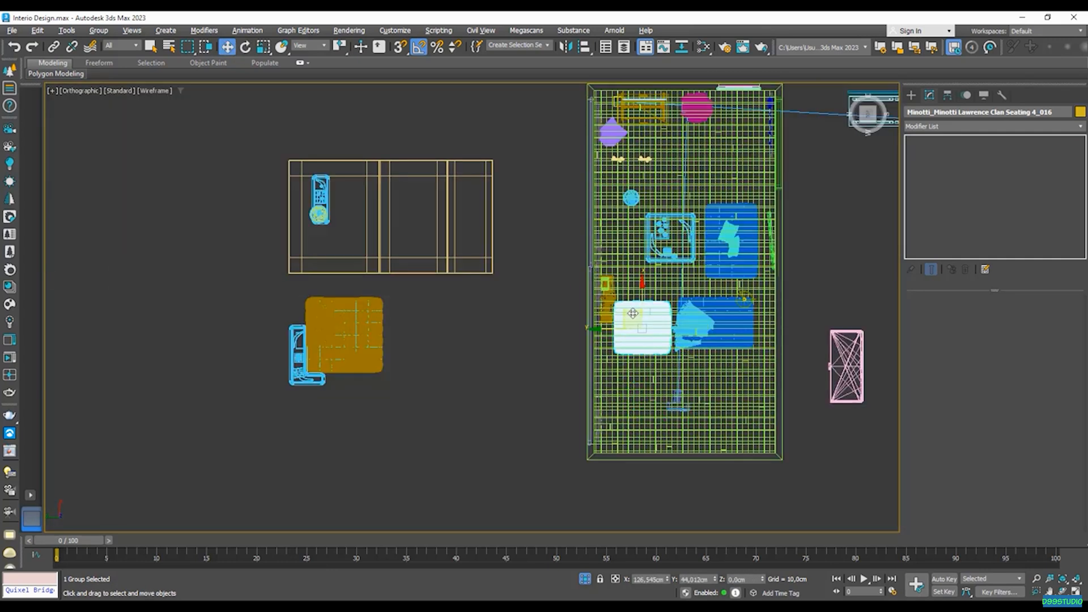
left_click_drag(633, 313, 637, 310)
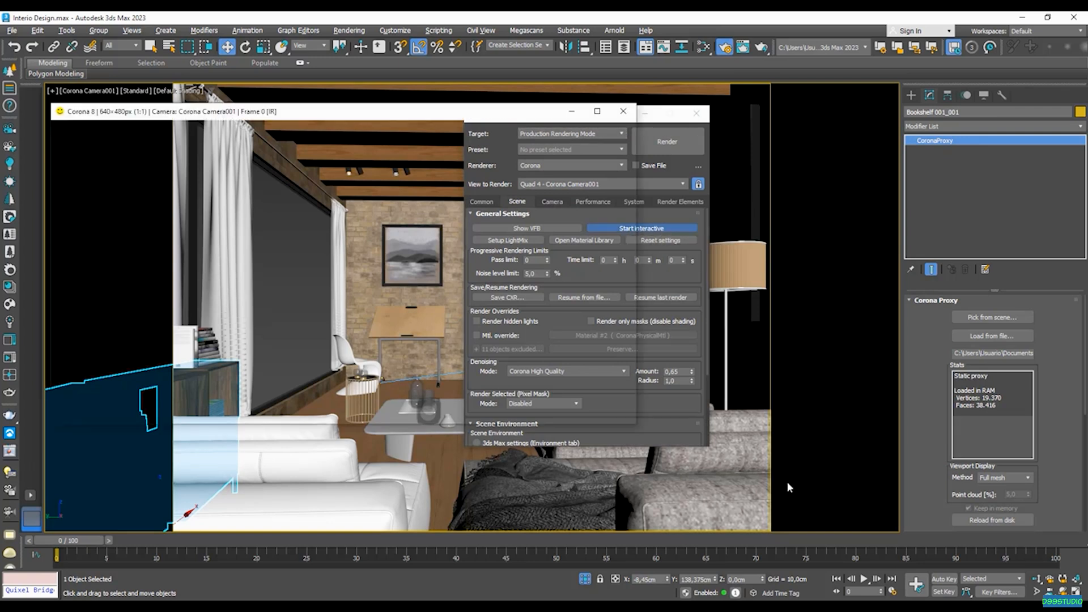
Start the Corona interactive render from Render Setup
left_click(642, 228)
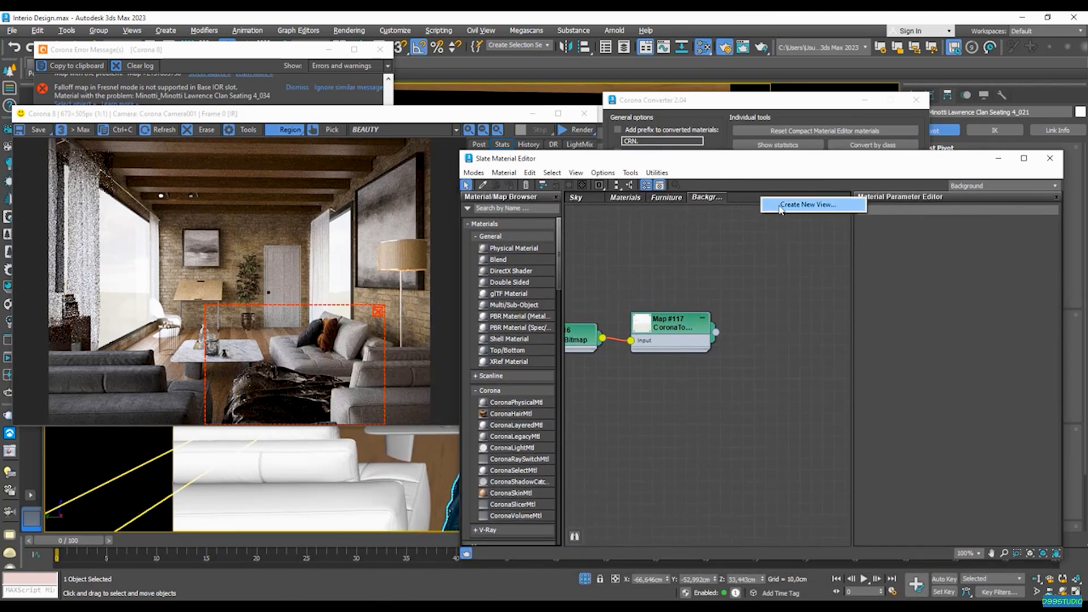
Create a material editor view named Scarf and load the scarf's CoronaPhysicalMtl network into it
left_click(807, 204)
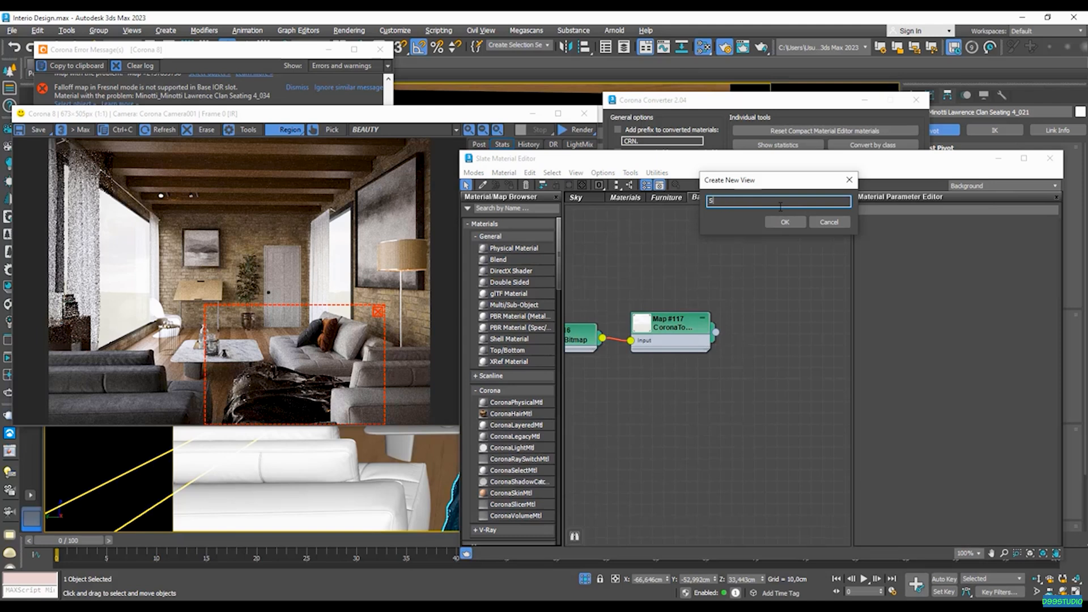
left_click(783, 223)
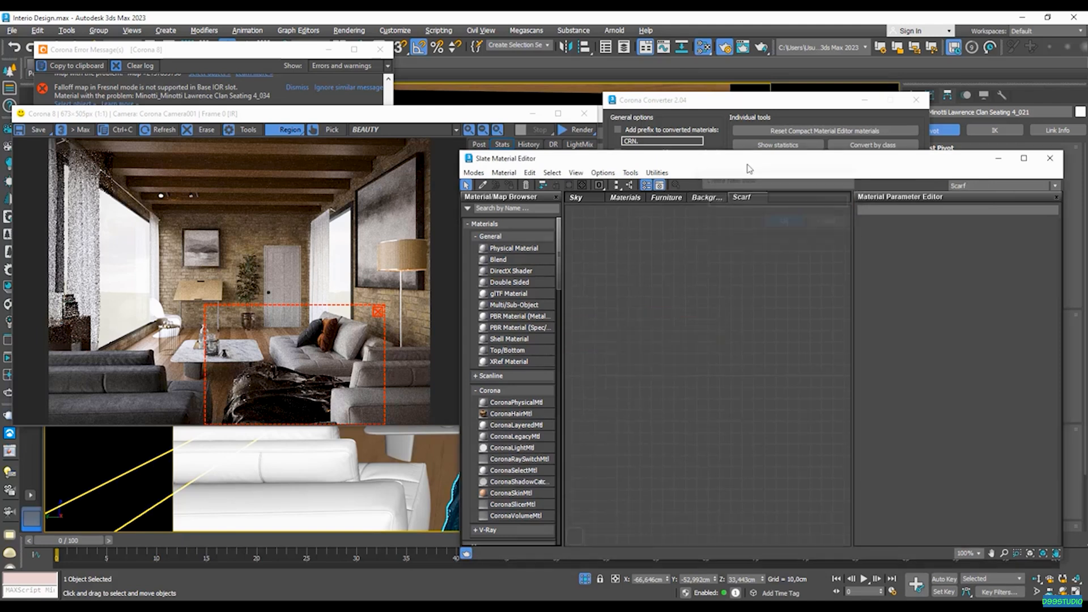
left_click(502, 144)
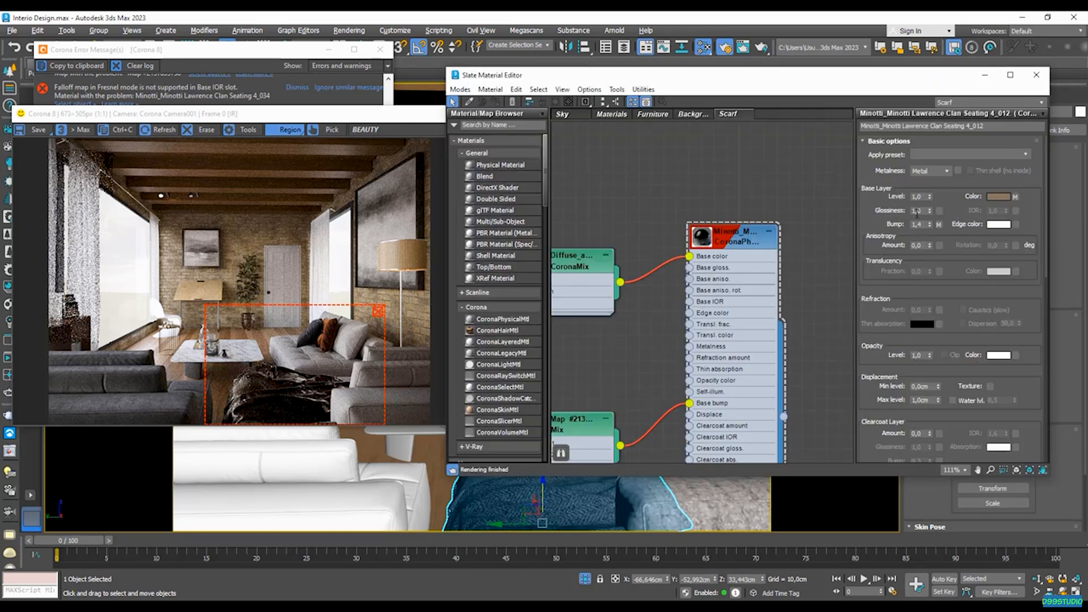
mouse_move(930, 213)
type("0,1")
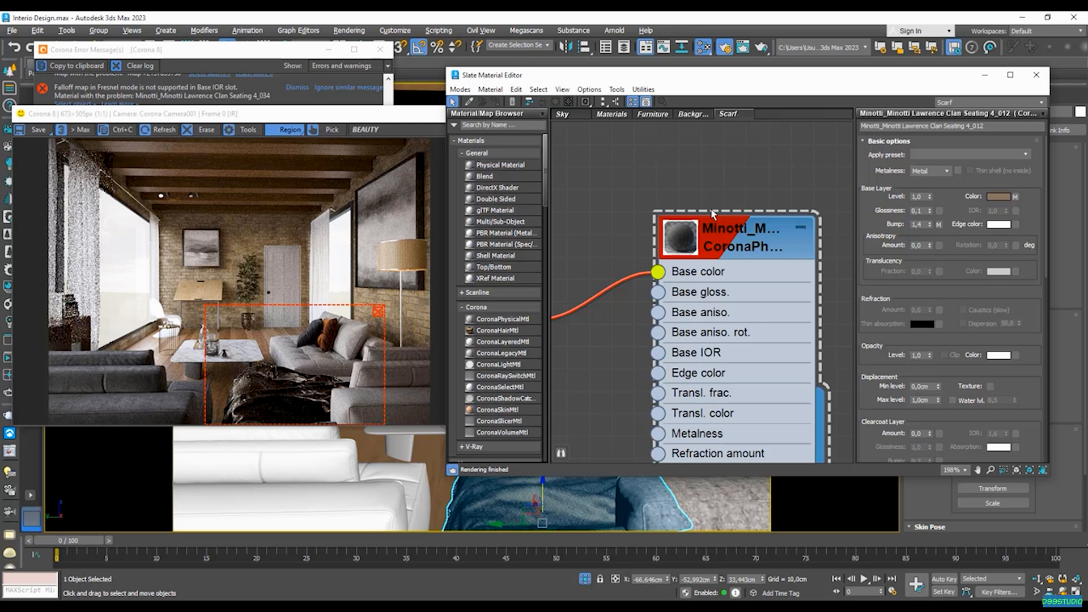
Preview the scarf material, lower its Base Layer Glossiness to 0.1, and centre the Corona VFB
right_click(736, 238)
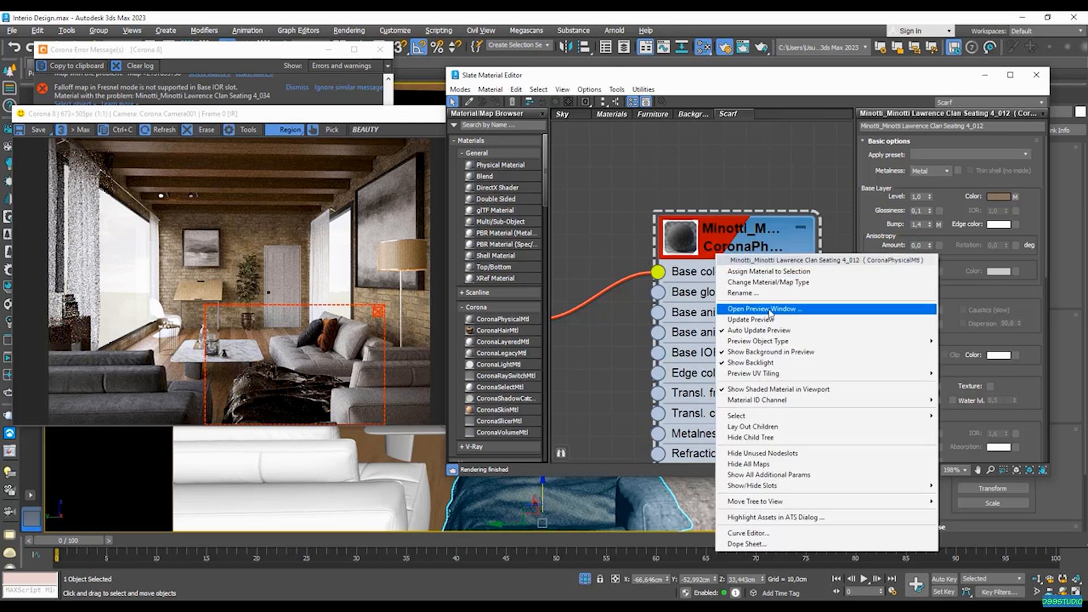
left_click(764, 309)
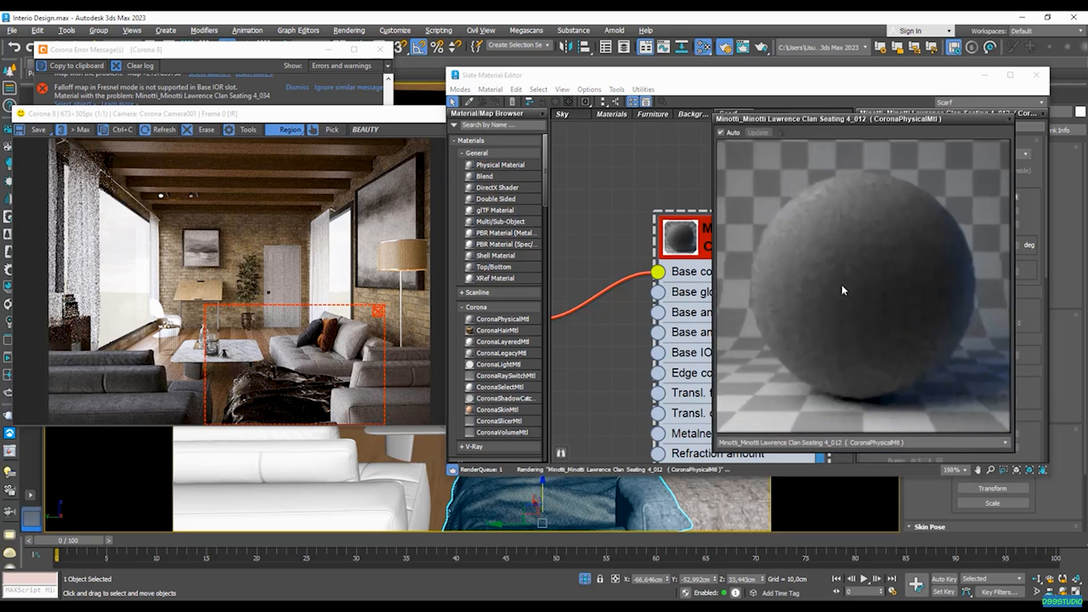
left_click(580, 129)
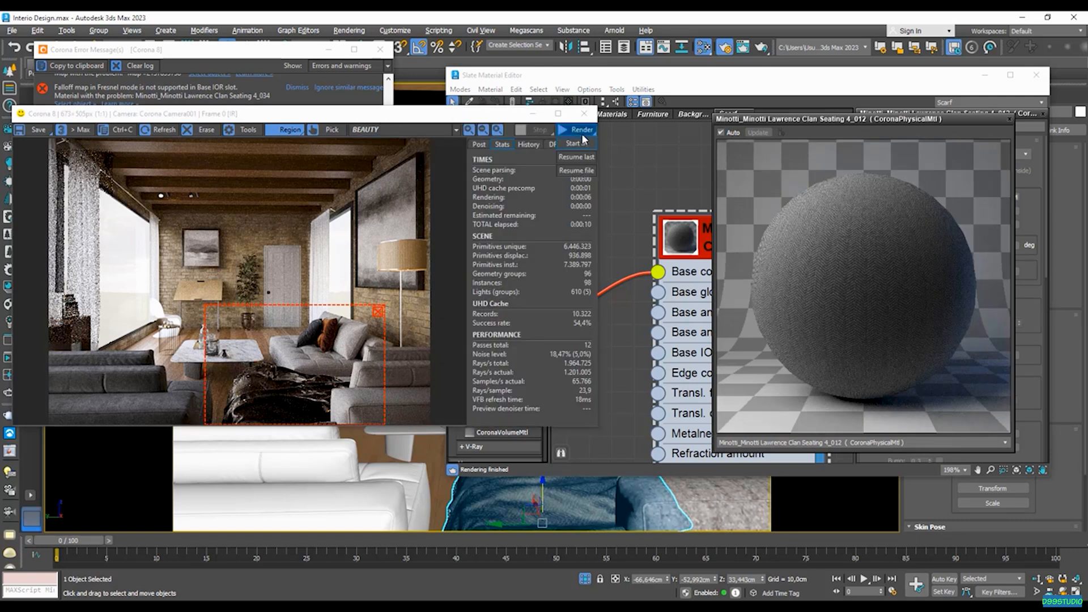
left_click(580, 129)
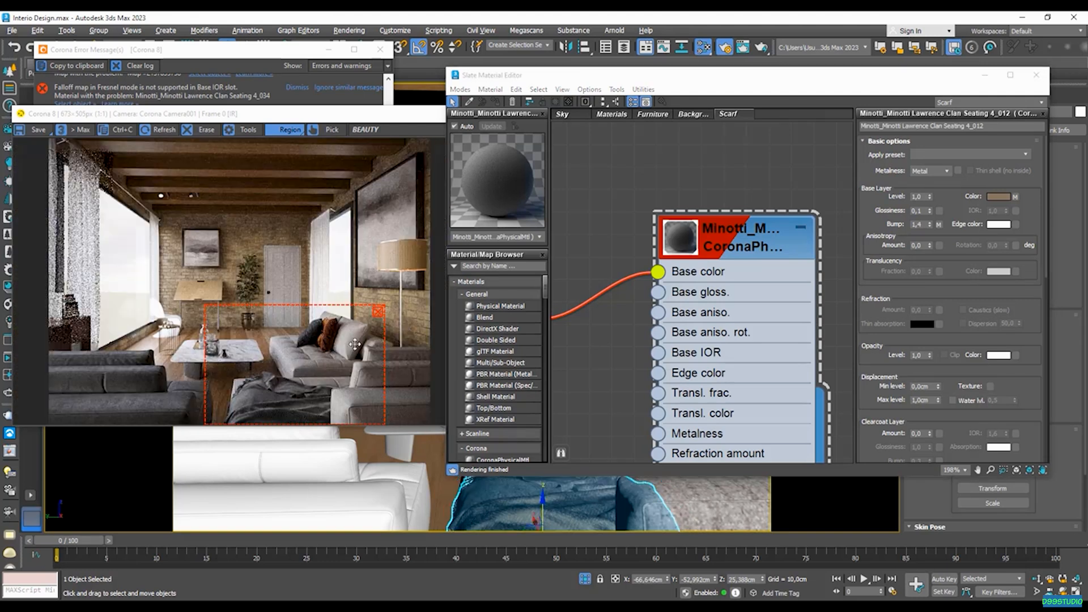
mouse_move(755, 277)
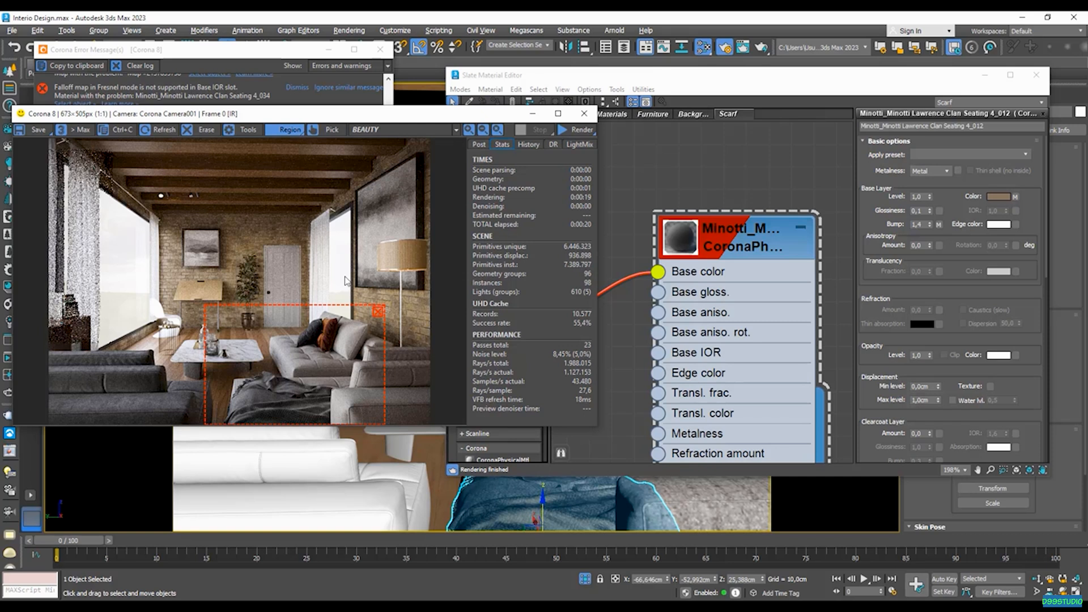
left_click_drag(305, 113, 445, 105)
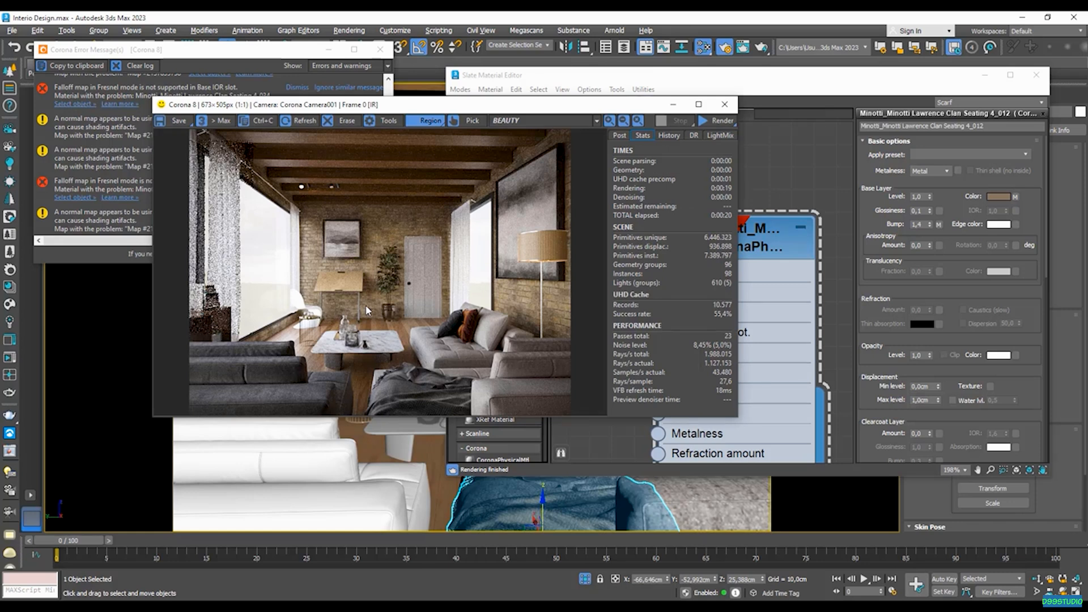
mouse_move(317, 367)
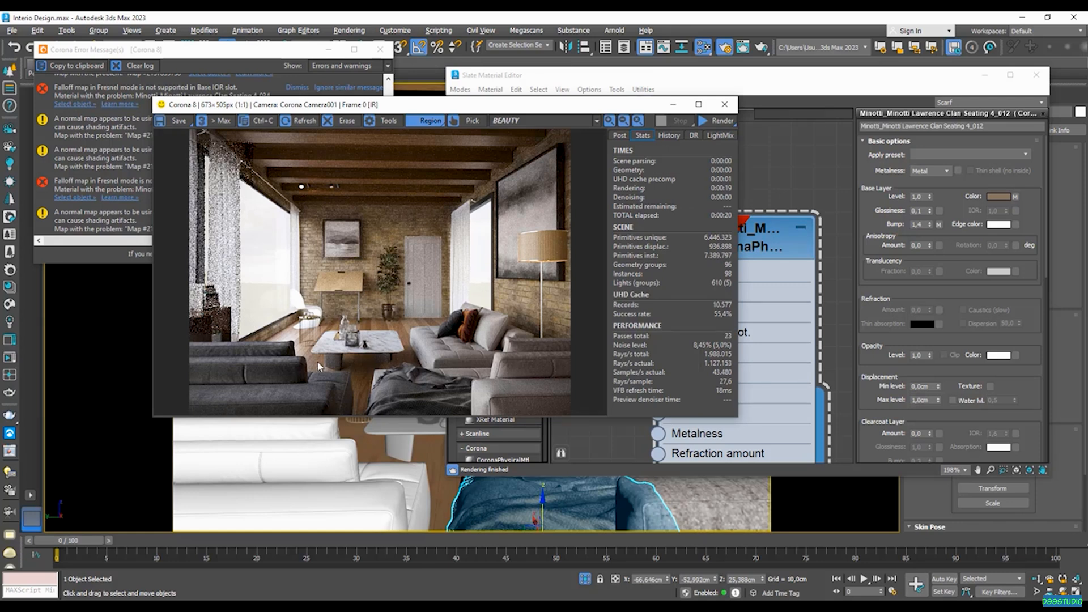
mouse_move(388, 347)
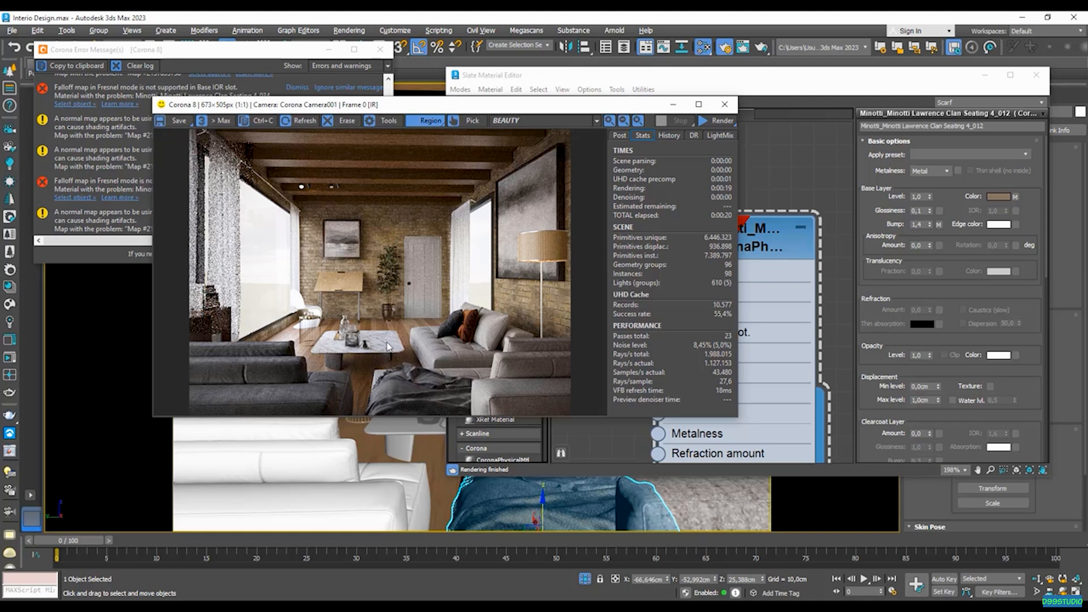
mouse_move(391, 343)
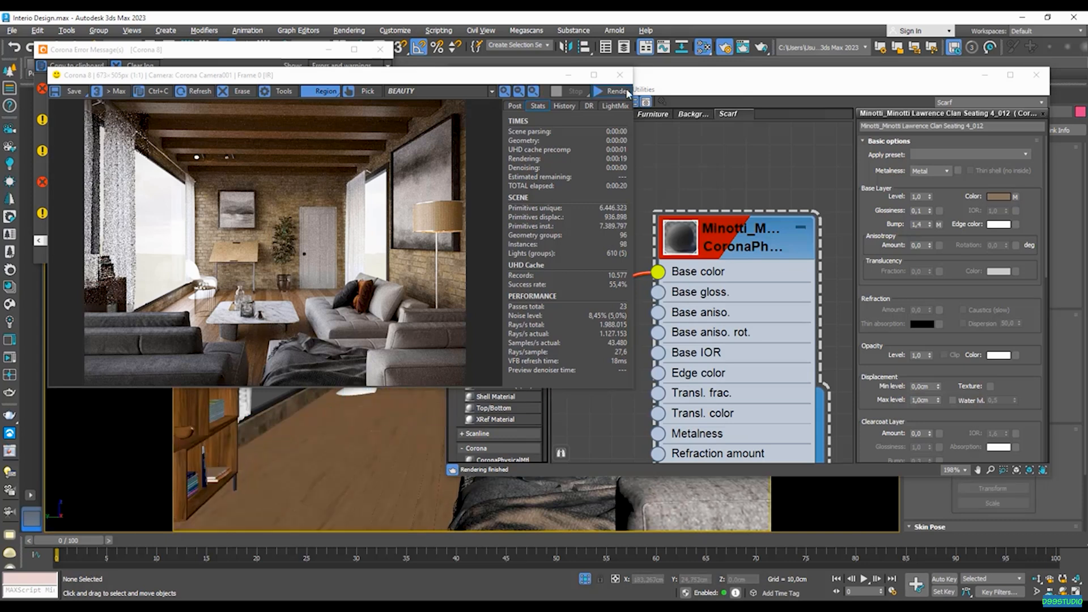
Restart the Corona interactive render so the room rebuilds with the matte scarf
left_click(613, 91)
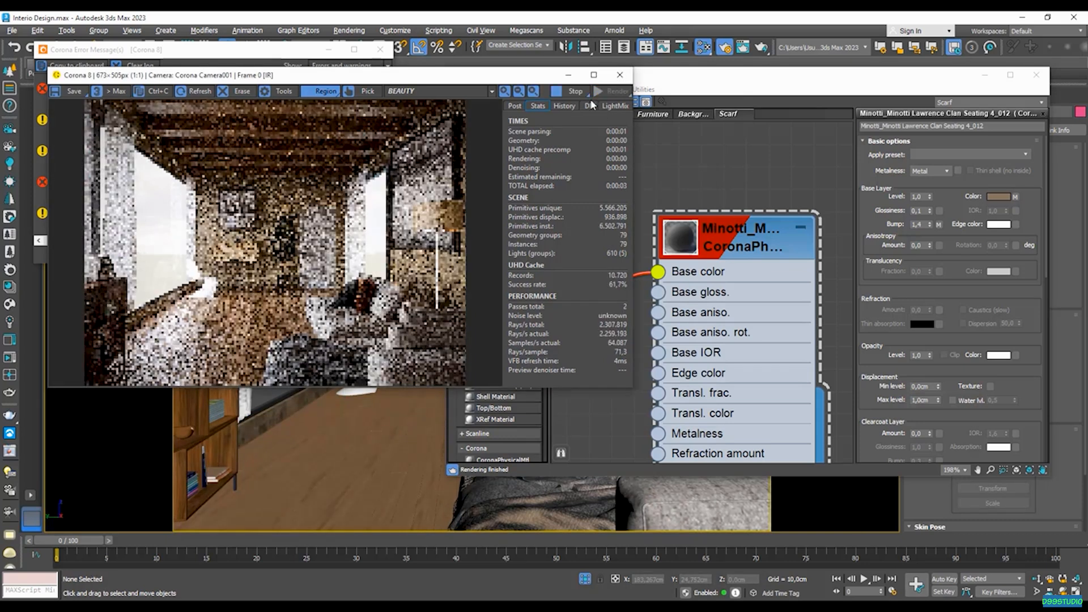